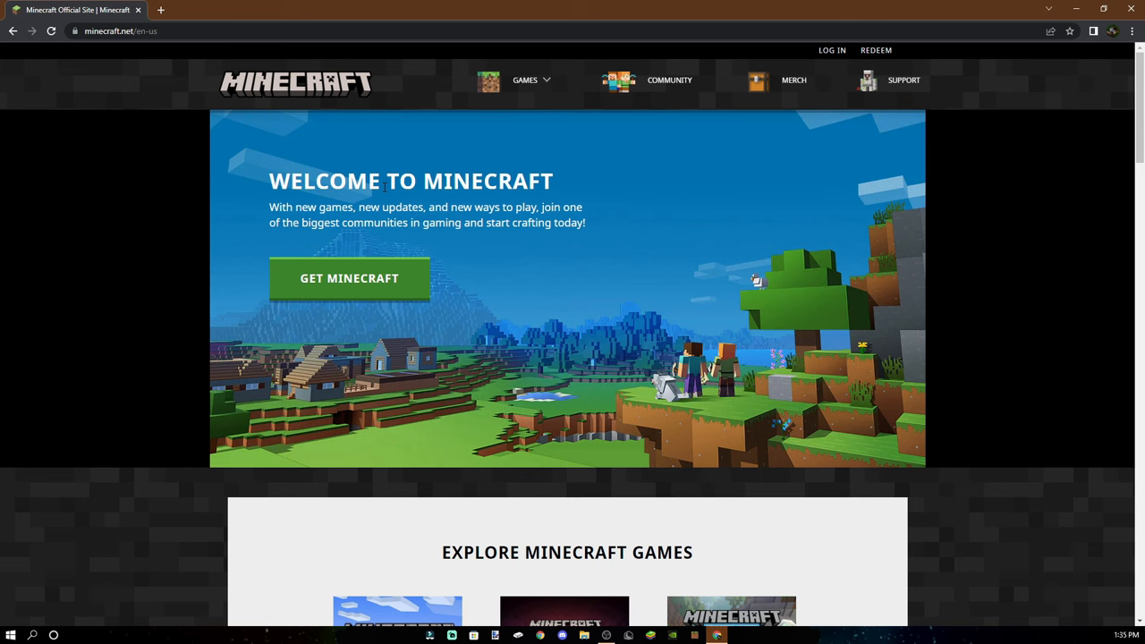
- Extract the Vanilla_Resource_Pack zip on the desktop into a Vanilla_Resource_Pack_1.18.10 folder
scroll(down, 3)
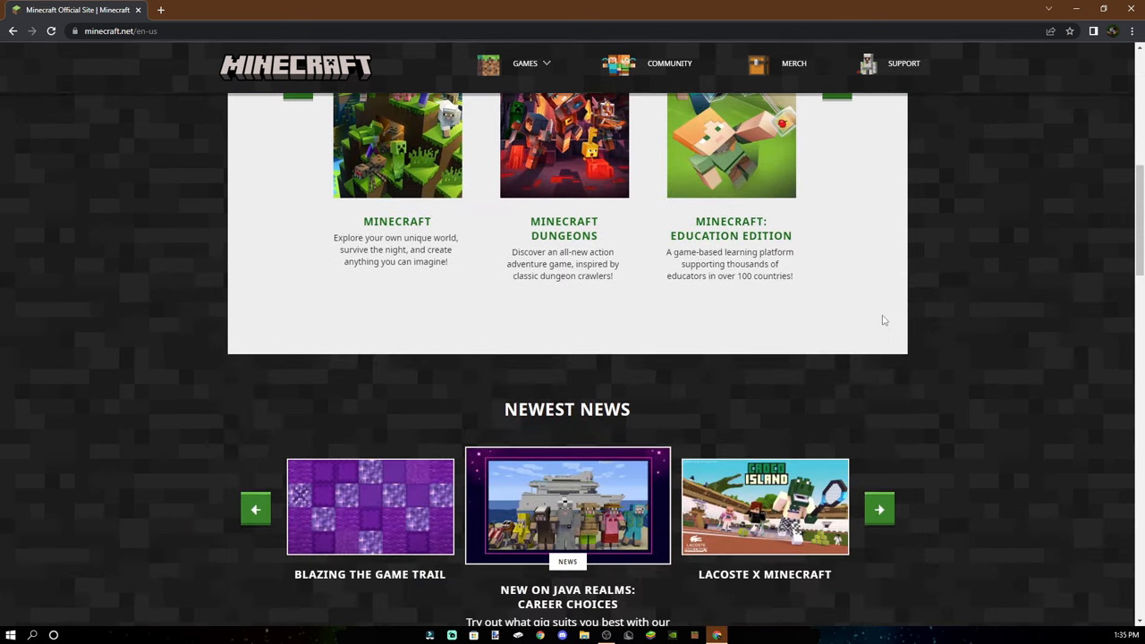
scroll(up, 3)
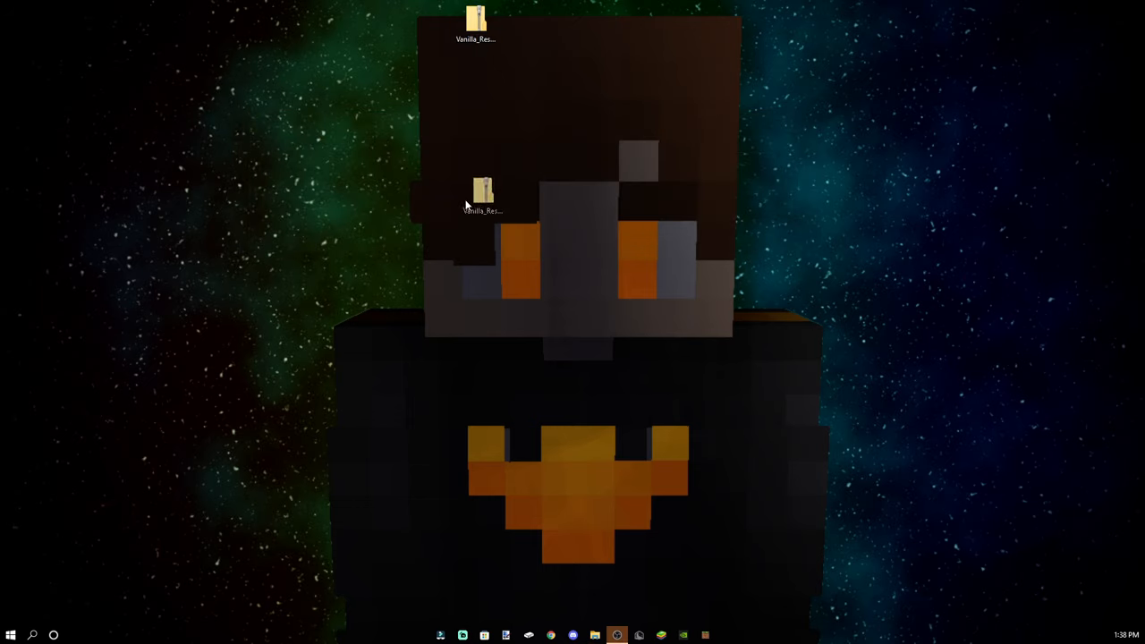
click(476, 193)
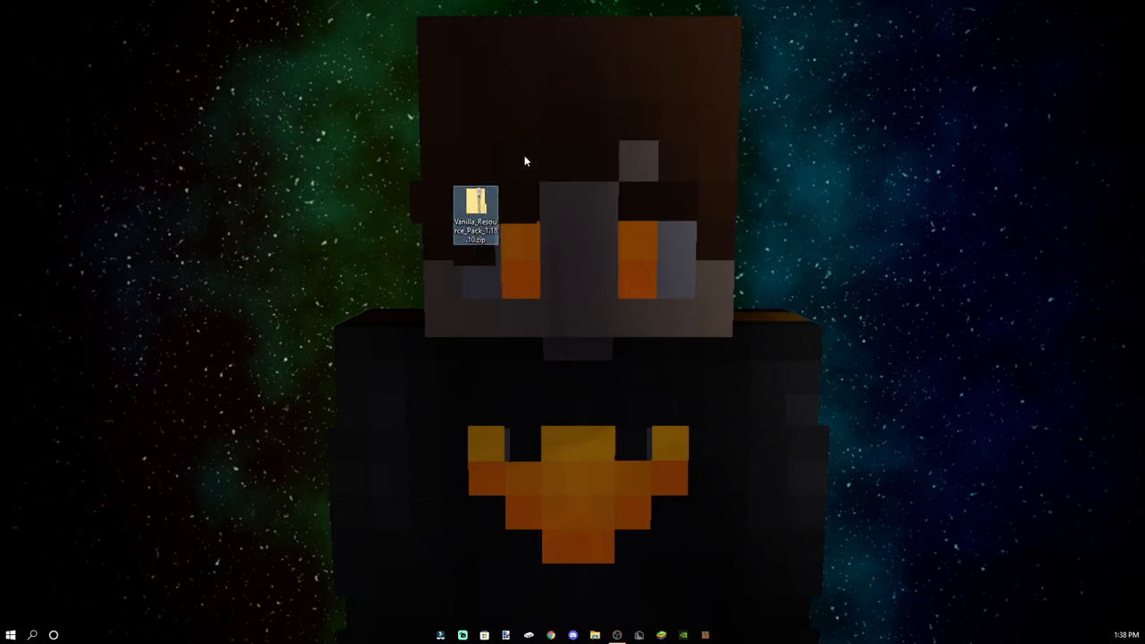
mouse_move(601, 149)
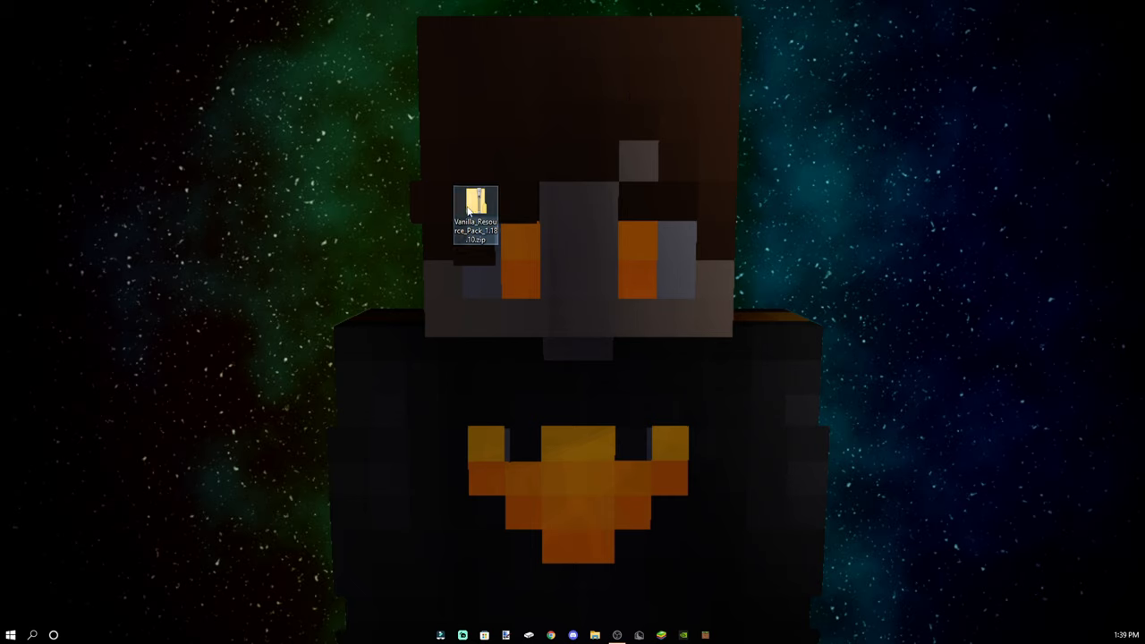
right_click(475, 214)
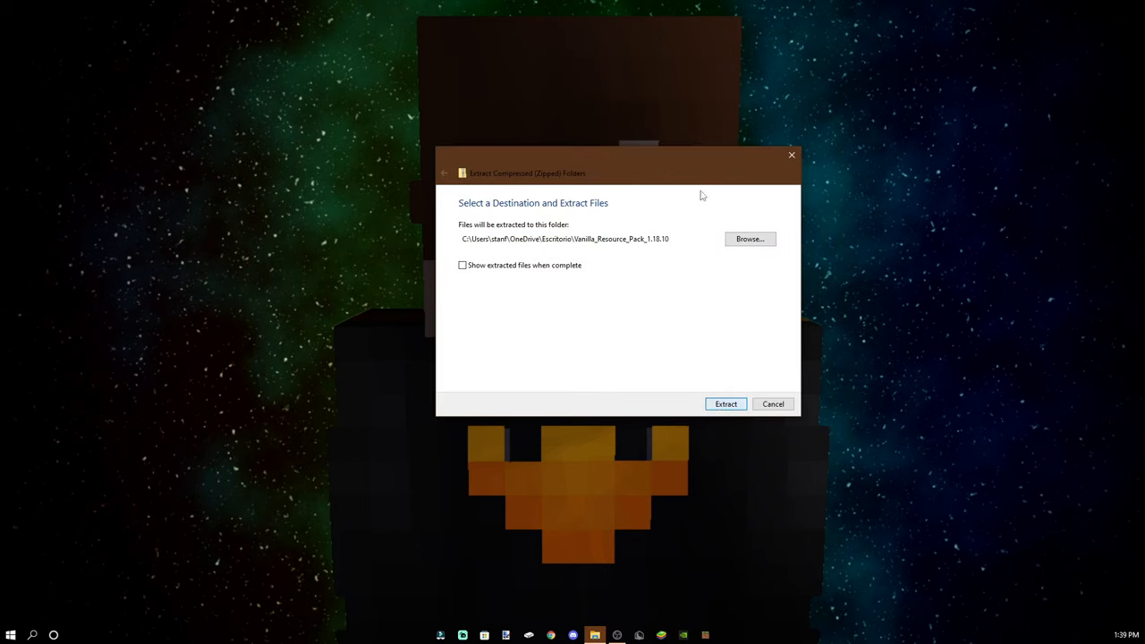
click(726, 404)
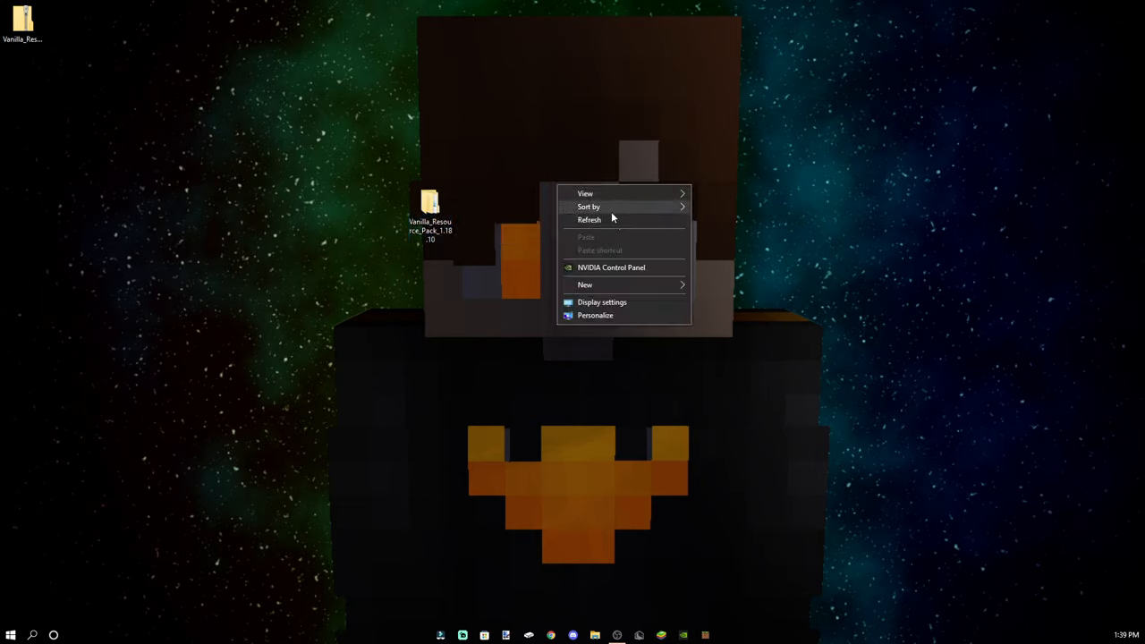
- Create a 'your pack' desktop folder and open the extracted Vanilla_Resource_Pack_1.18.10 folder
click(583, 284)
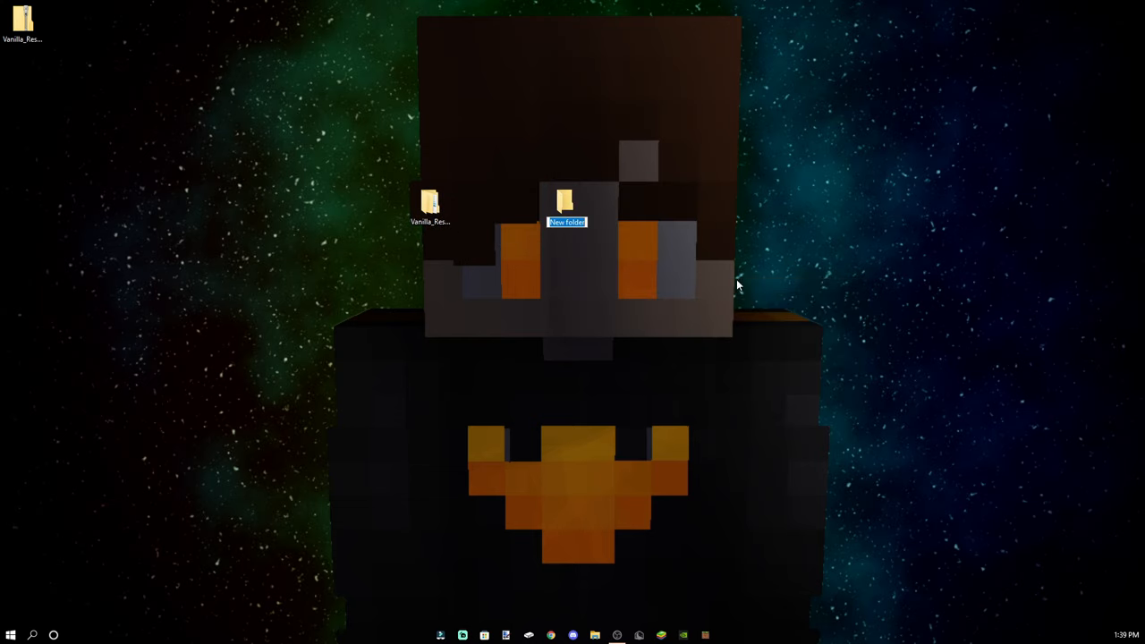
mouse_move(608, 222)
text(your pack)
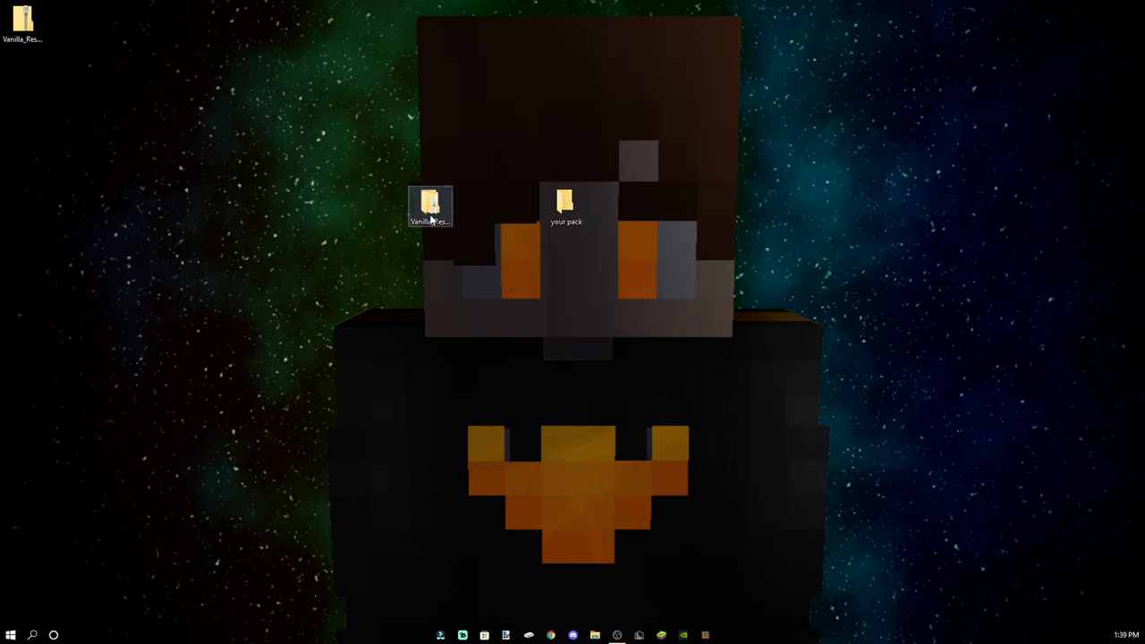
double_click(429, 206)
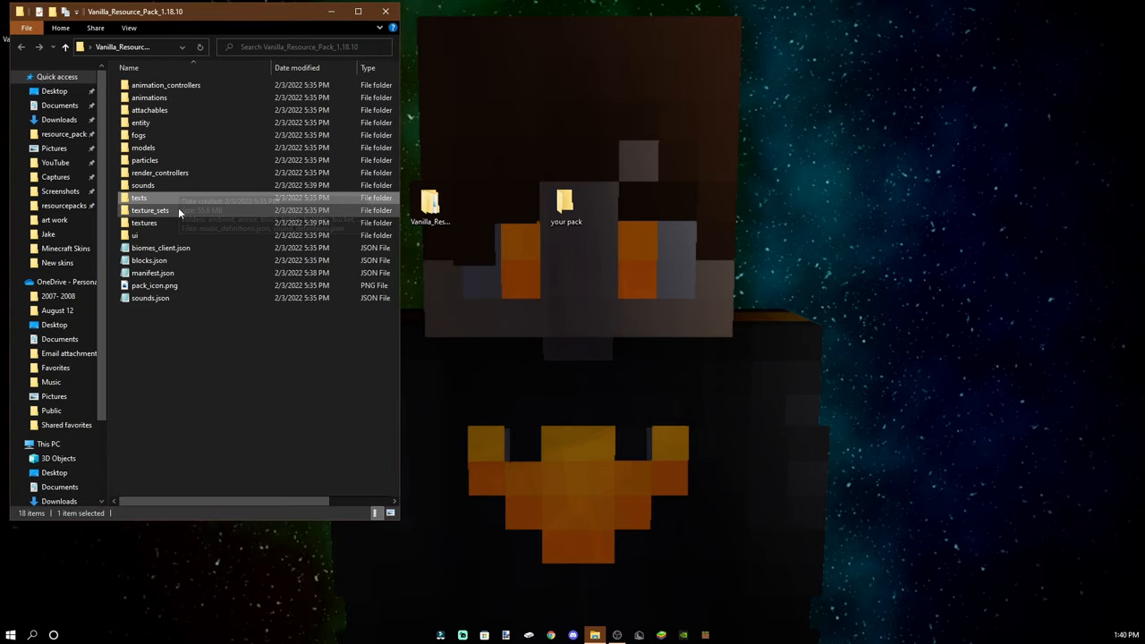
- Open 'your pack' in a second Explorer window beside the vanilla textures folder
double_click(143, 222)
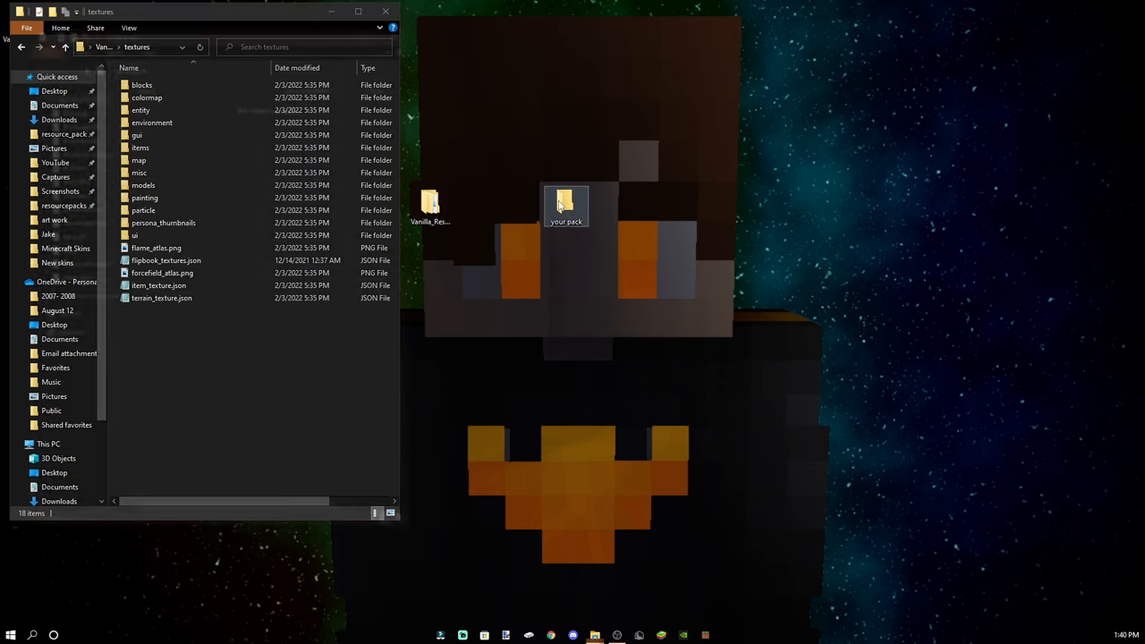
double_click(565, 204)
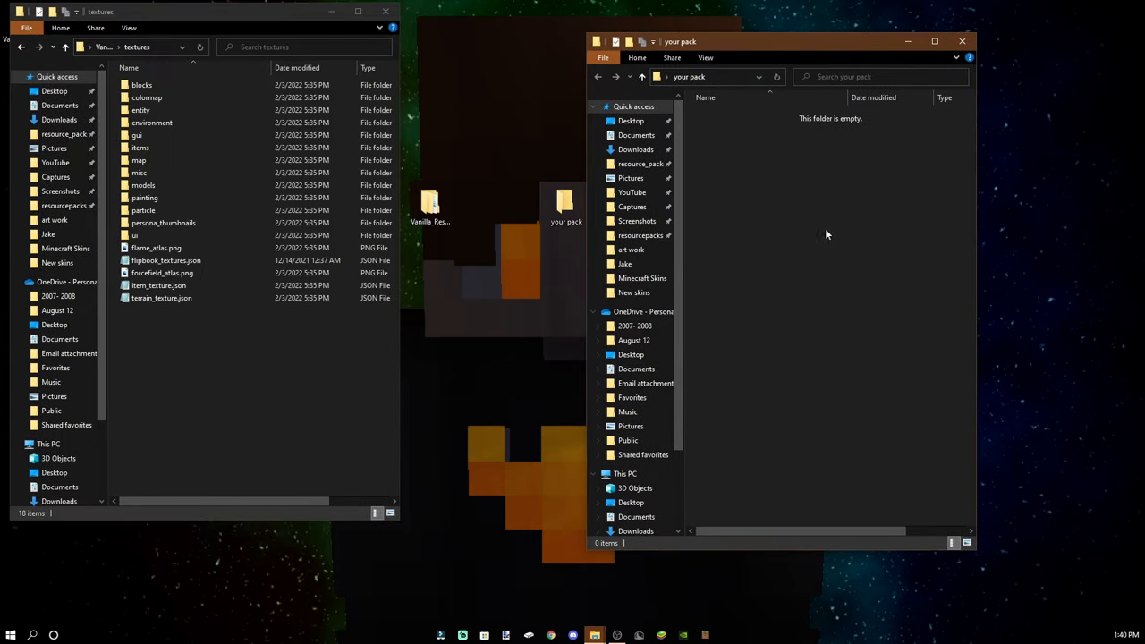
mouse_move(742, 160)
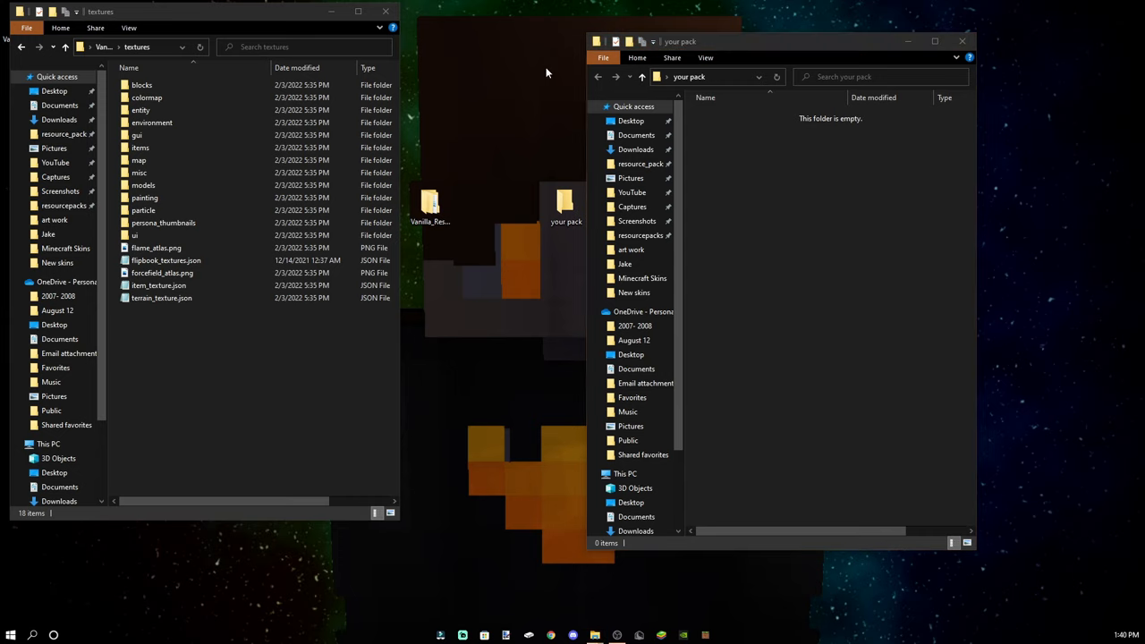
right_click(832, 229)
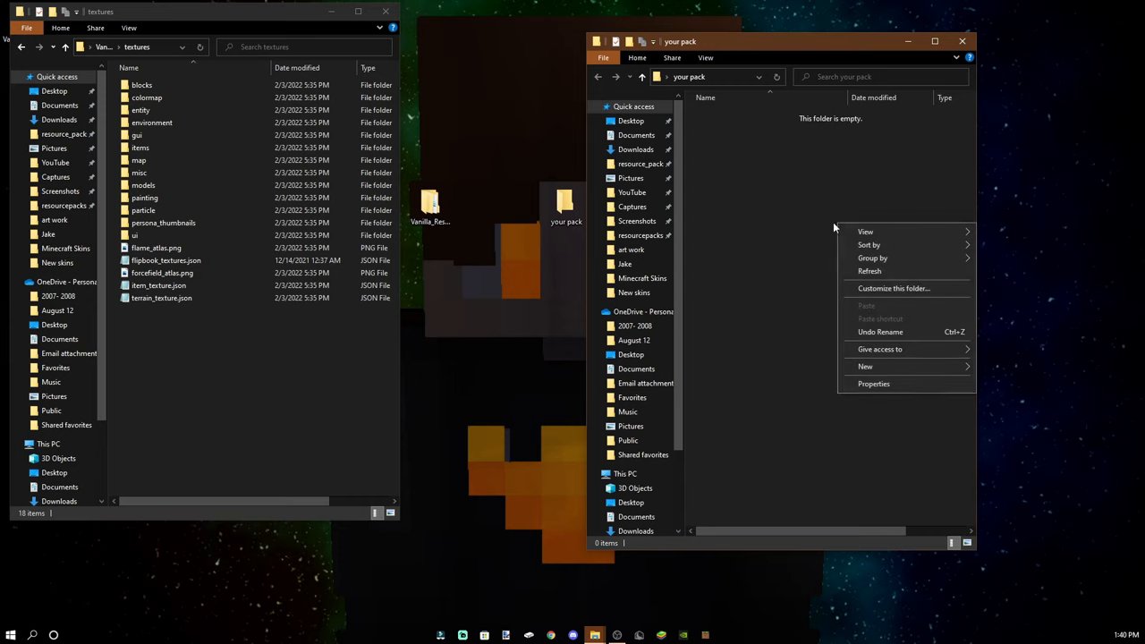
click(487, 272)
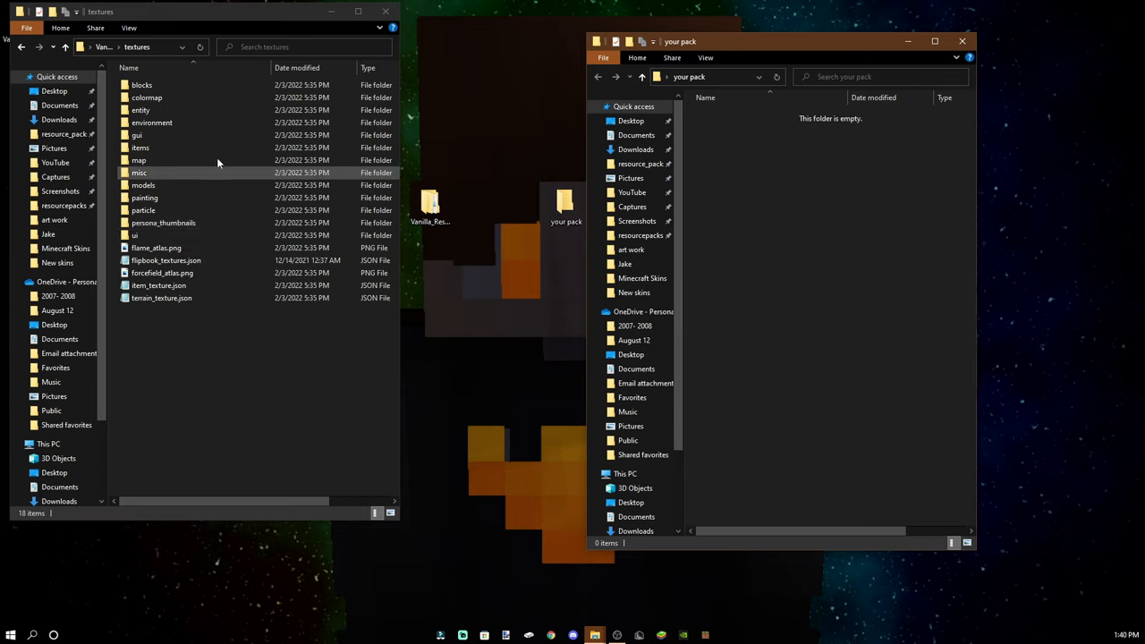
- Navigate the vanilla pack window back into its textures folder and a subfolder
click(21, 46)
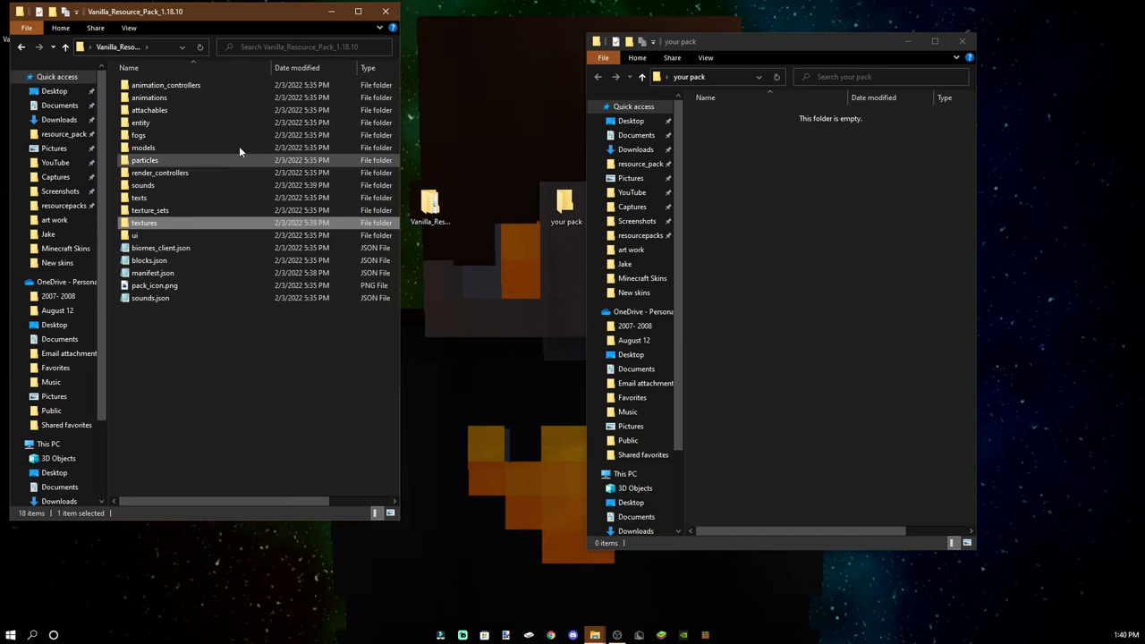
double_click(143, 222)
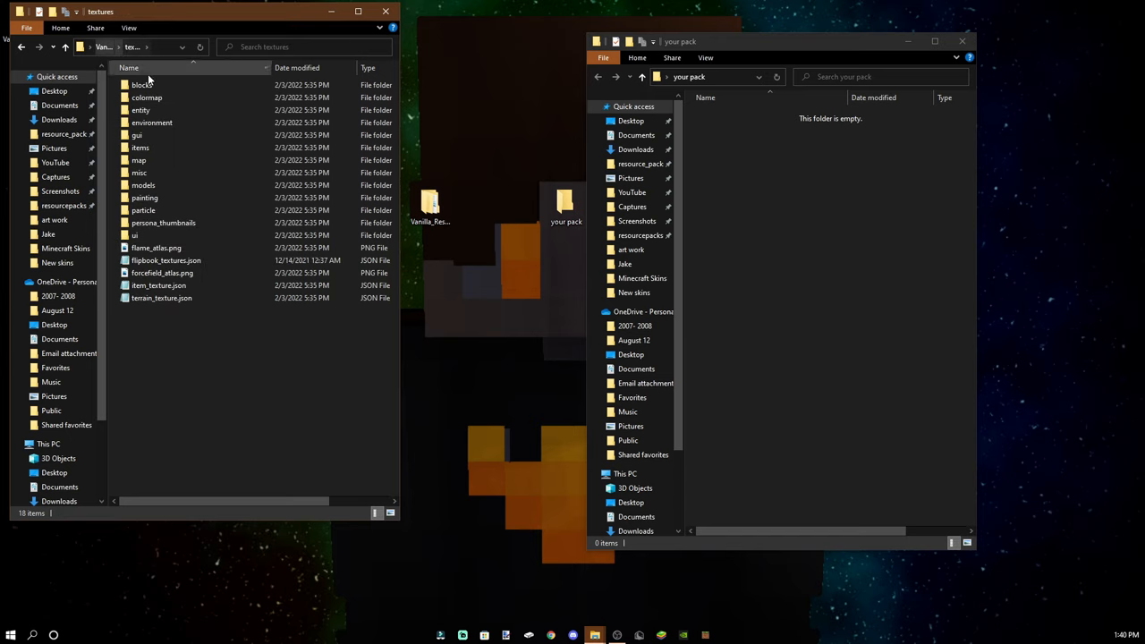
double_click(139, 146)
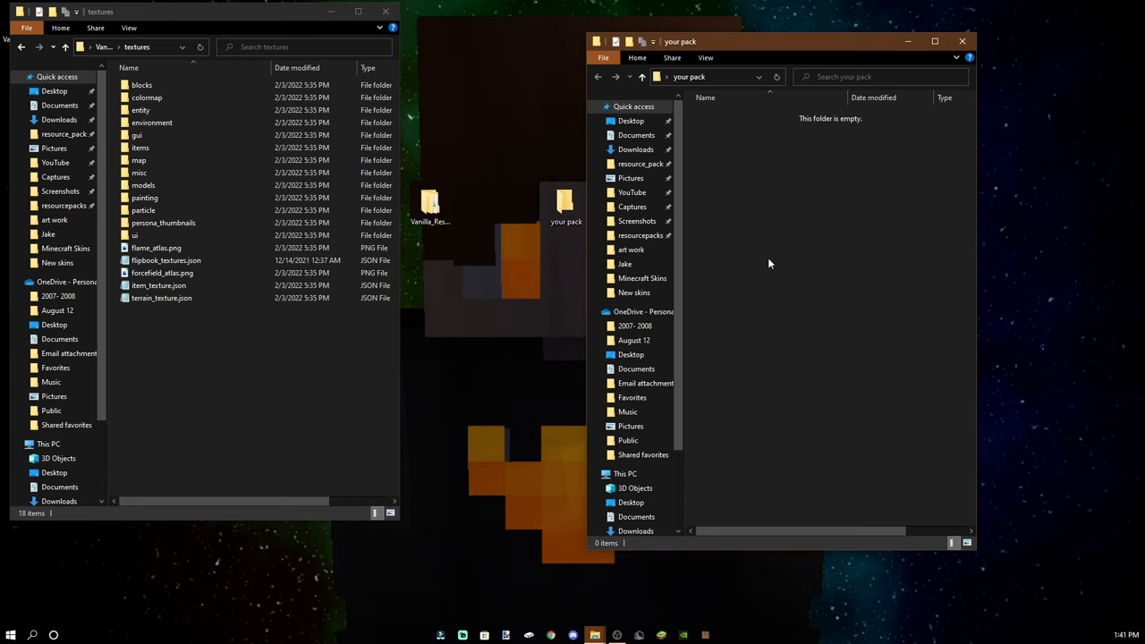
mouse_move(676, 275)
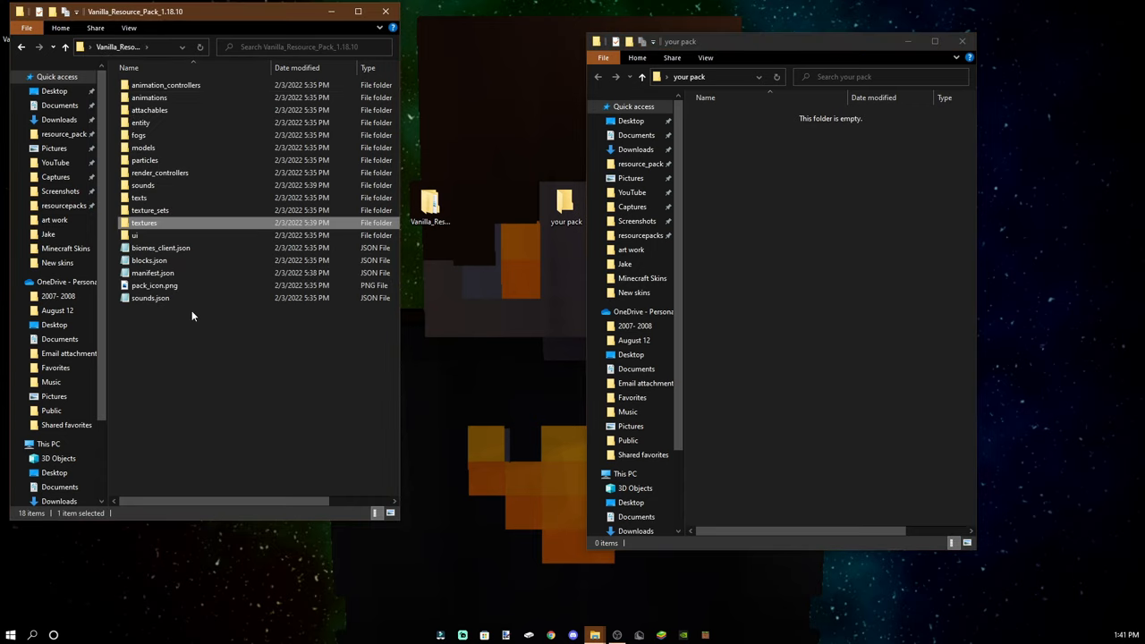
- Copy pack_icon.png and manifest.json into 'your pack' and add a new textures folder there
click(154, 284)
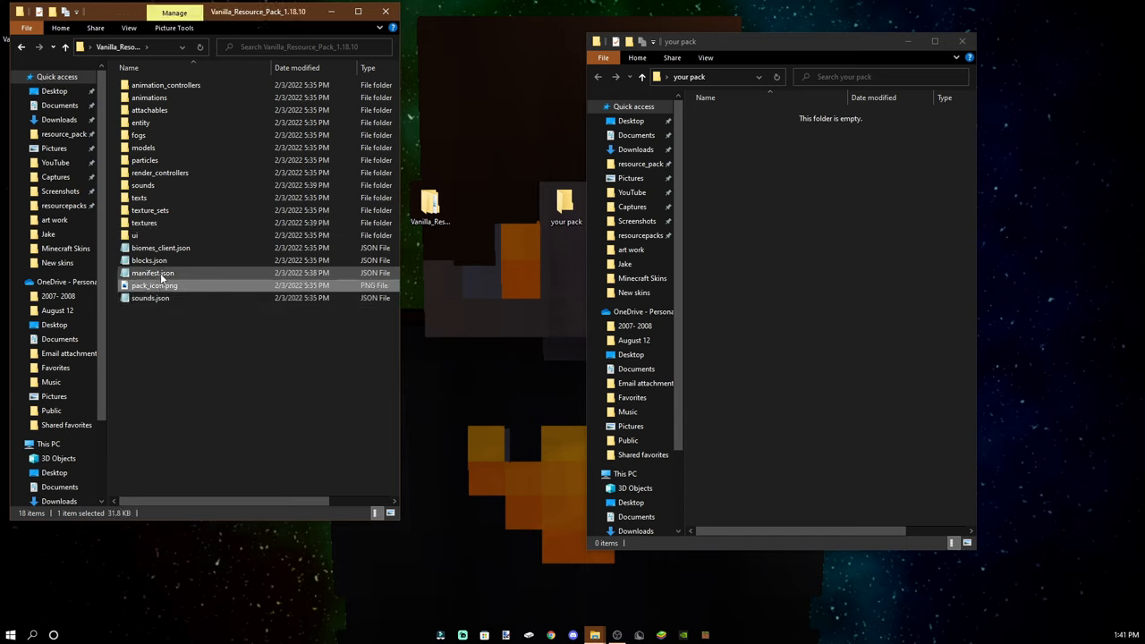
click(152, 272)
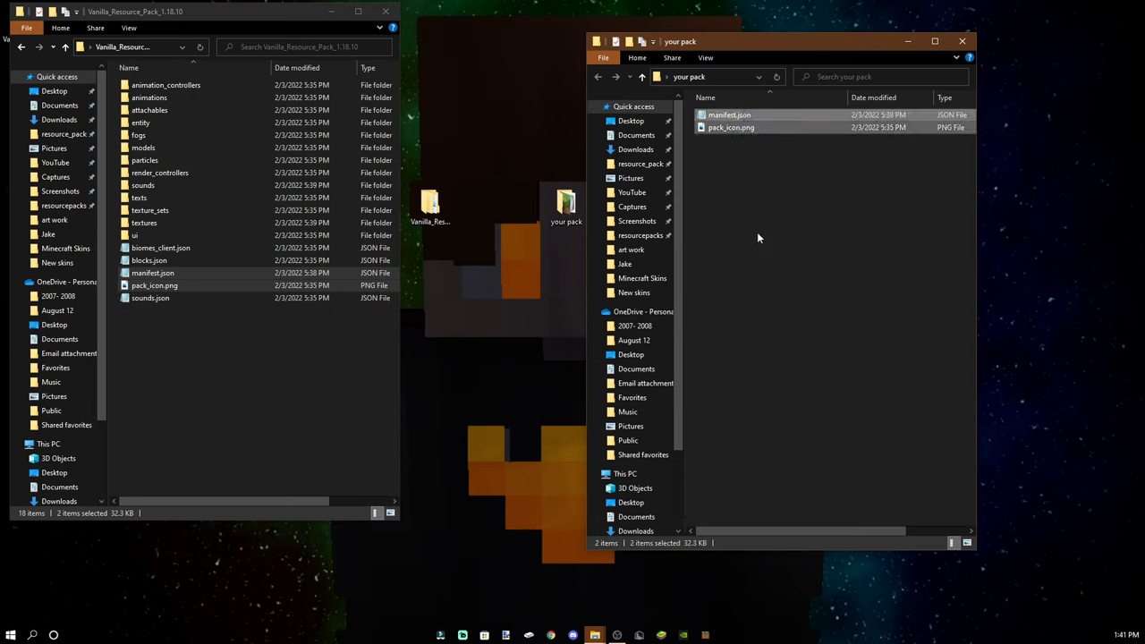
click(801, 220)
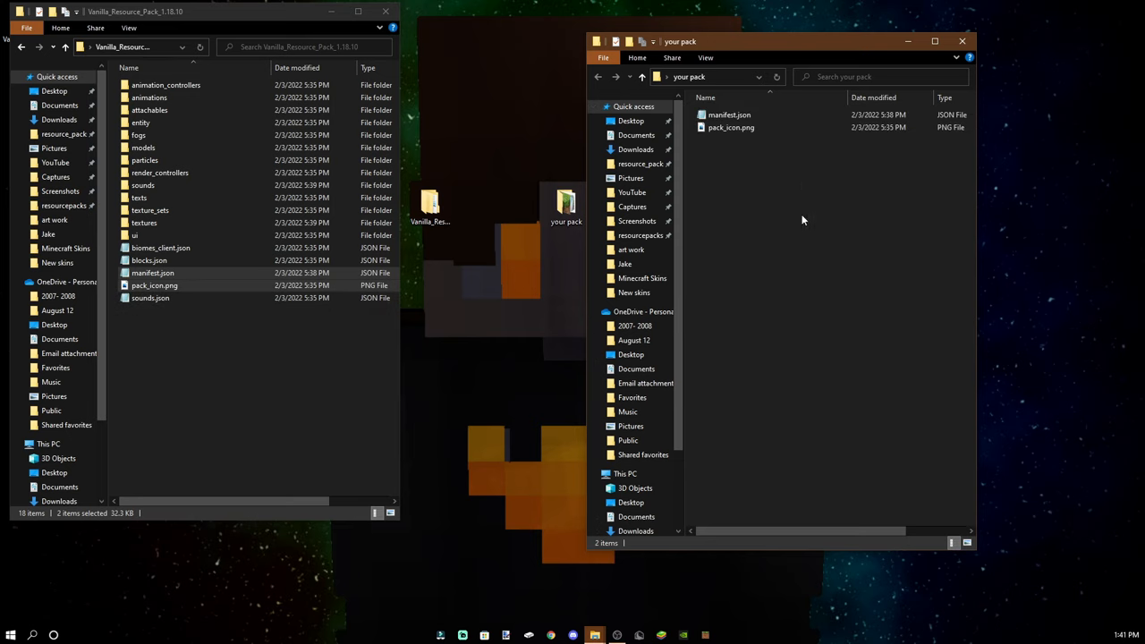
mouse_move(823, 253)
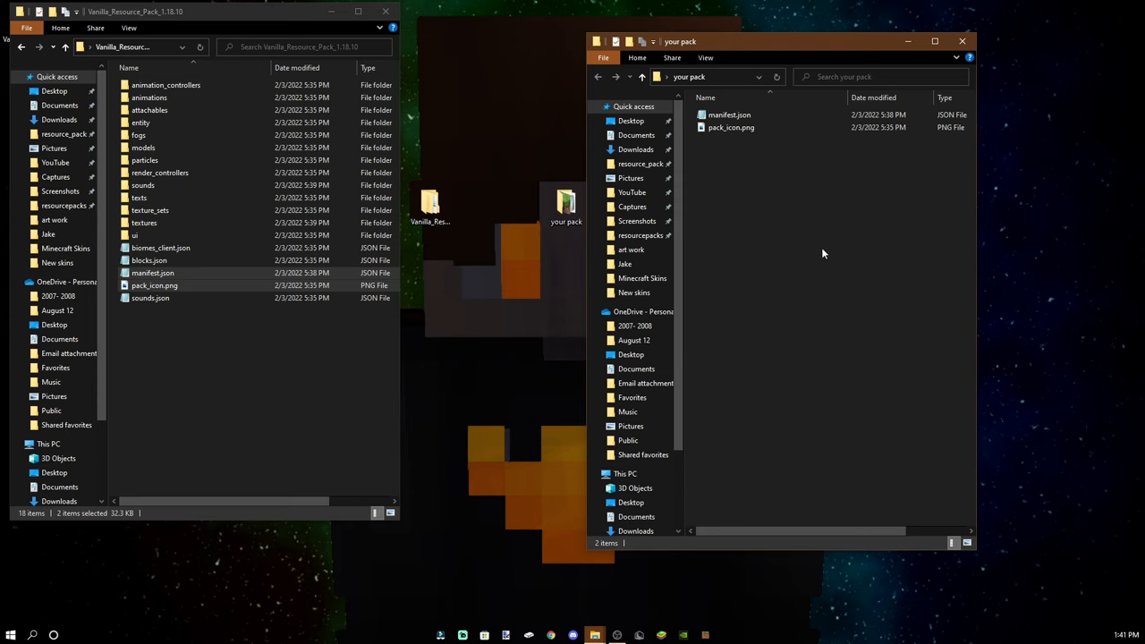
right_click(823, 253)
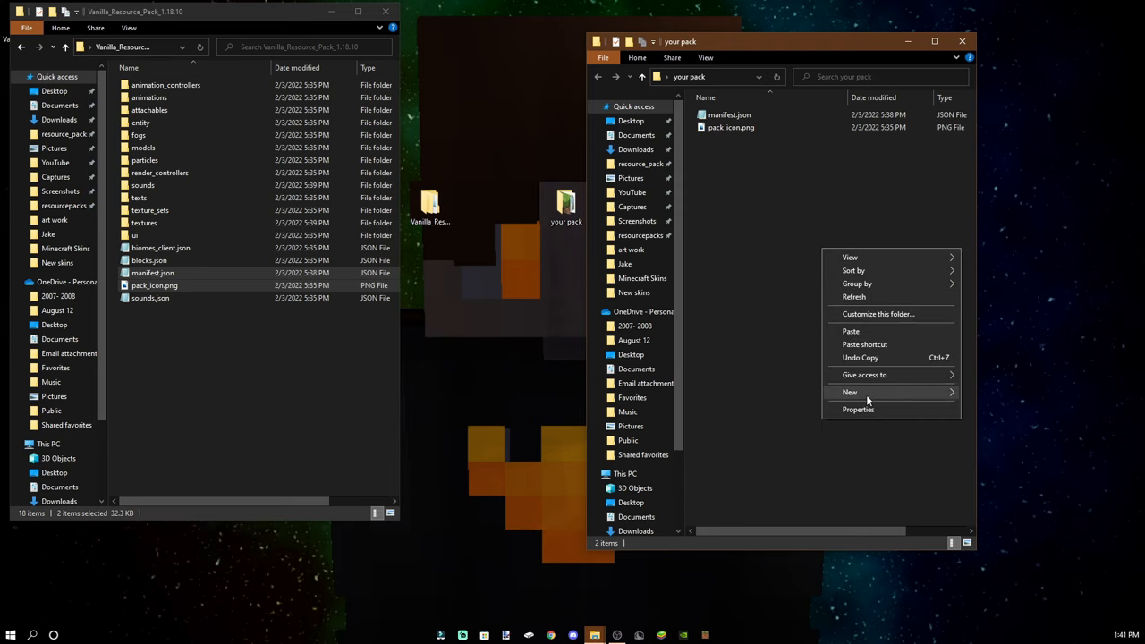
click(847, 392)
text(textures)
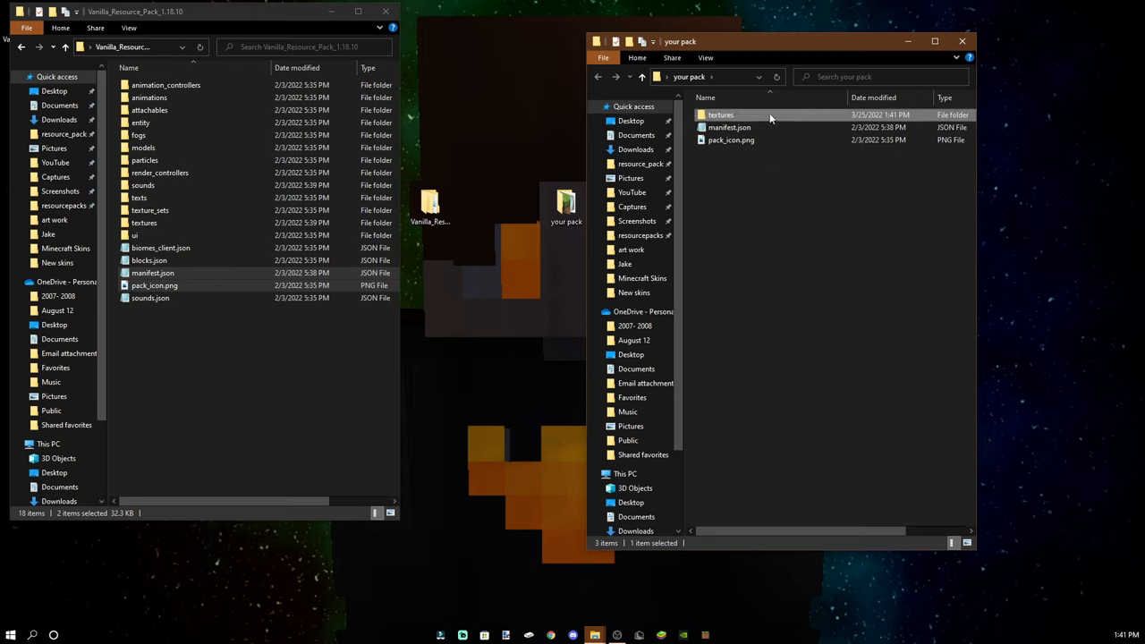
- Create an items folder inside your pack's textures folder, with vanilla items textures open alongside
double_click(721, 115)
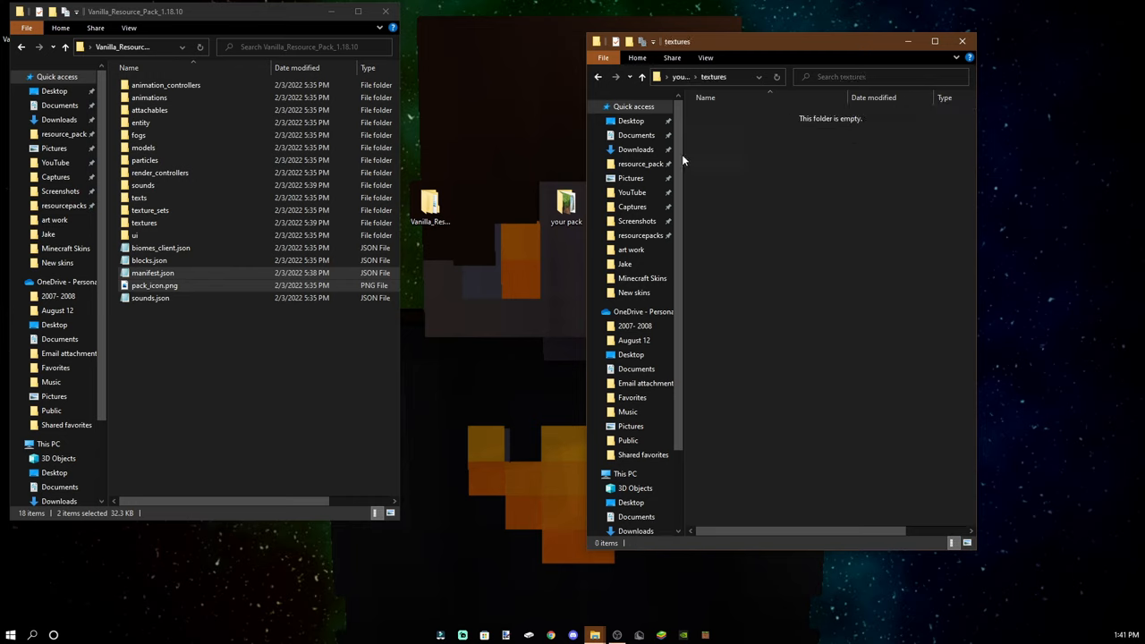
double_click(143, 222)
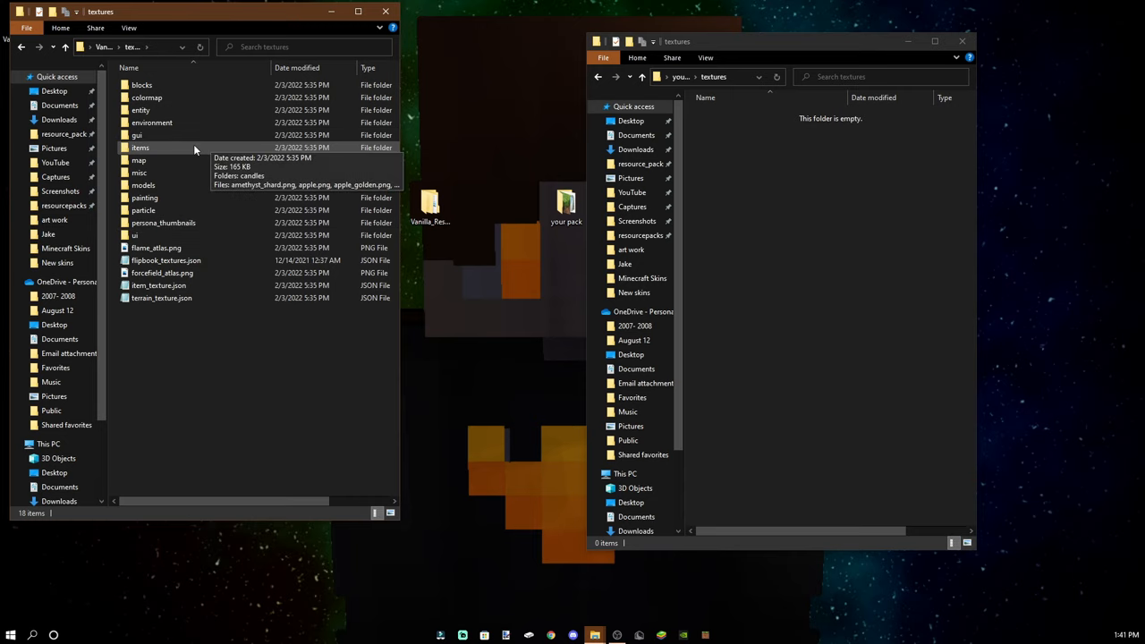
mouse_move(204, 157)
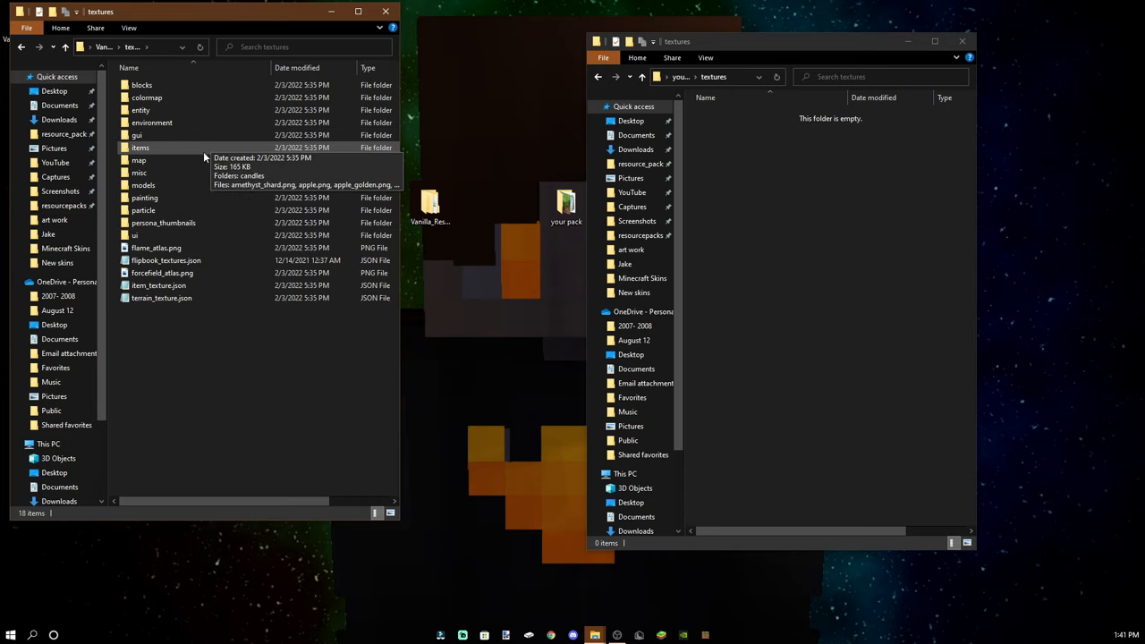
double_click(140, 147)
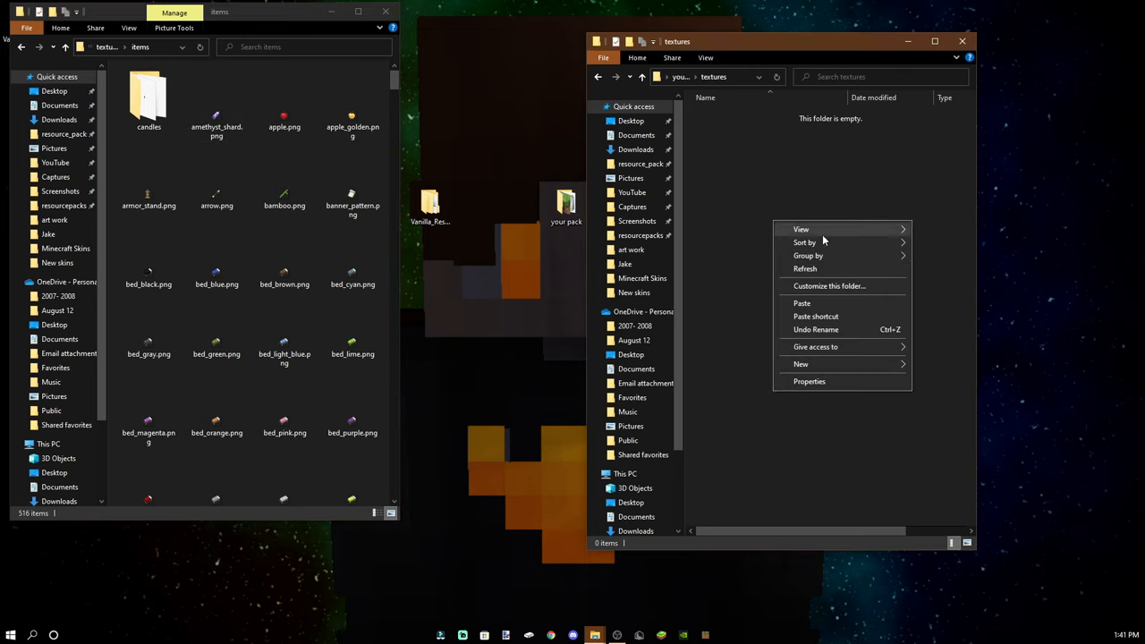
click(801, 365)
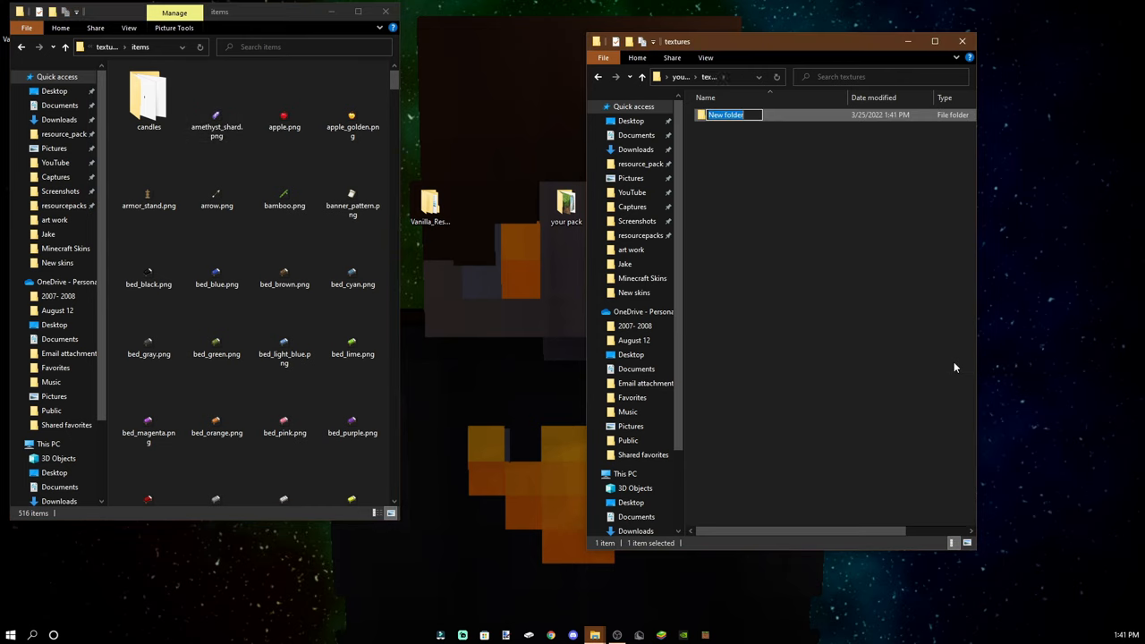
text(items)
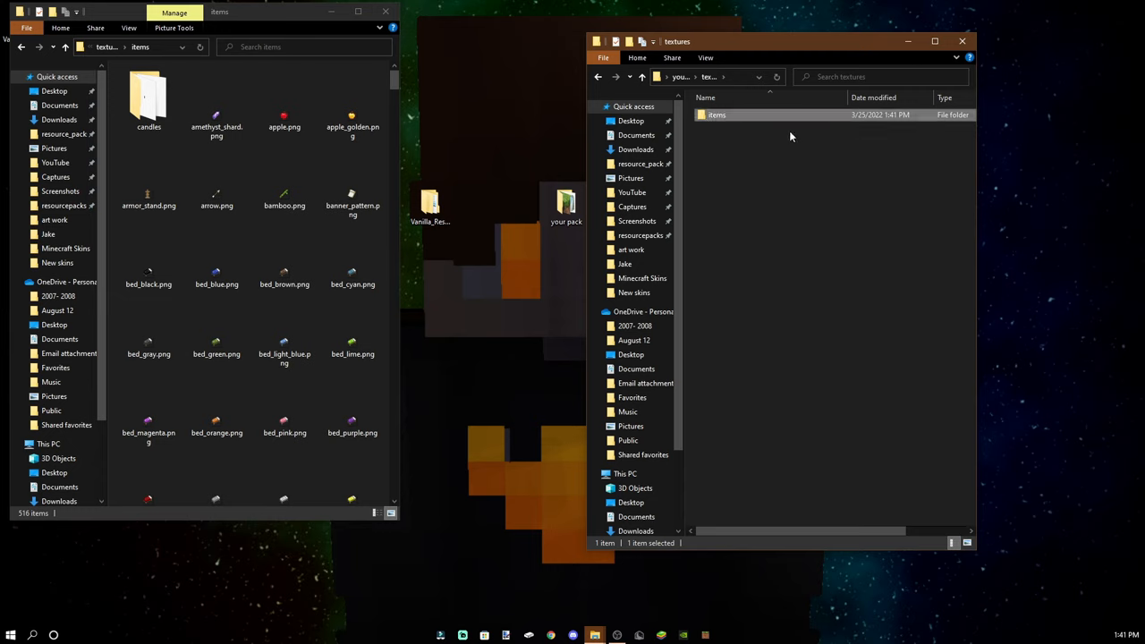
- Open the new items folder and search the vanilla items for 'sword' to copy diamond_sword.png
double_click(715, 115)
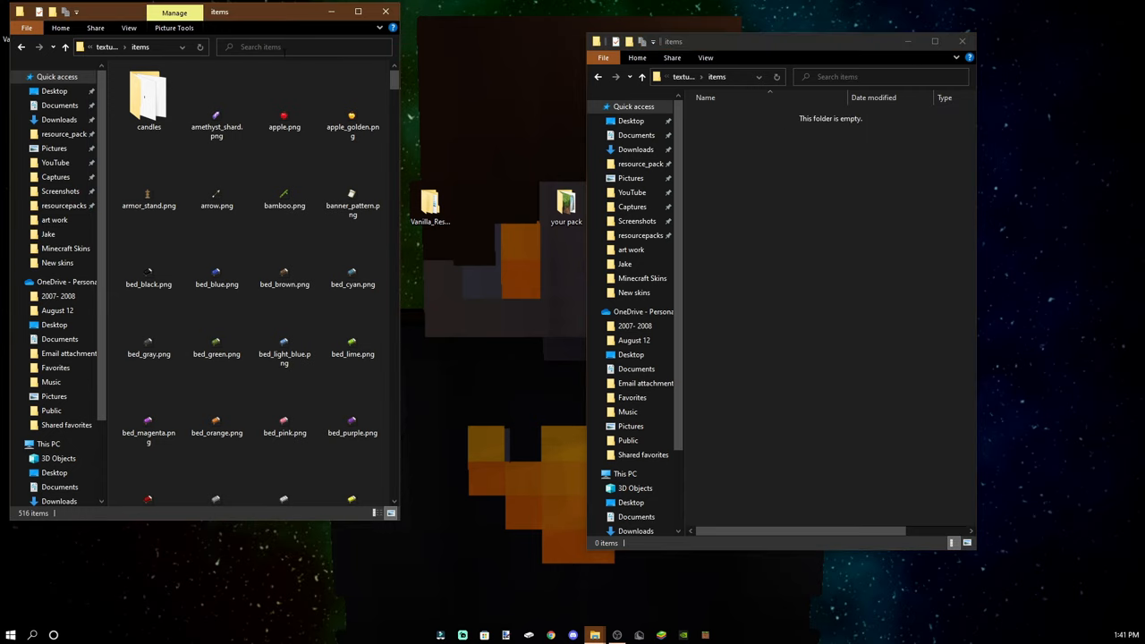
text(sword)
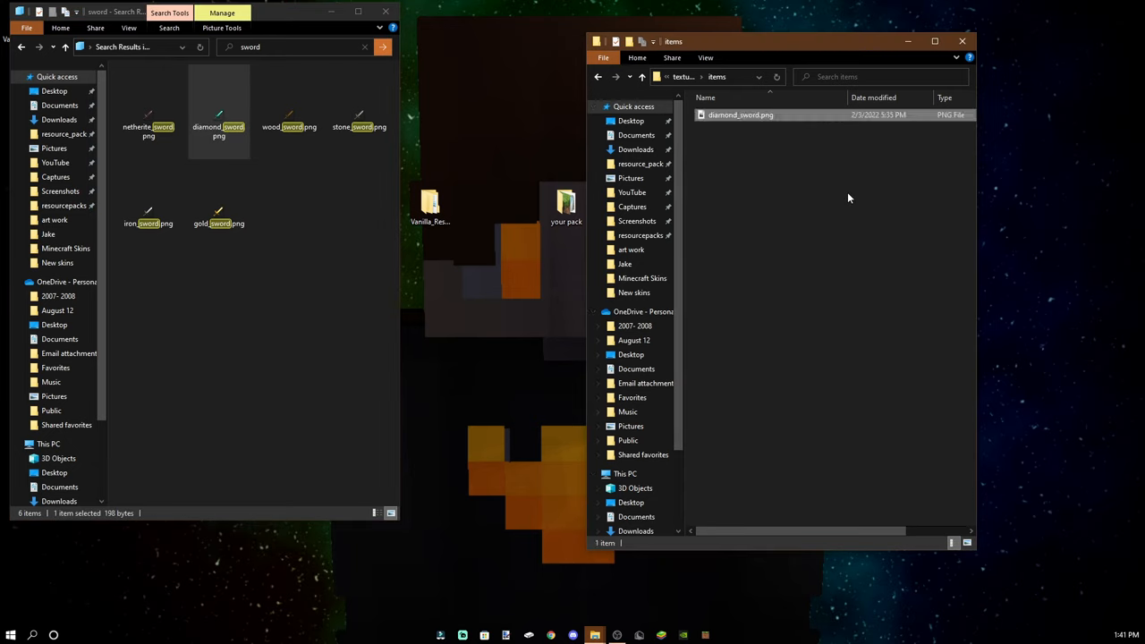
- Open the copied diamond_sword.png with paint.net via Open with
right_click(741, 114)
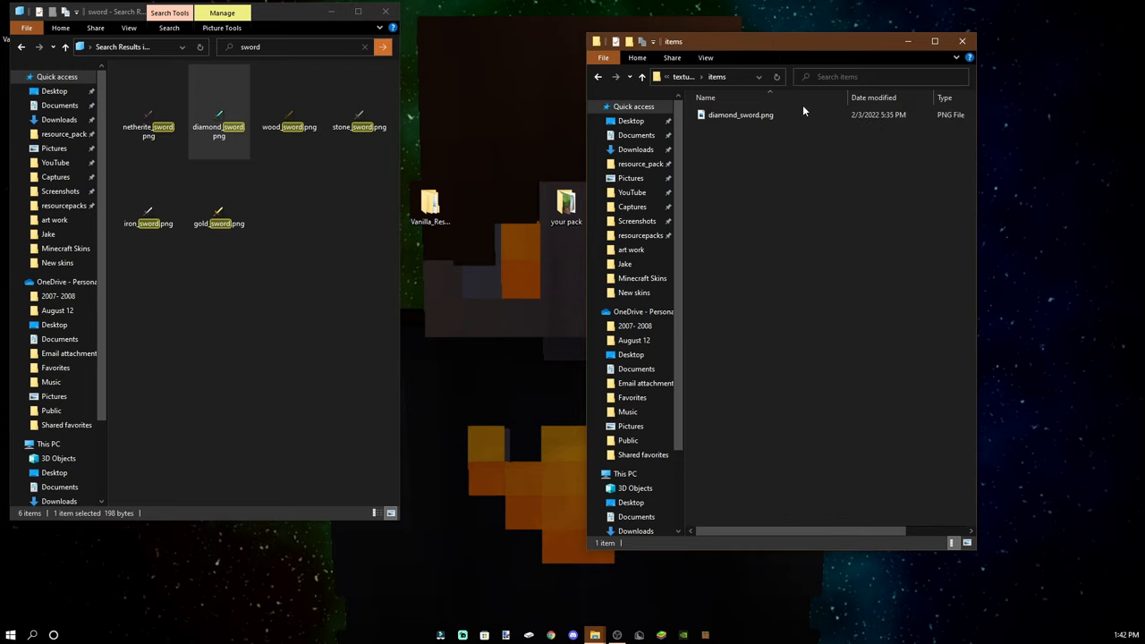
right_click(740, 114)
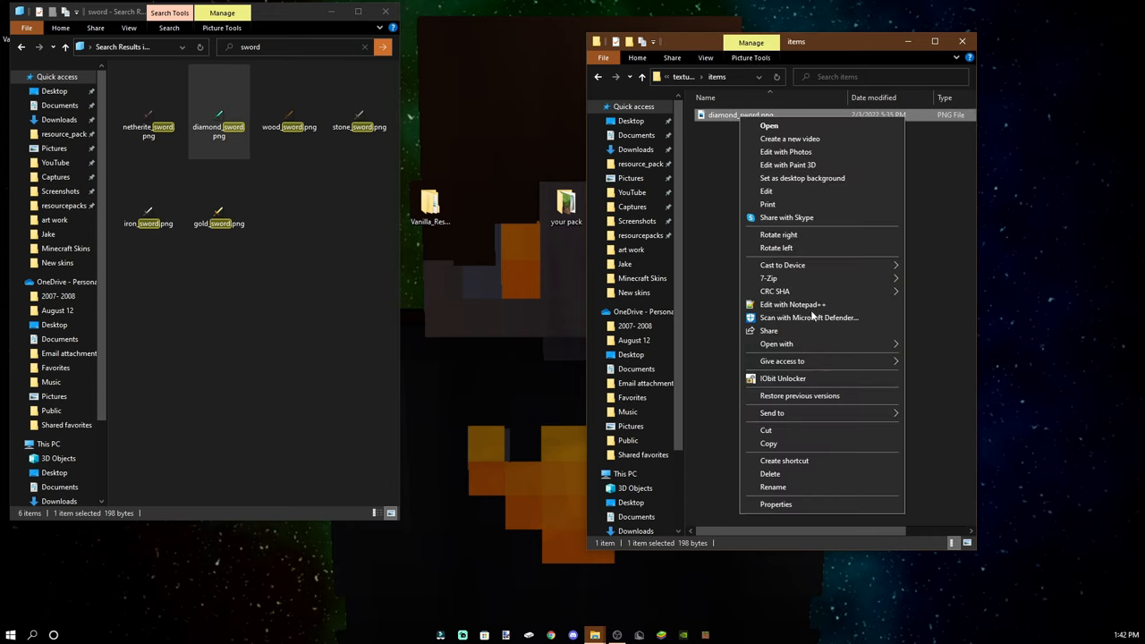
click(776, 343)
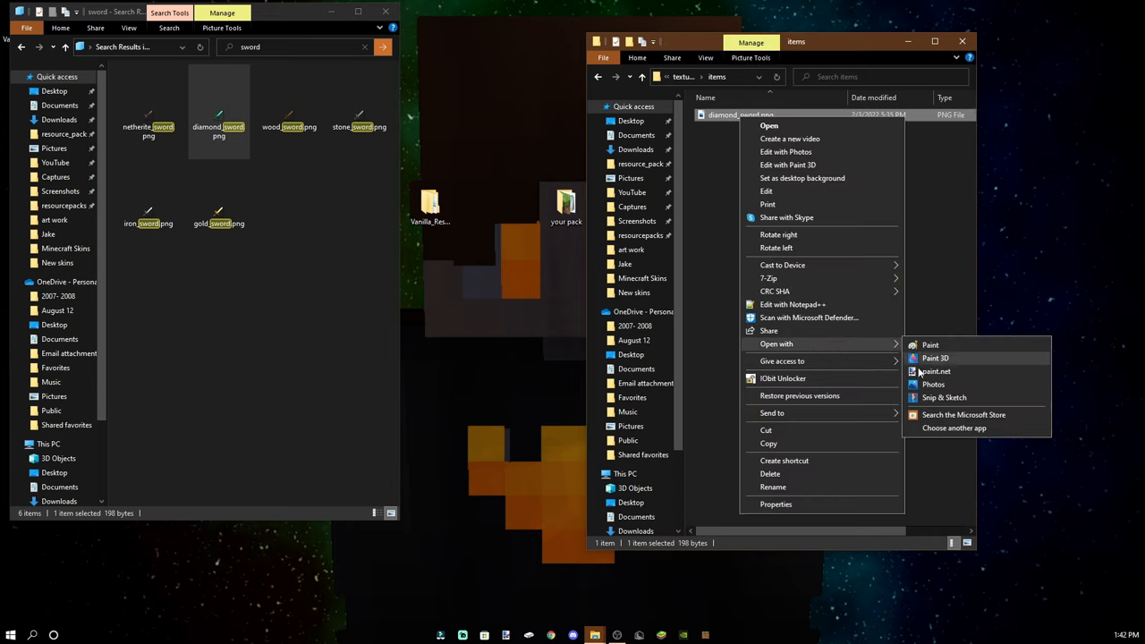
mouse_move(955, 361)
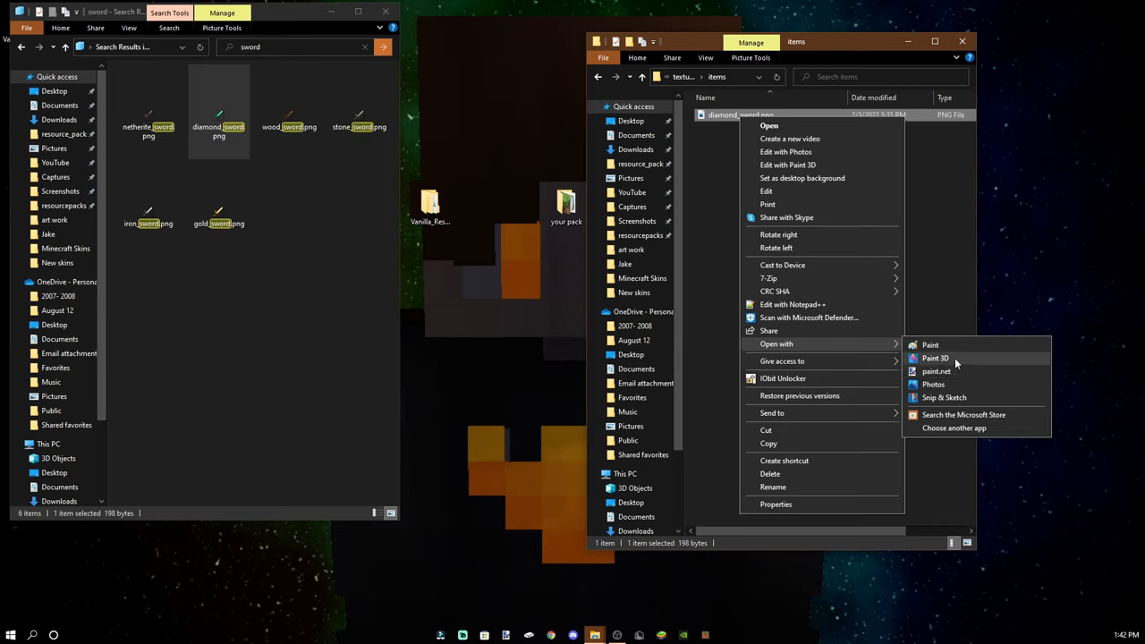
mouse_move(937, 370)
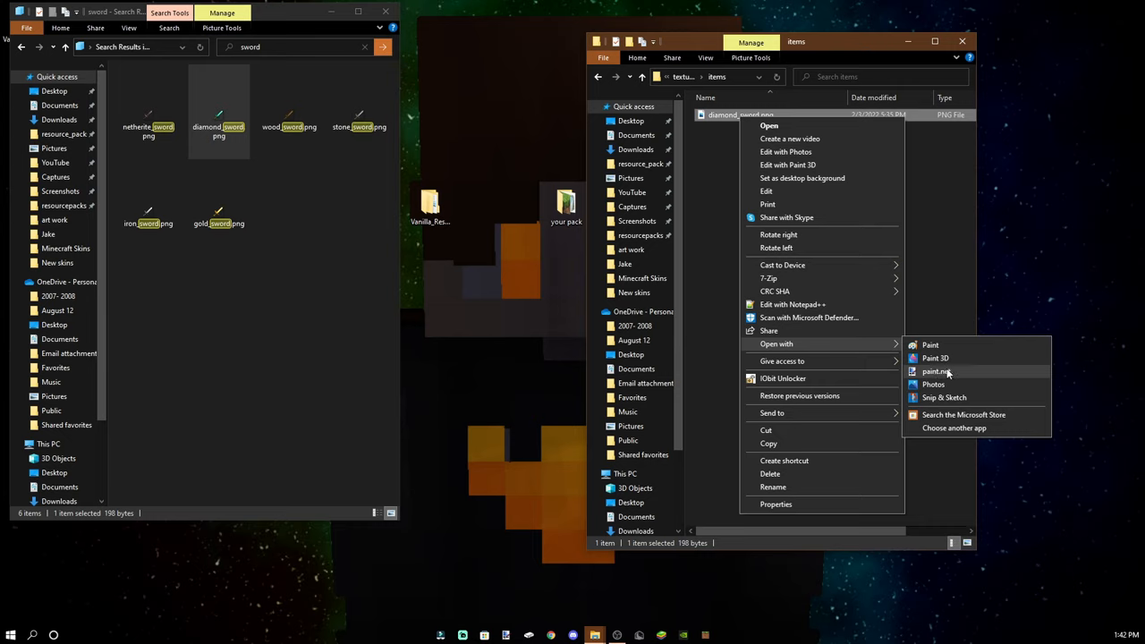
click(937, 370)
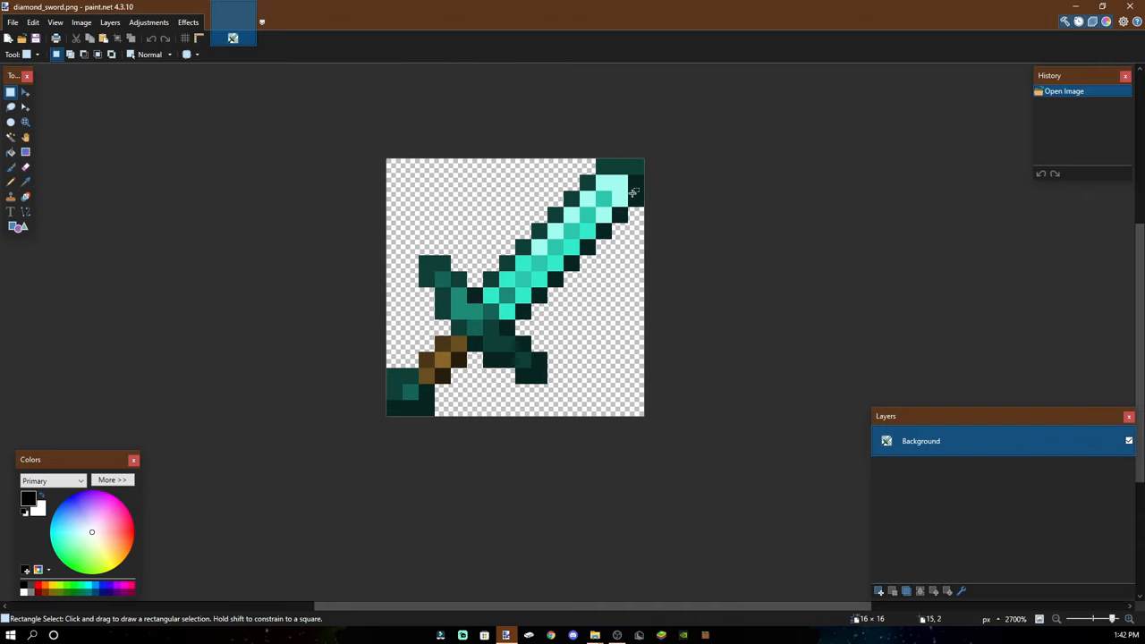
- Rectangle-select a 6×6 pixel area over the top-right tip of the sword blade
drag(547, 164, 642, 257)
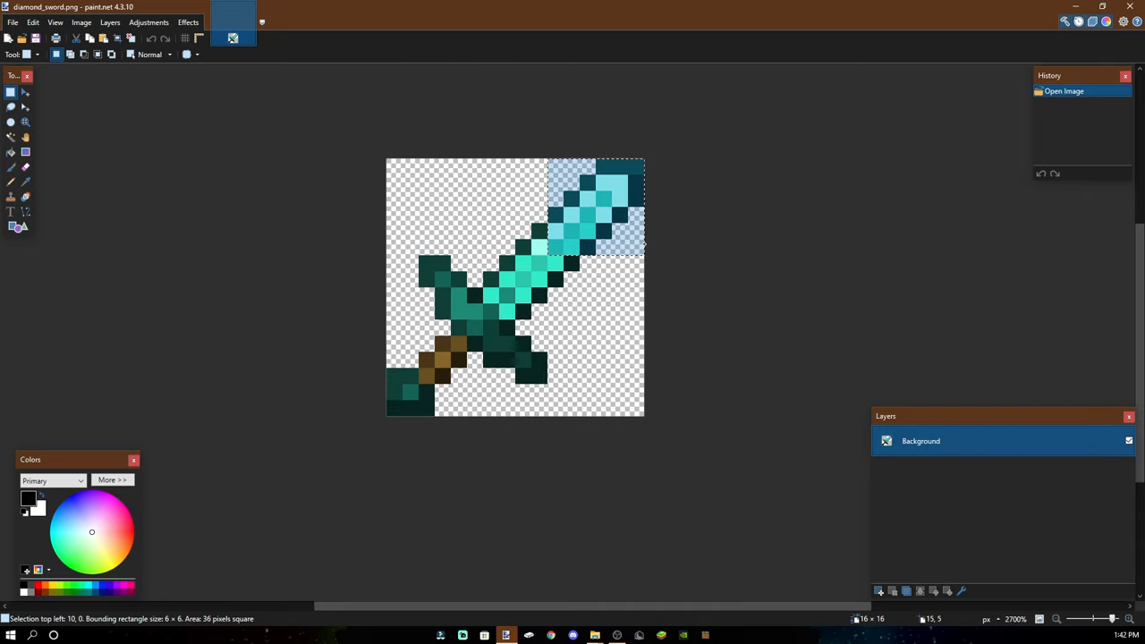
drag(593, 206, 563, 265)
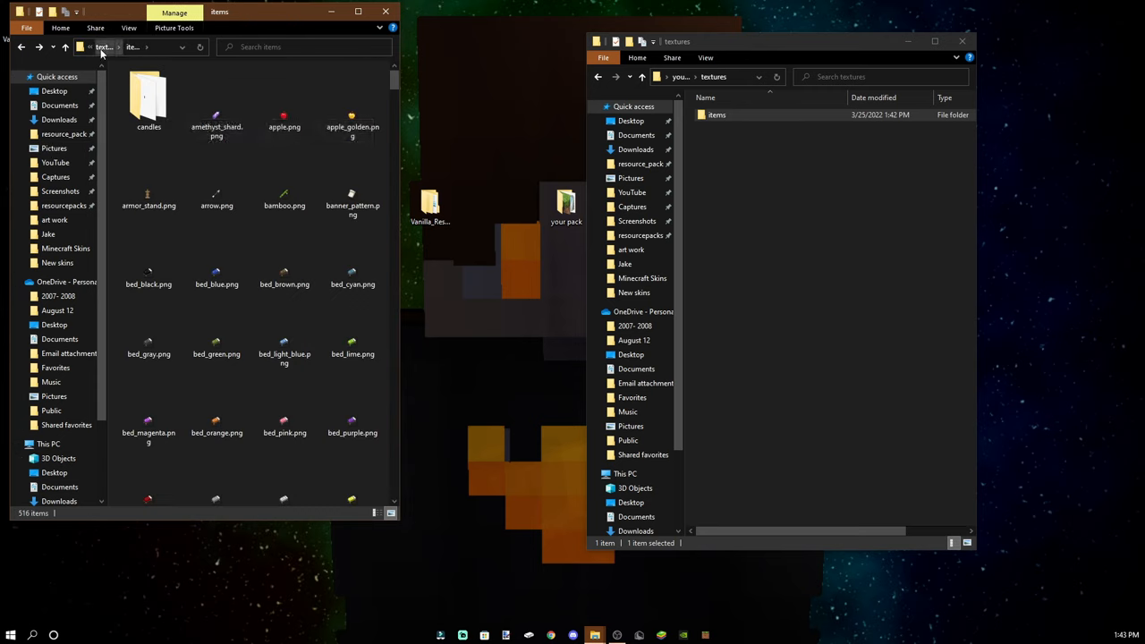
- Search the vanilla items folder for 'armor' and copy diamond_chestplate.png into your pack's items folder
click(304, 47)
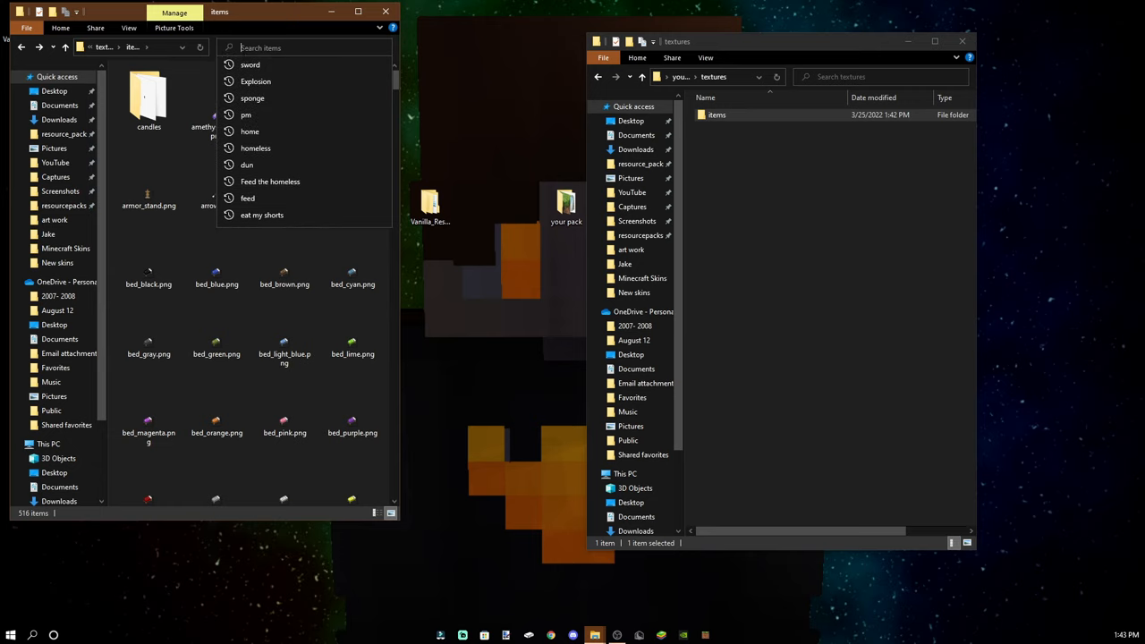
text(armor)
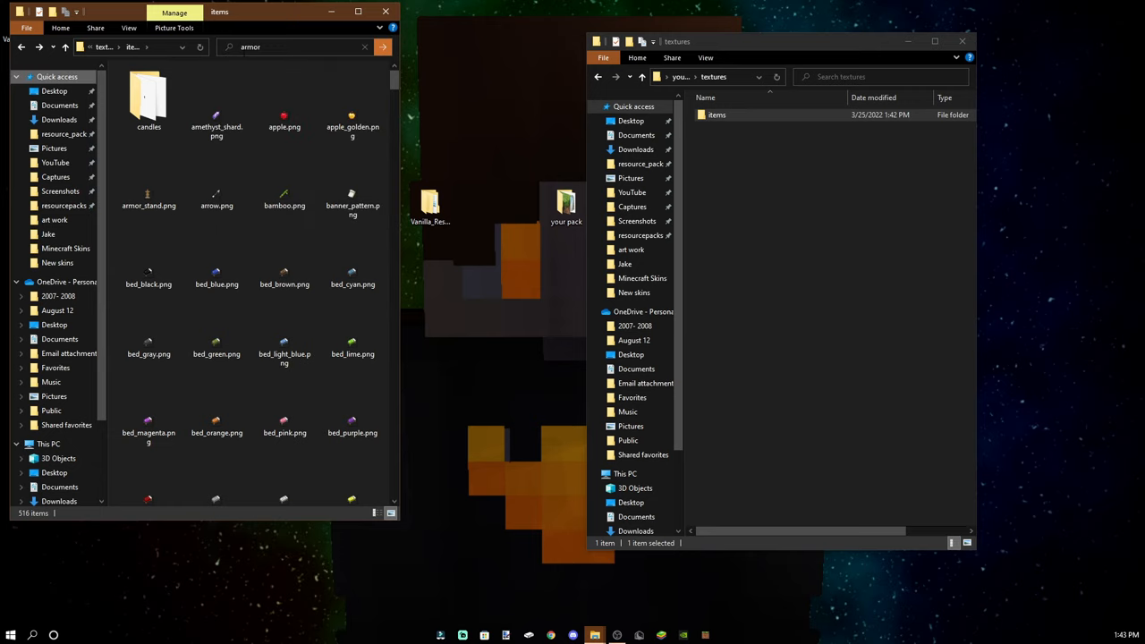
text(chestplate)
key(Return)
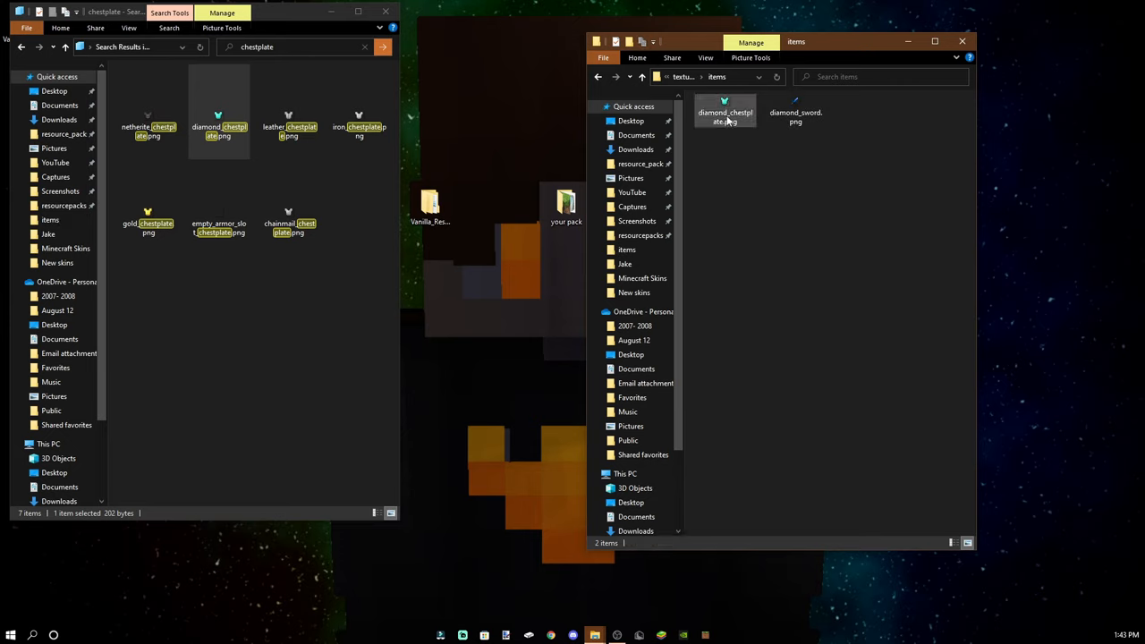
click(901, 231)
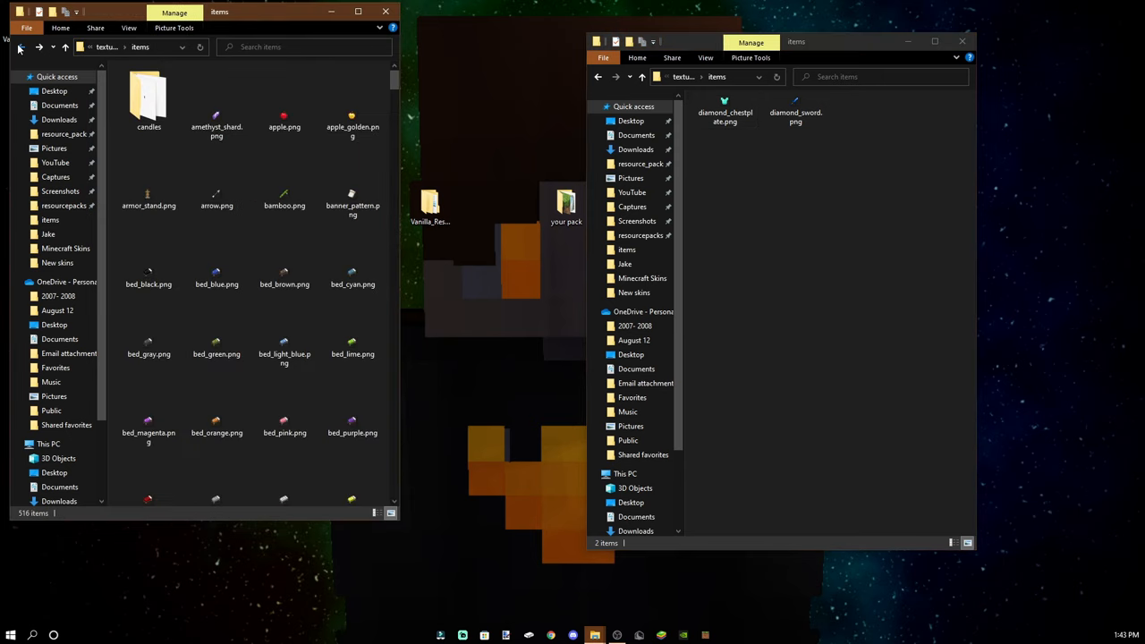
- Go up to vanilla textures, open the armor folder and select diamond_1.png
click(22, 46)
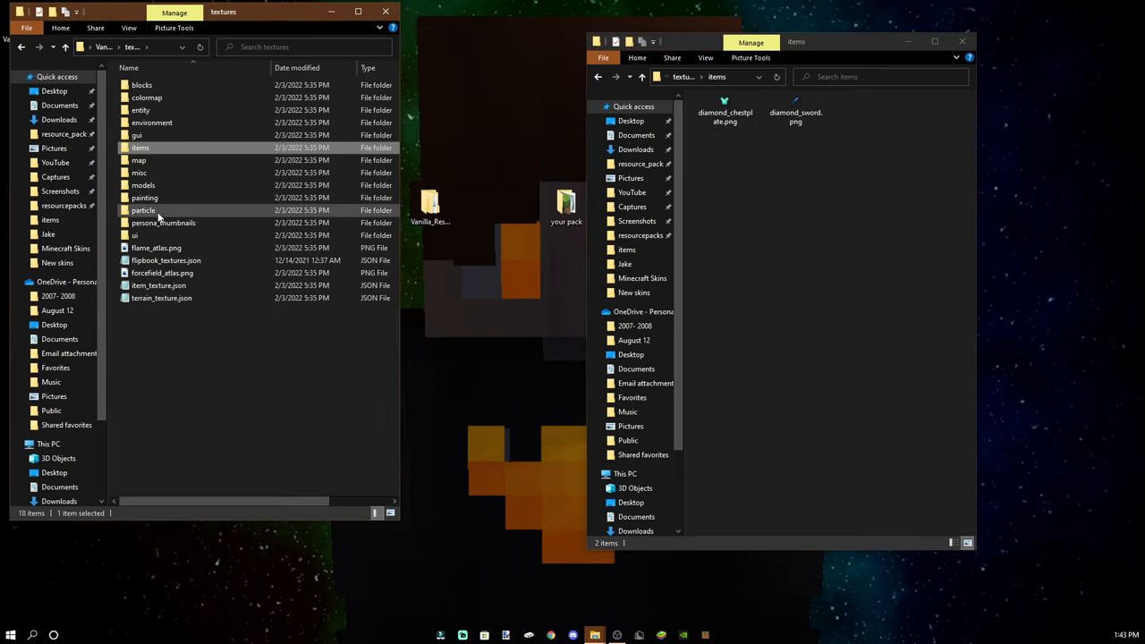
double_click(143, 184)
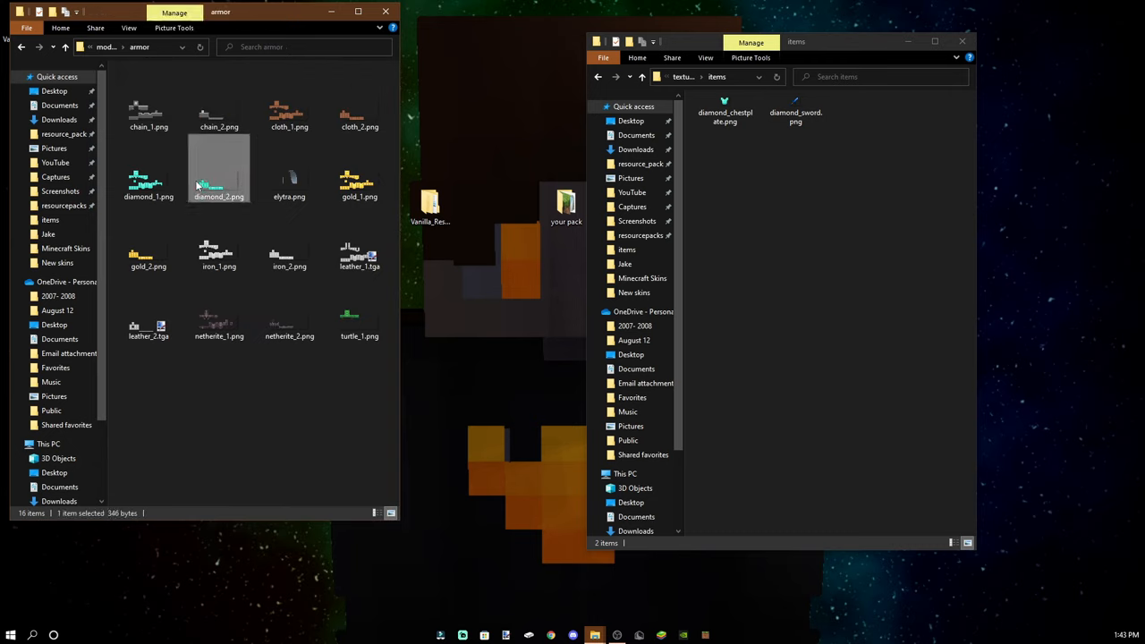
click(149, 175)
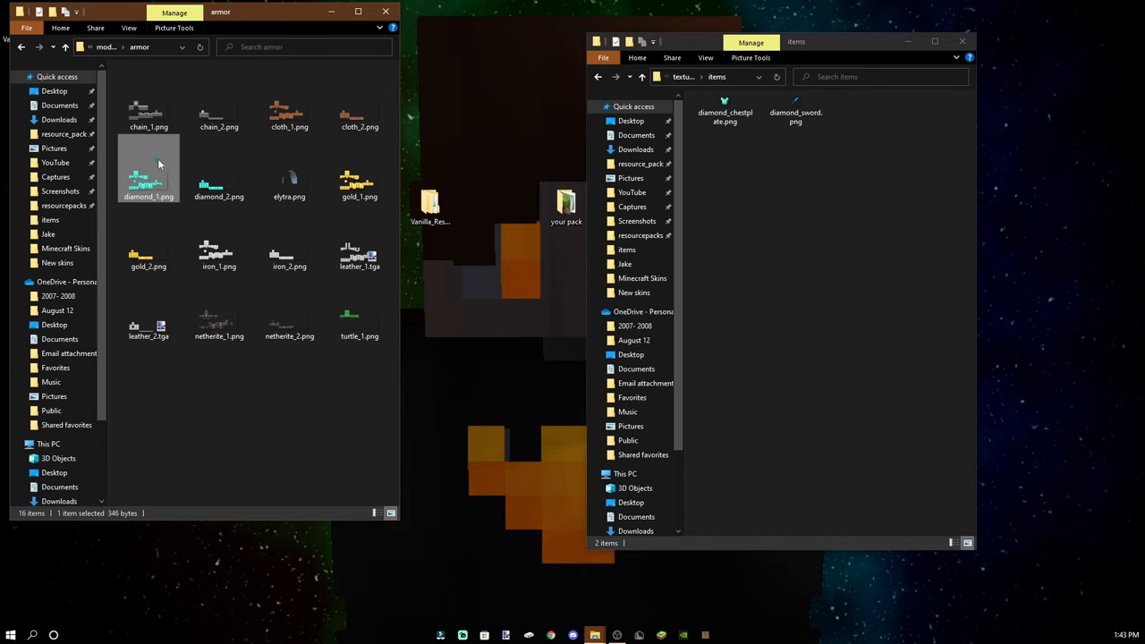
mouse_move(147, 170)
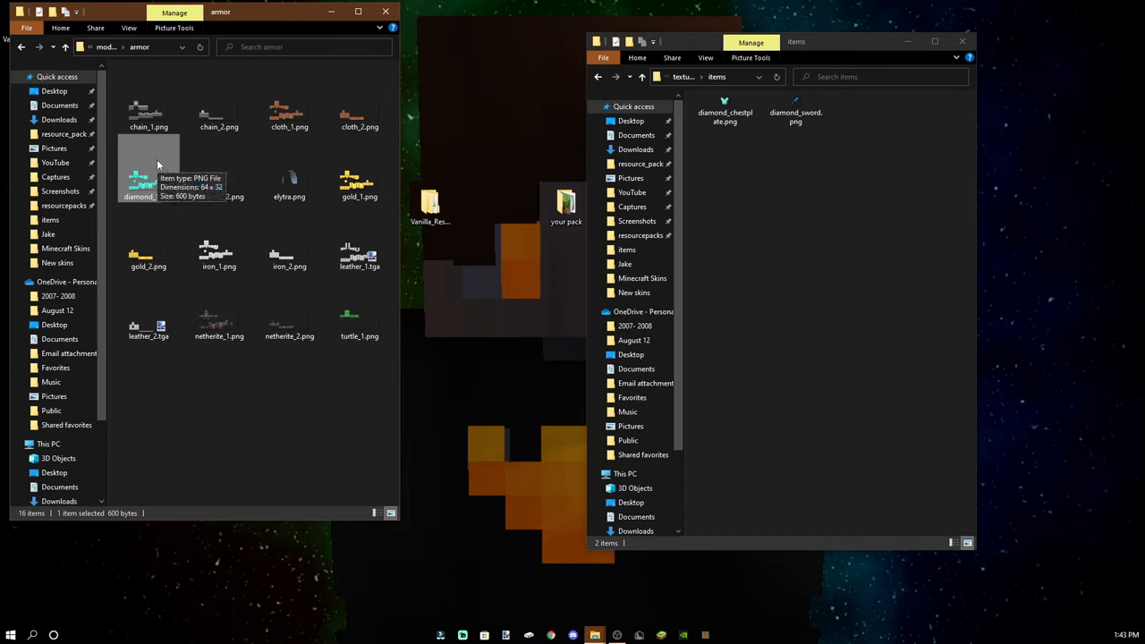
mouse_move(157, 157)
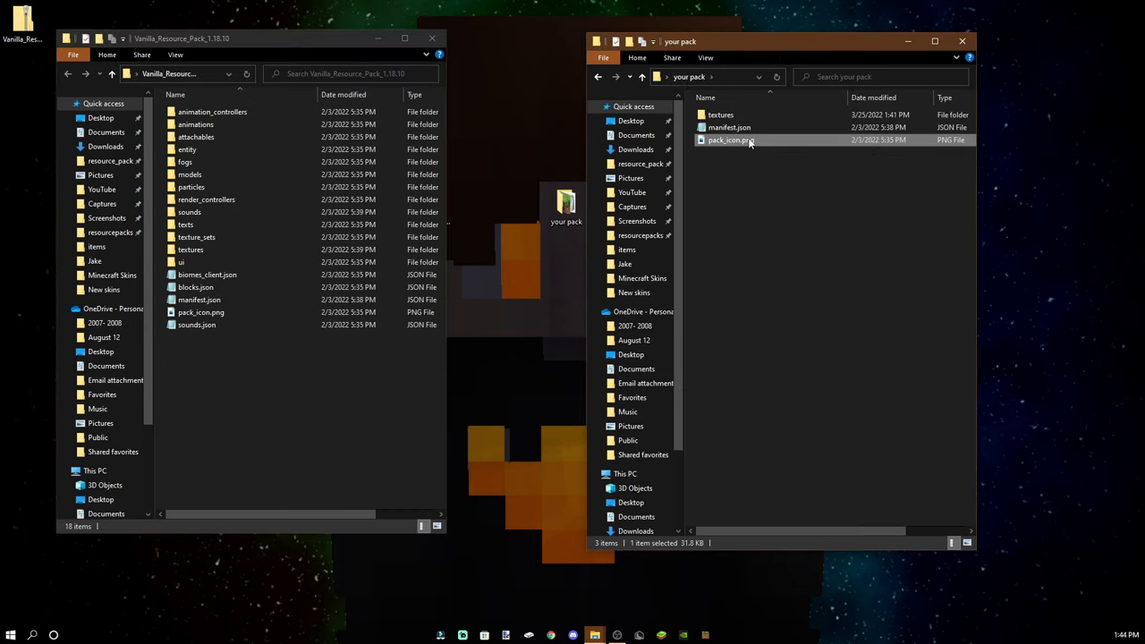
- Replace pack_icon.png in 'your pack' with the new icon via its context menu
right_click(730, 139)
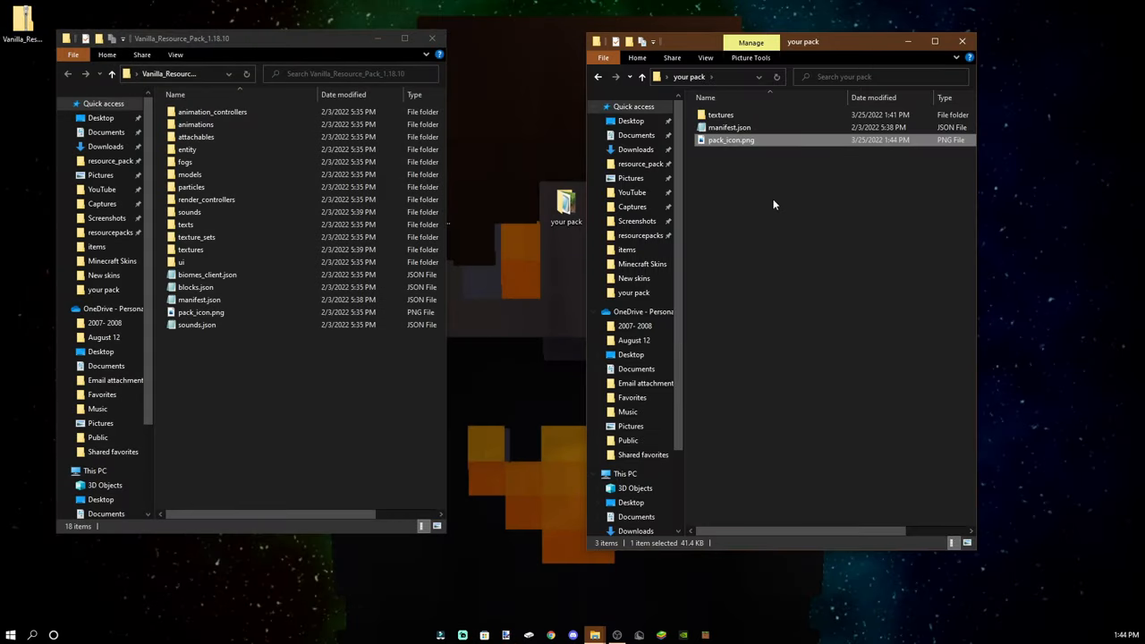
right_click(729, 127)
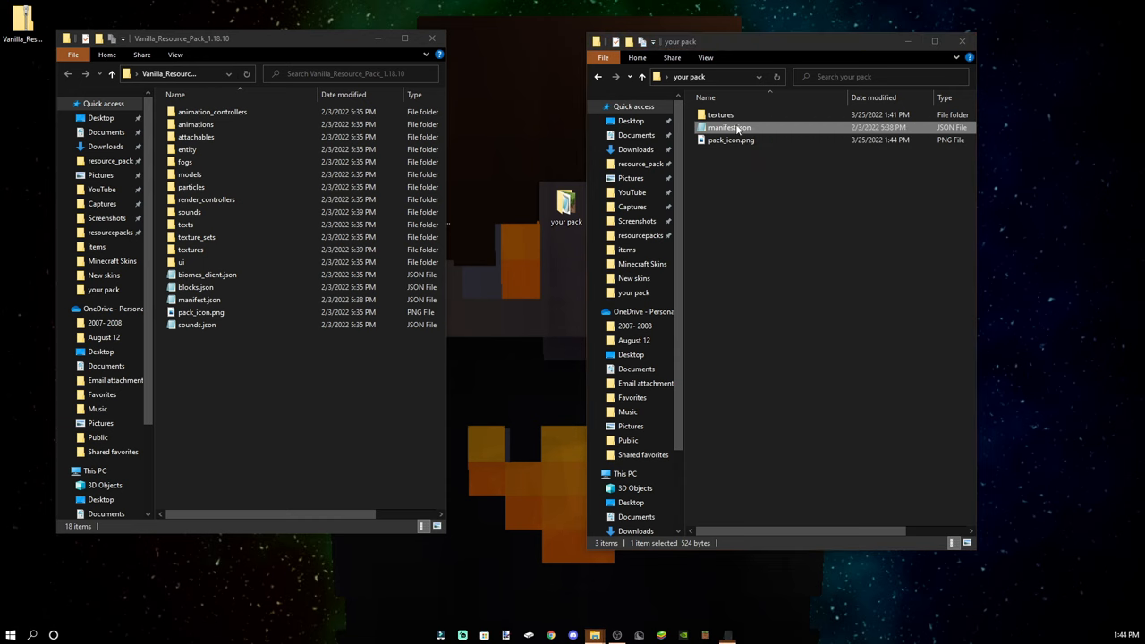
- Open manifest.json in Notepad and change the header name value to 'your pack'
double_click(730, 127)
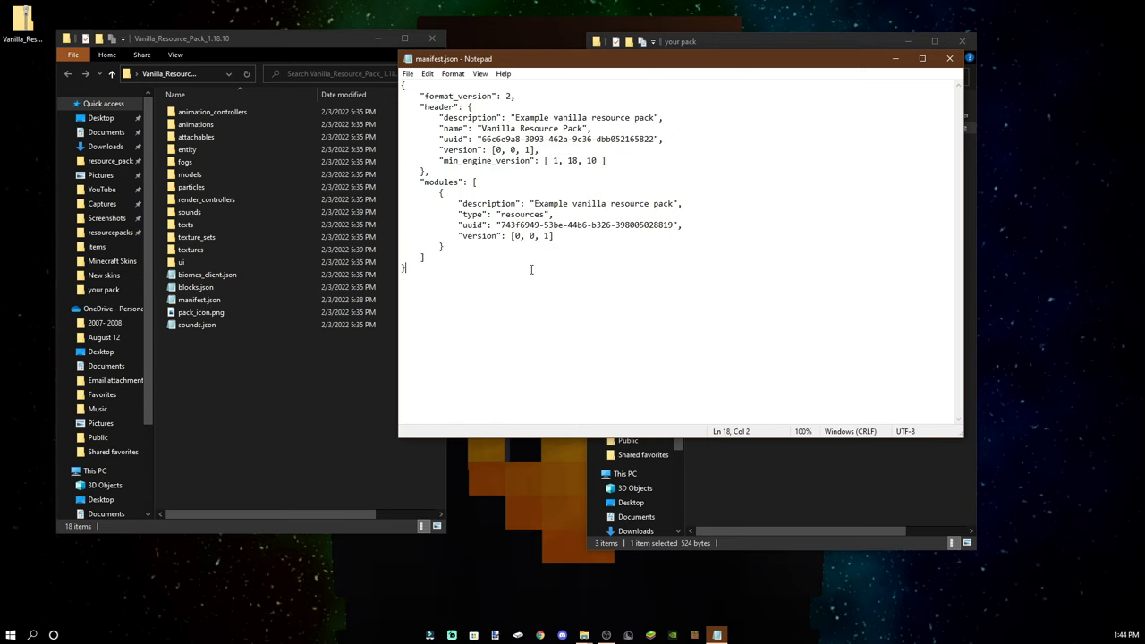
mouse_move(594, 302)
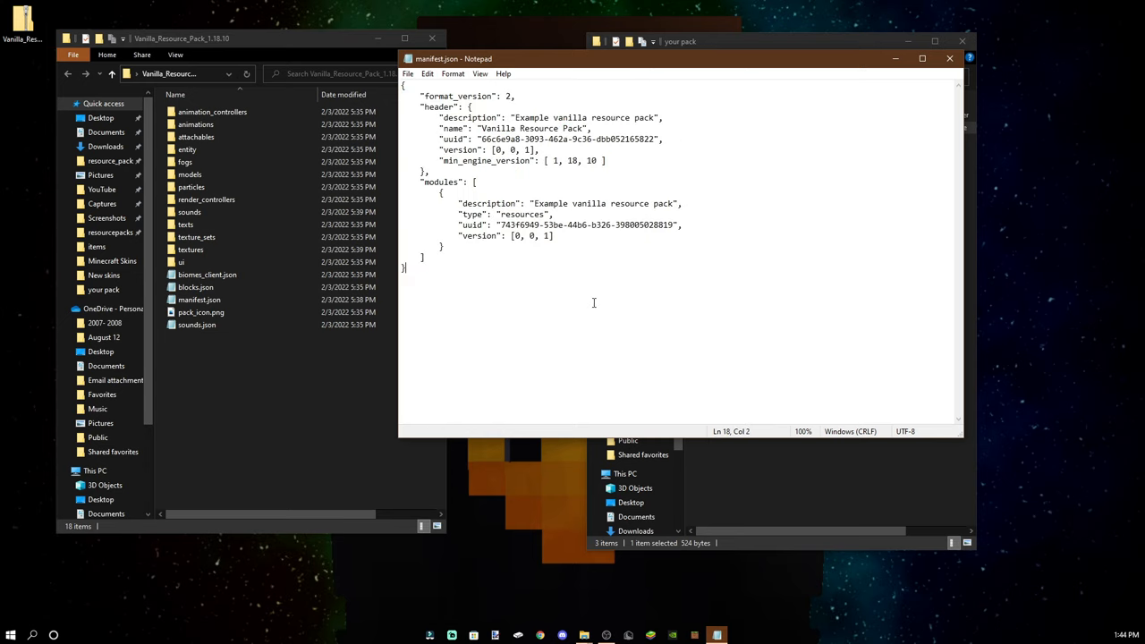
key(ctrl+a)
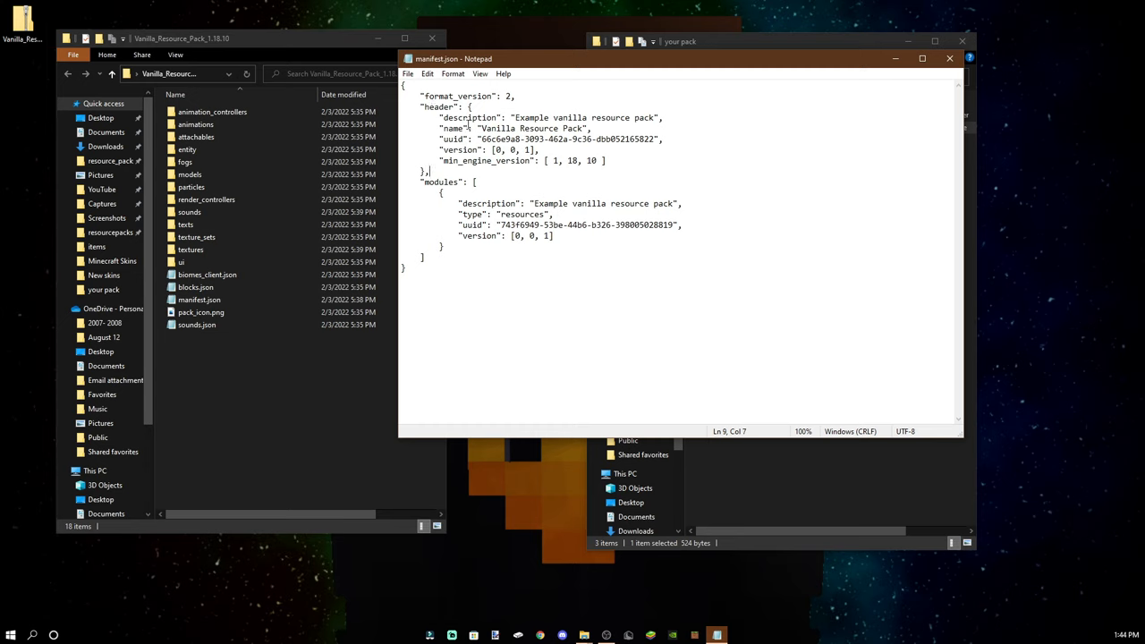
click(608, 118)
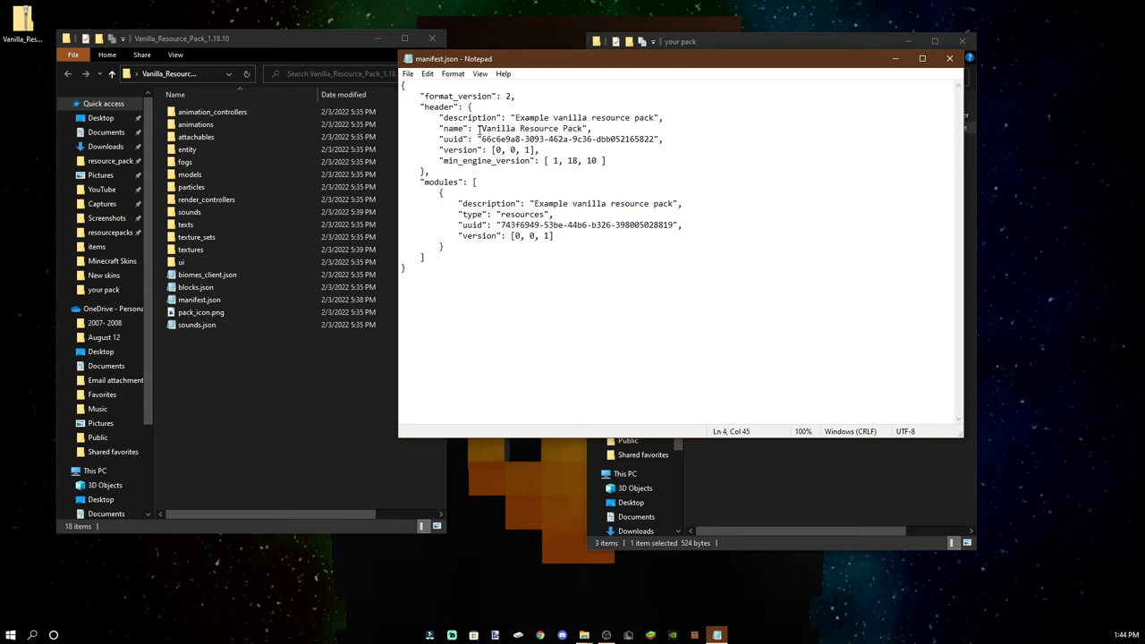
double_click(529, 129)
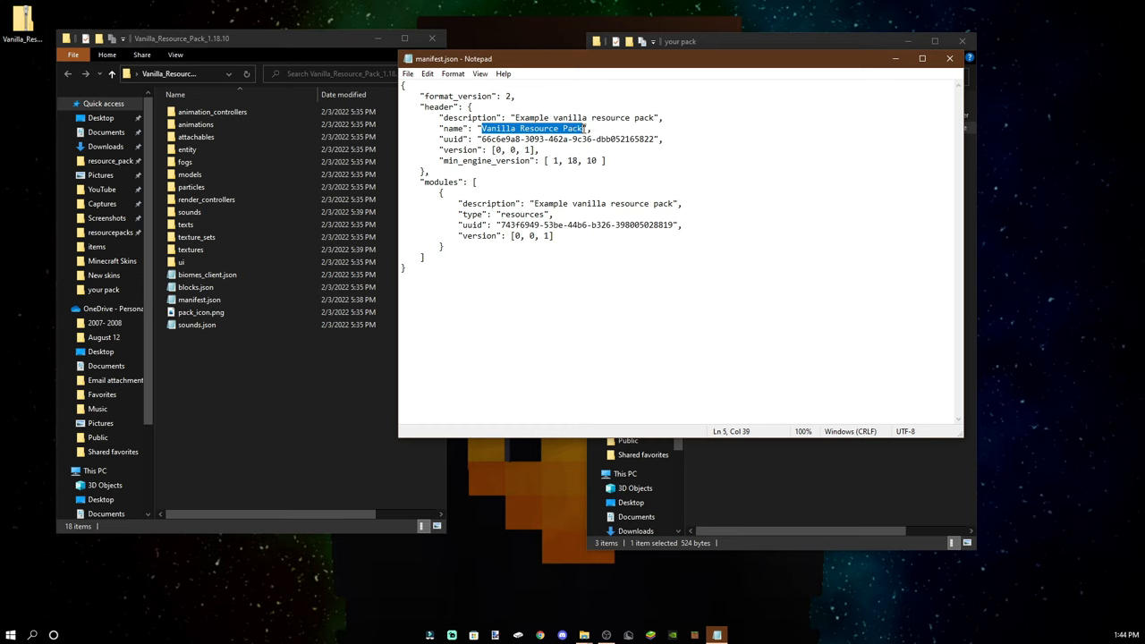
text(your pack)
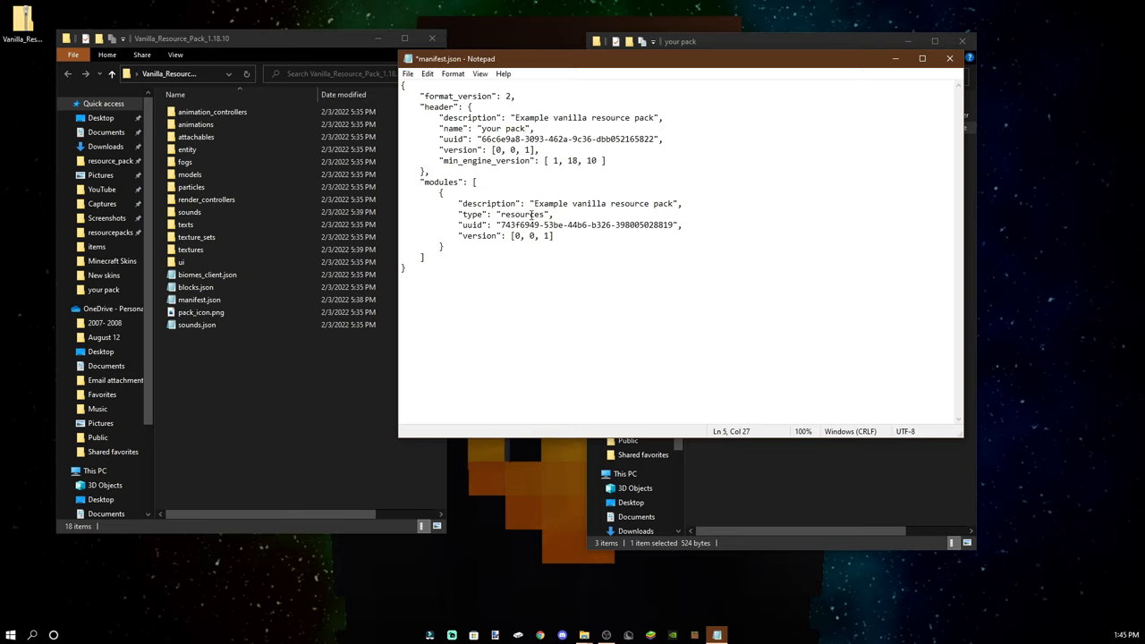
click(697, 189)
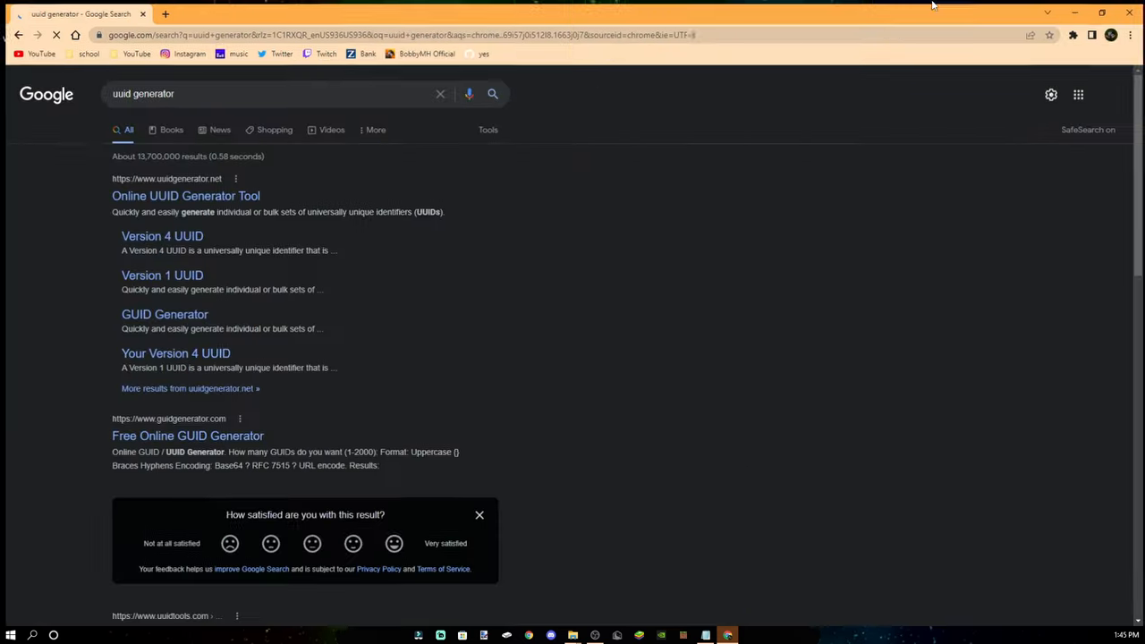
- Open the Online UUID Generator Tool result from the Google search
click(186, 195)
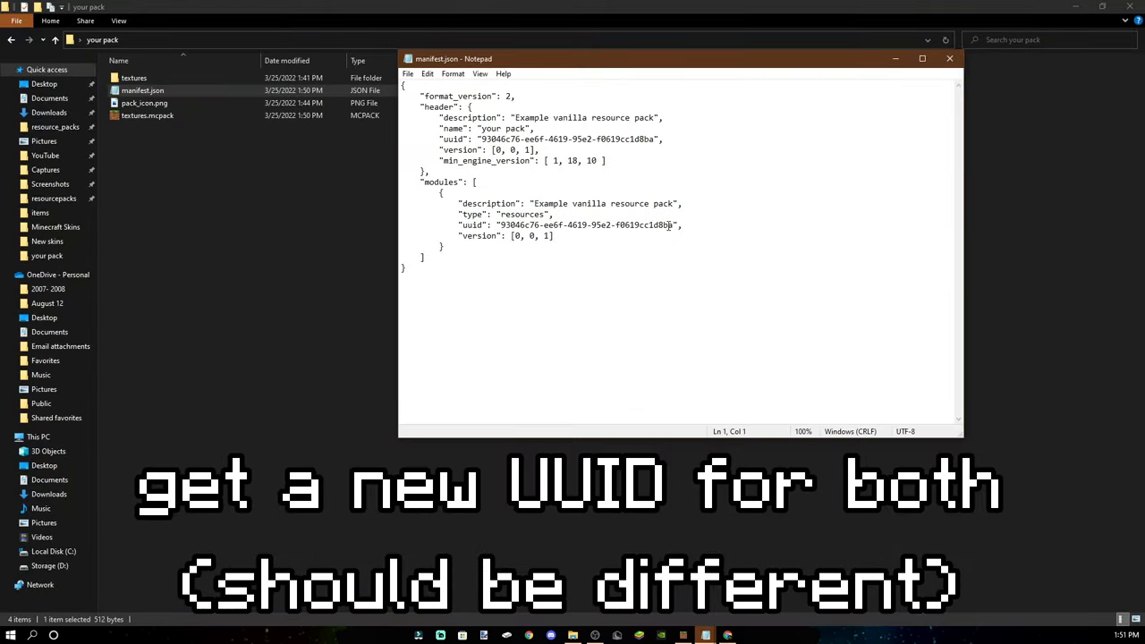
- Replace the modules uuid with 120295a4-b8cc-42cf-ad8c-97ea6c308f79 and close the file
double_click(591, 226)
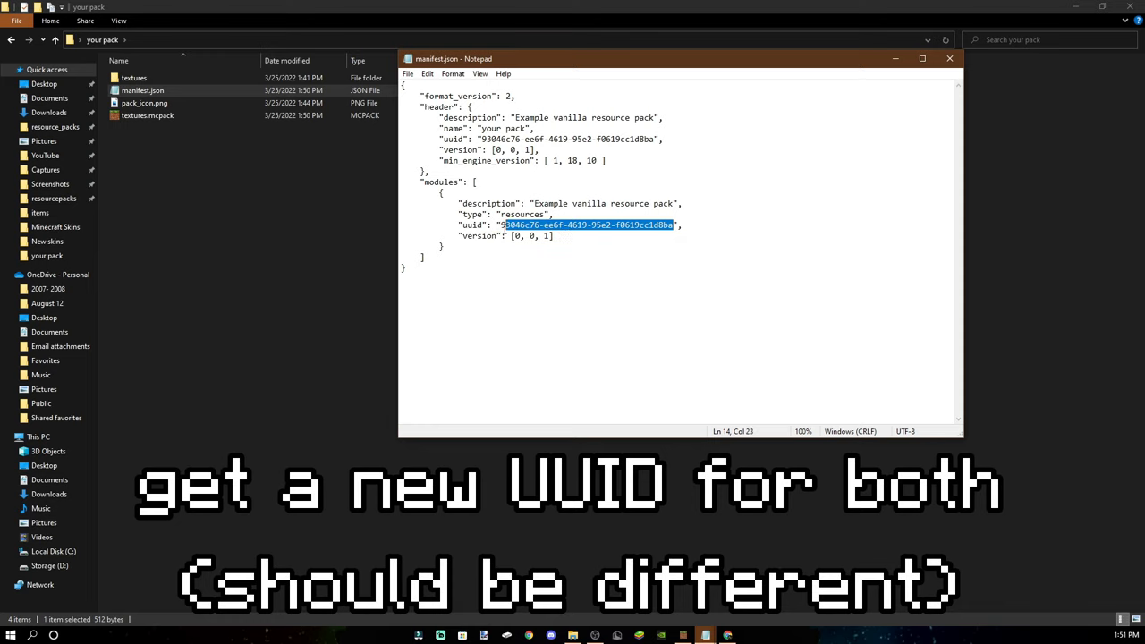
text(120295a4-b8cc-42cf-ad8c-97ea6c308f79",)
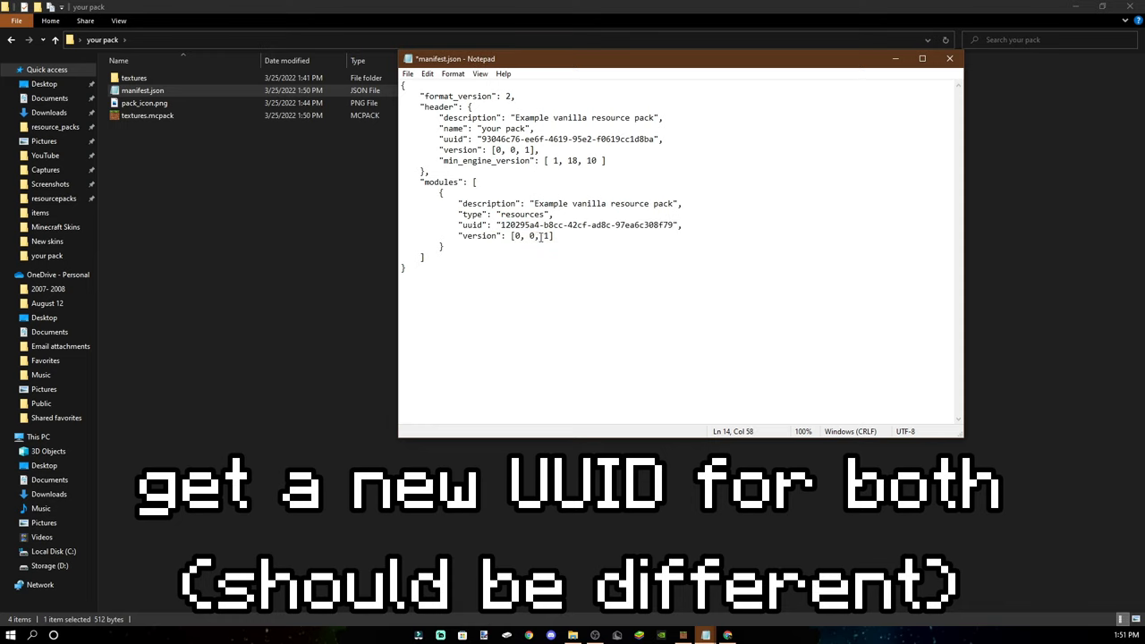
click(948, 57)
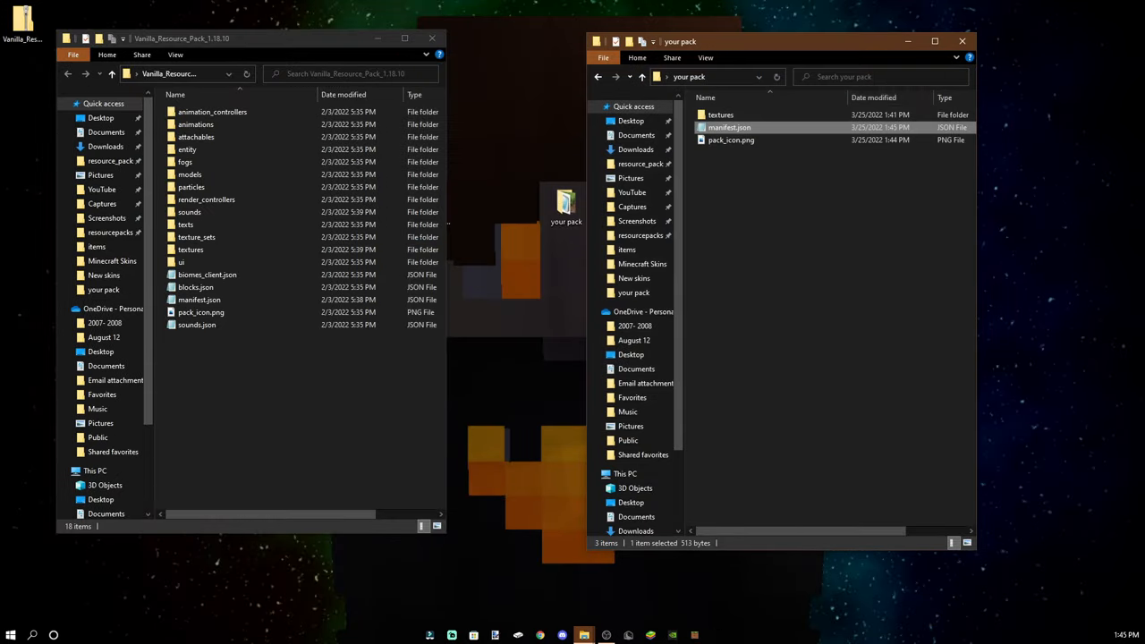
- Close the Vanilla_Resource_Pack and your pack Explorer windows to show the desktop
click(755, 191)
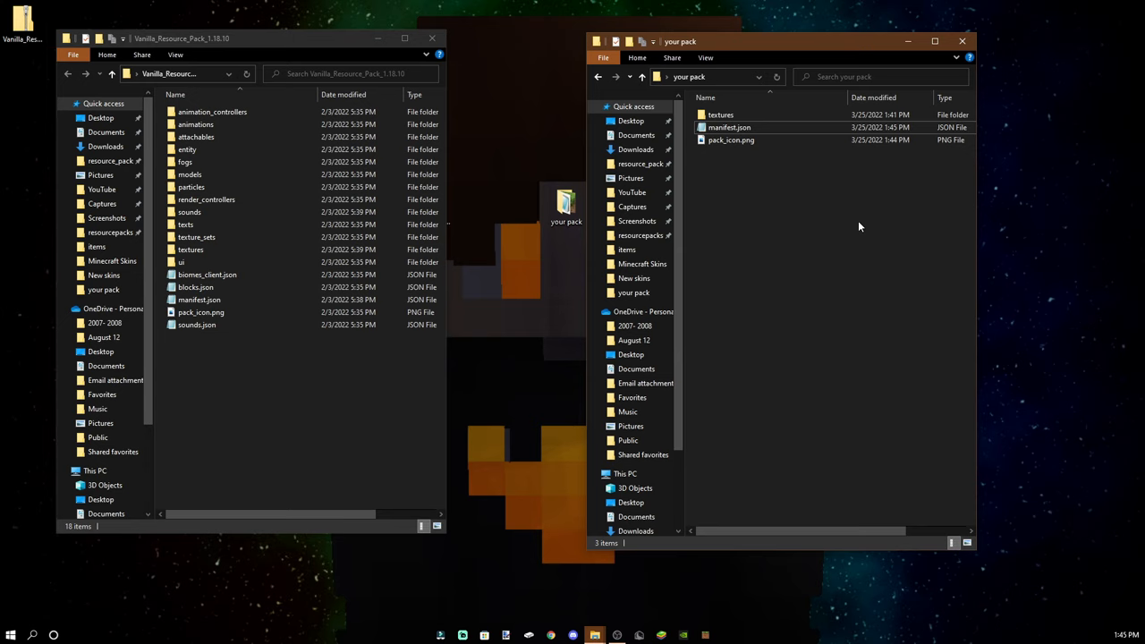
mouse_move(433, 40)
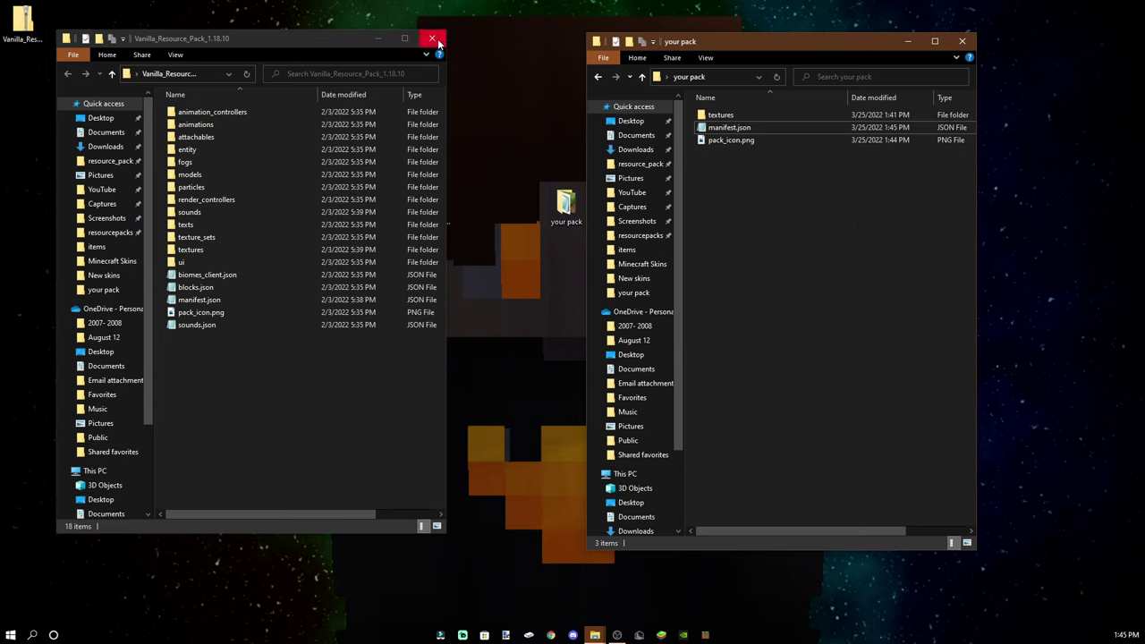
mouse_move(433, 39)
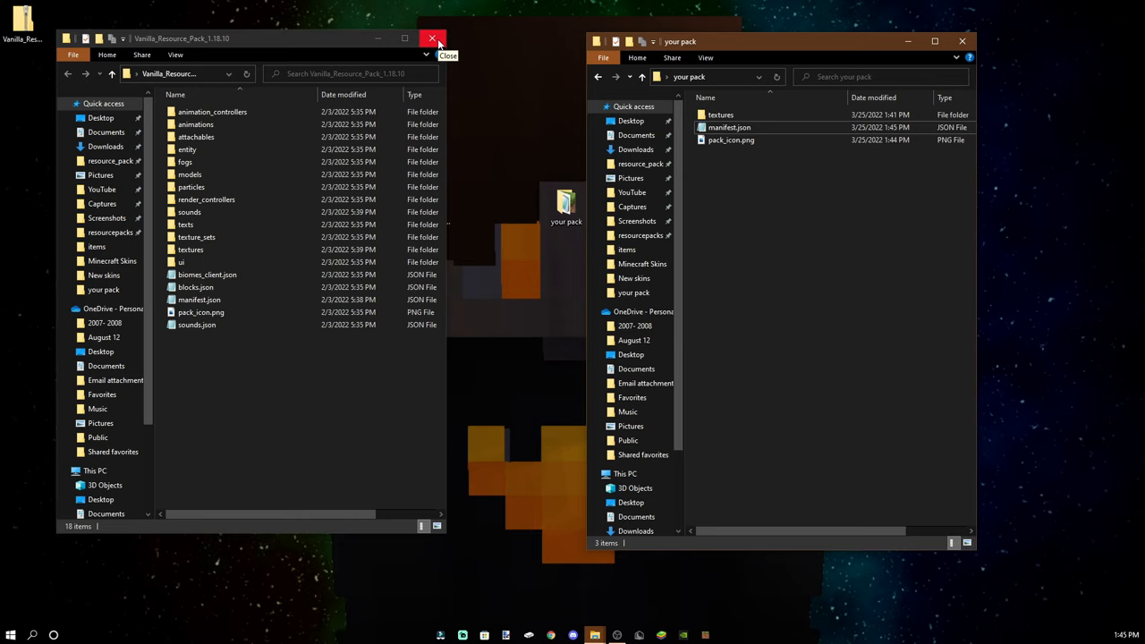
mouse_move(433, 40)
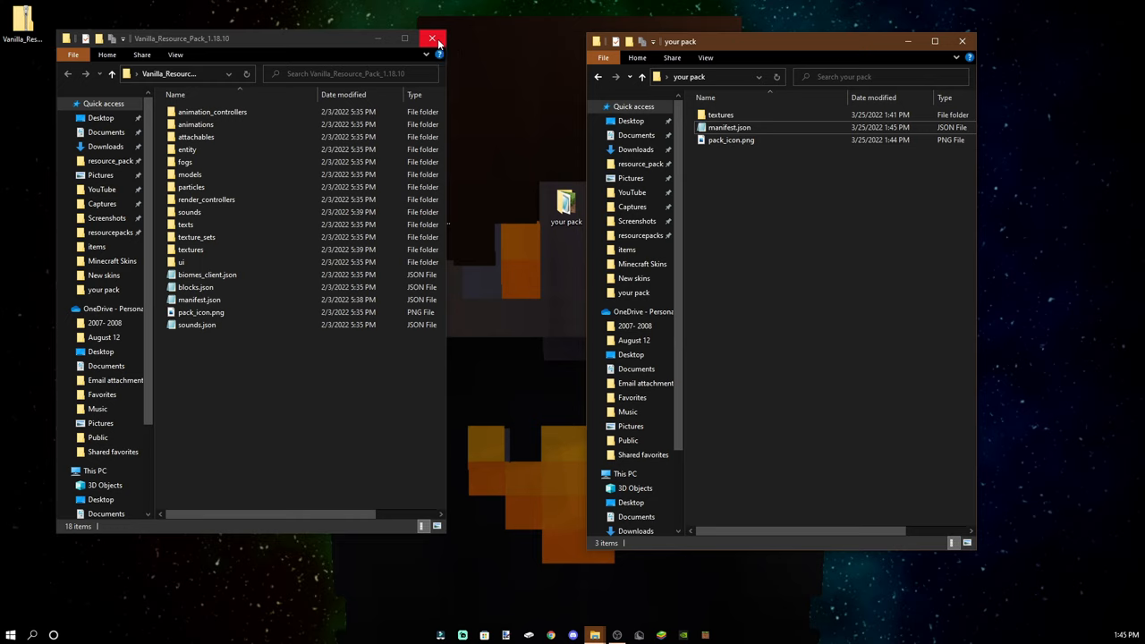
click(196, 236)
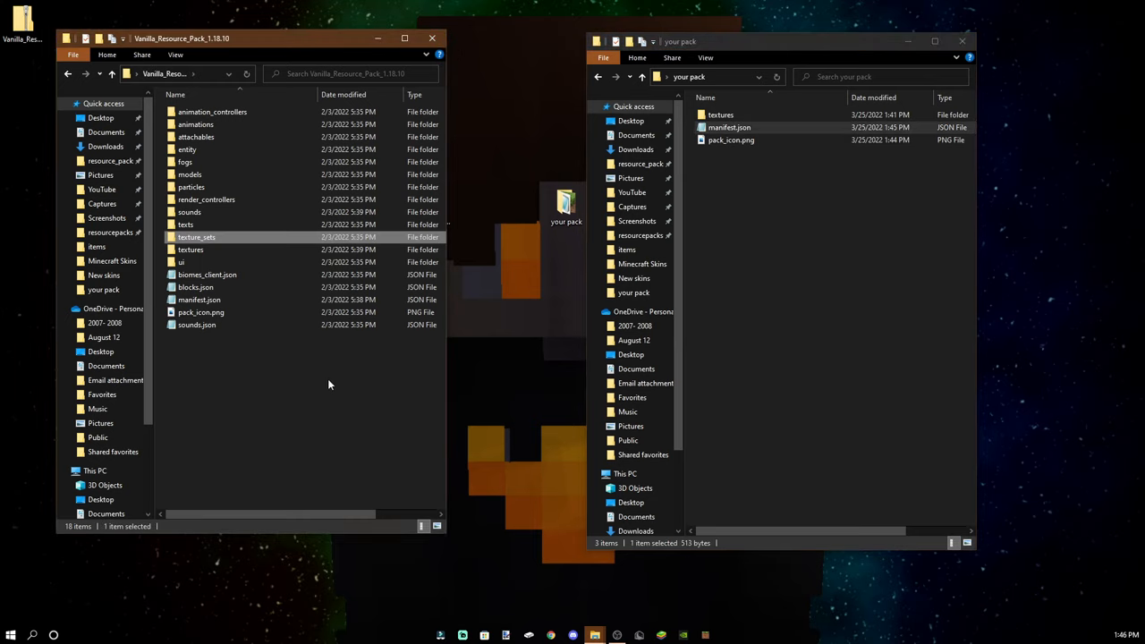
click(329, 365)
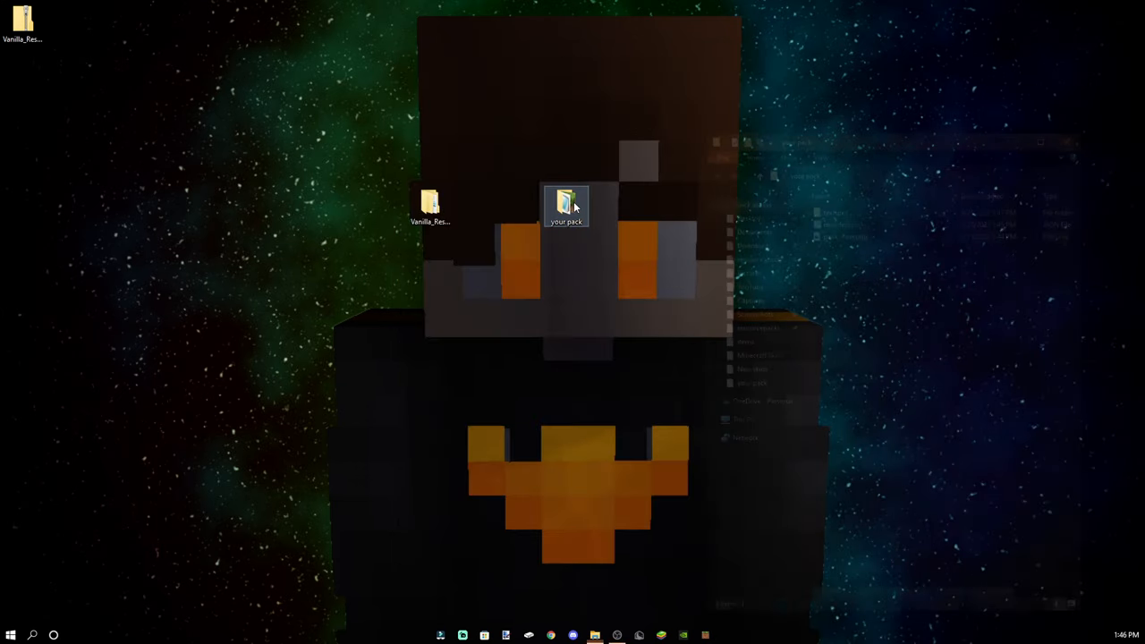
- Zip all files in your pack into textures.zip and show file name extensions
double_click(565, 204)
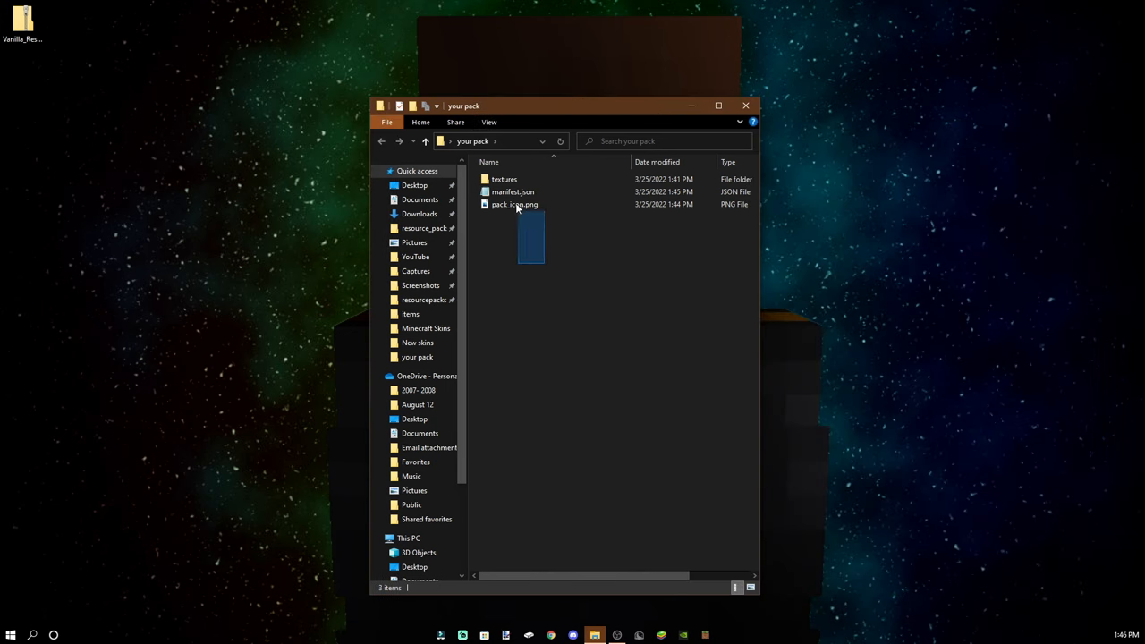
right_click(515, 204)
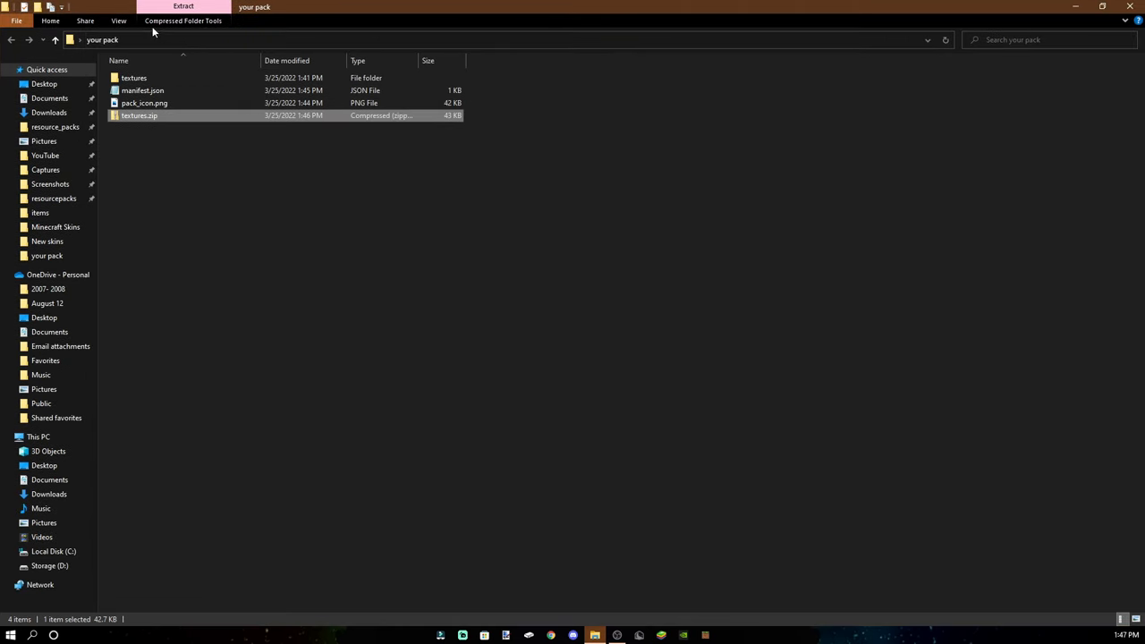
click(119, 21)
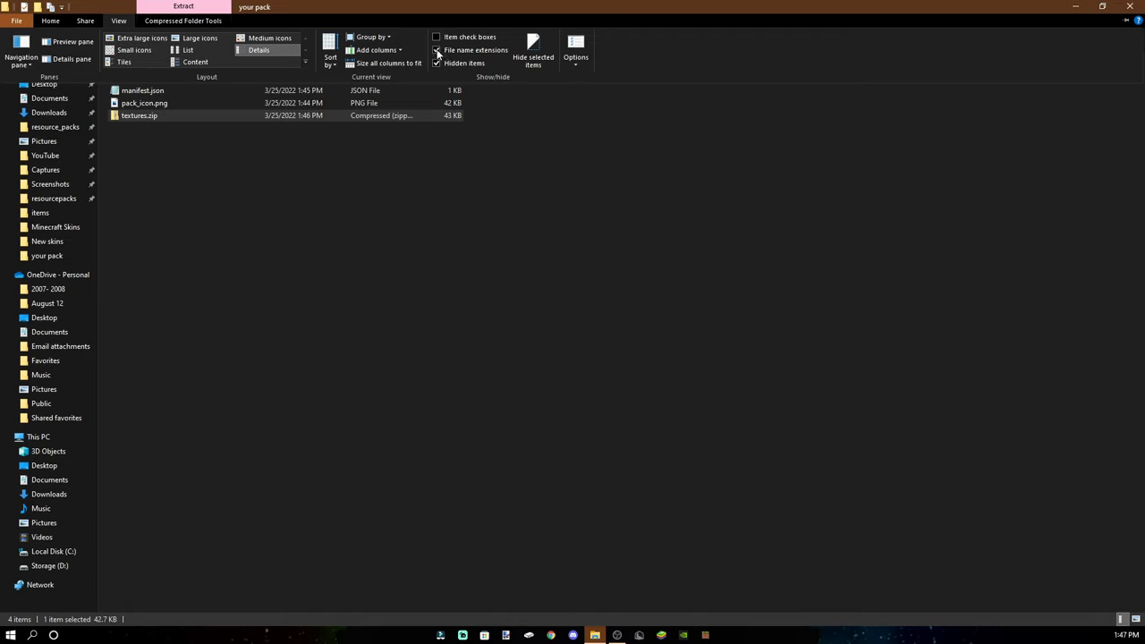
click(437, 50)
text(mcpack)
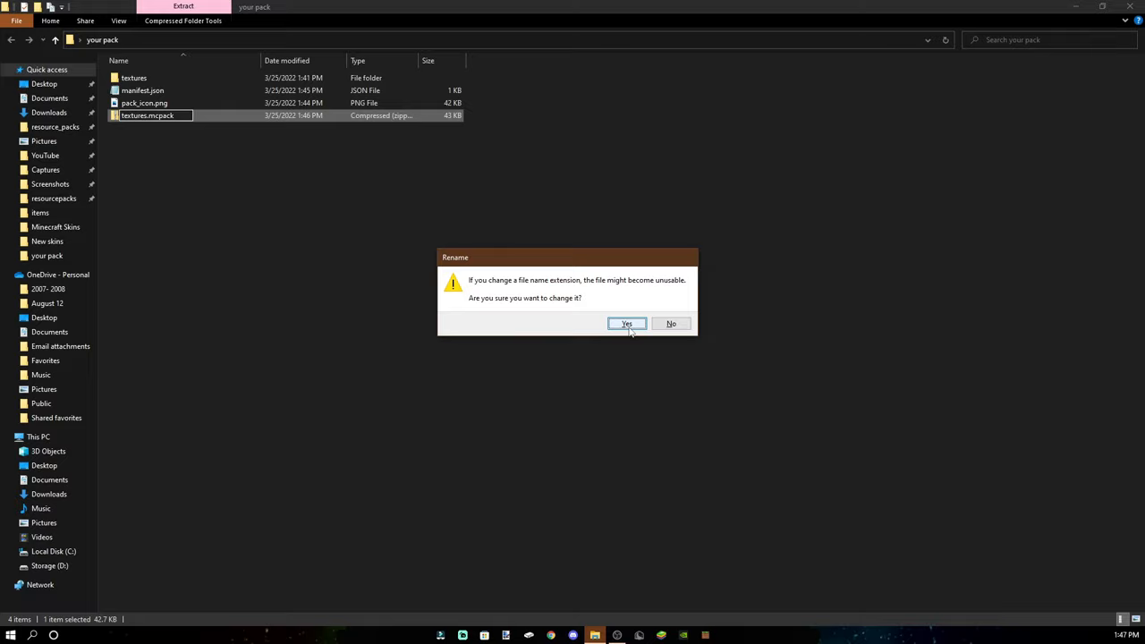
- Confirm the rename to textures.mcpack, then show Minecraft's Global Resources and deactivate Bobfault V2
click(626, 322)
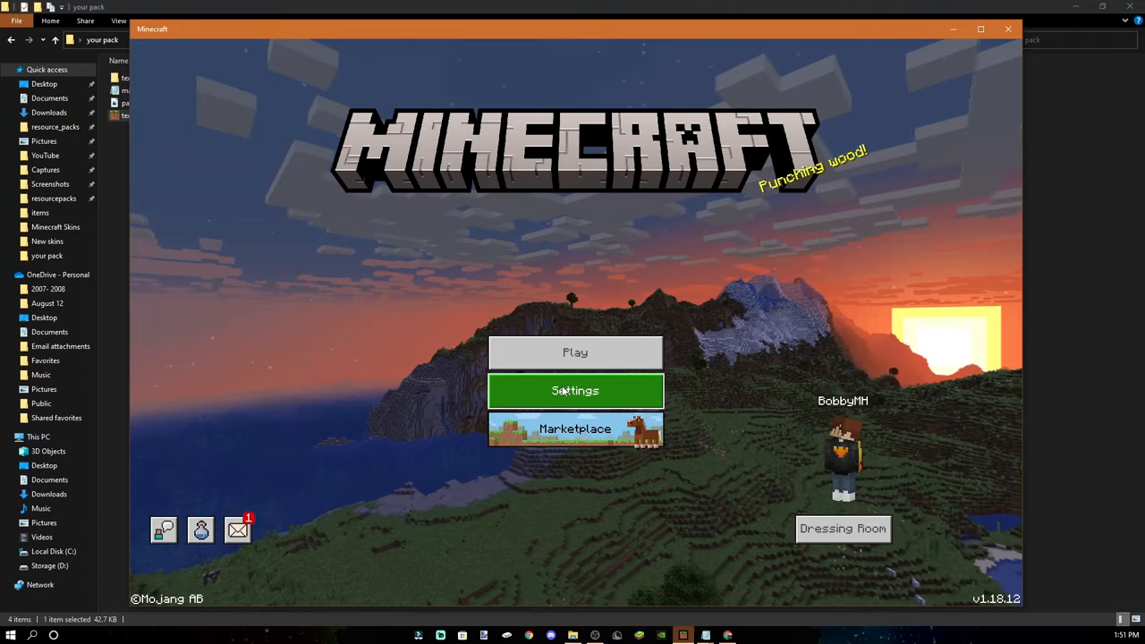
click(576, 390)
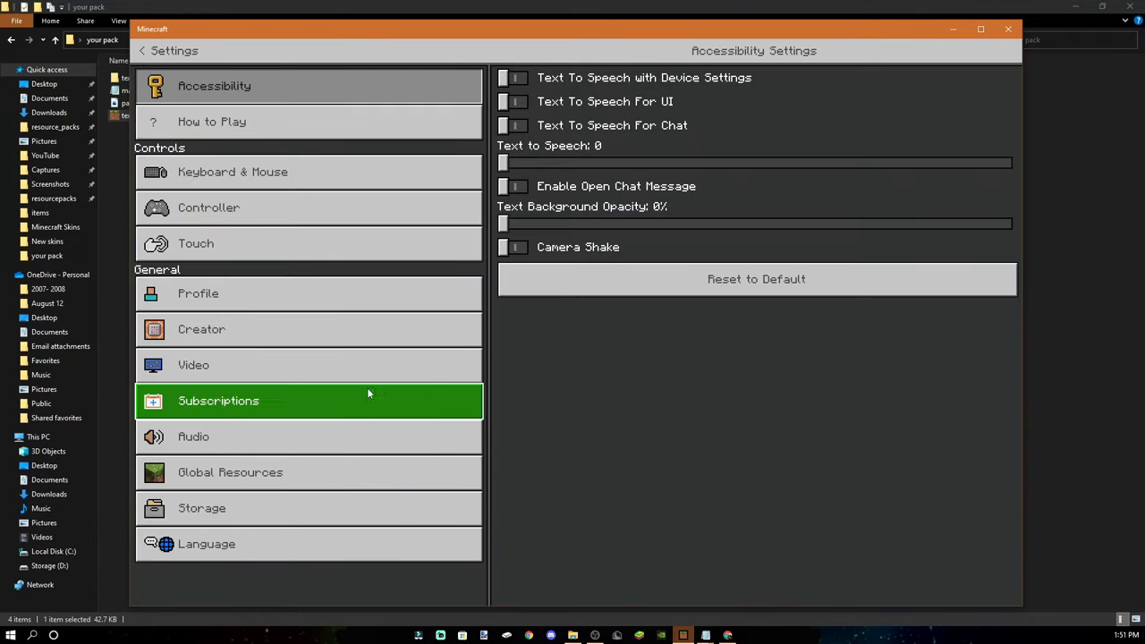
click(229, 472)
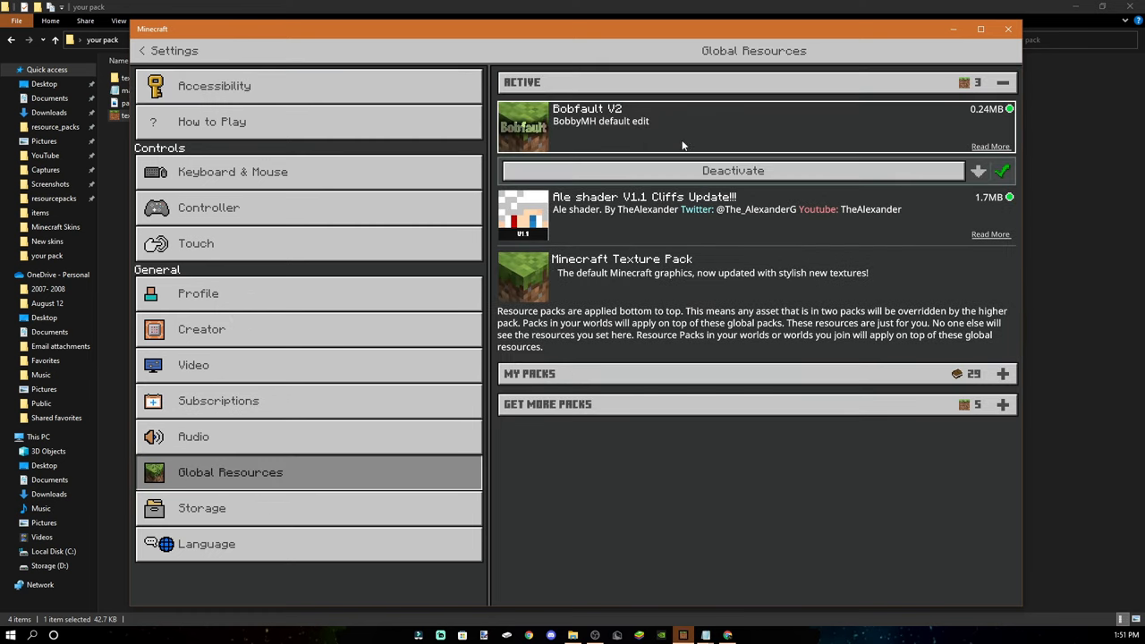
click(733, 170)
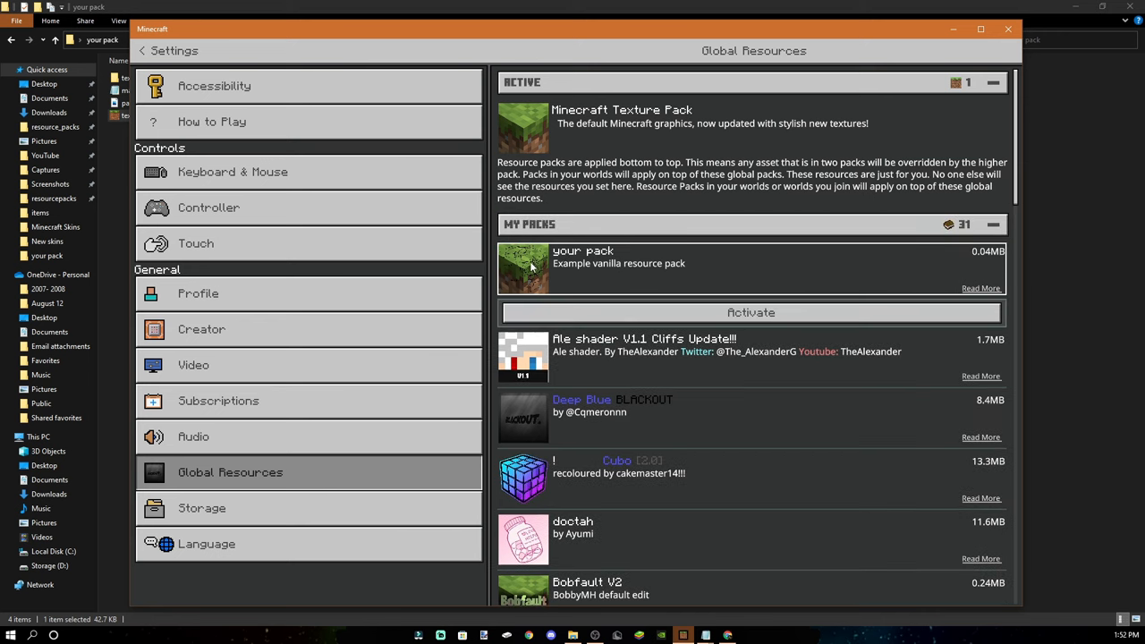
- Activate your pack as a global resource pack
click(751, 311)
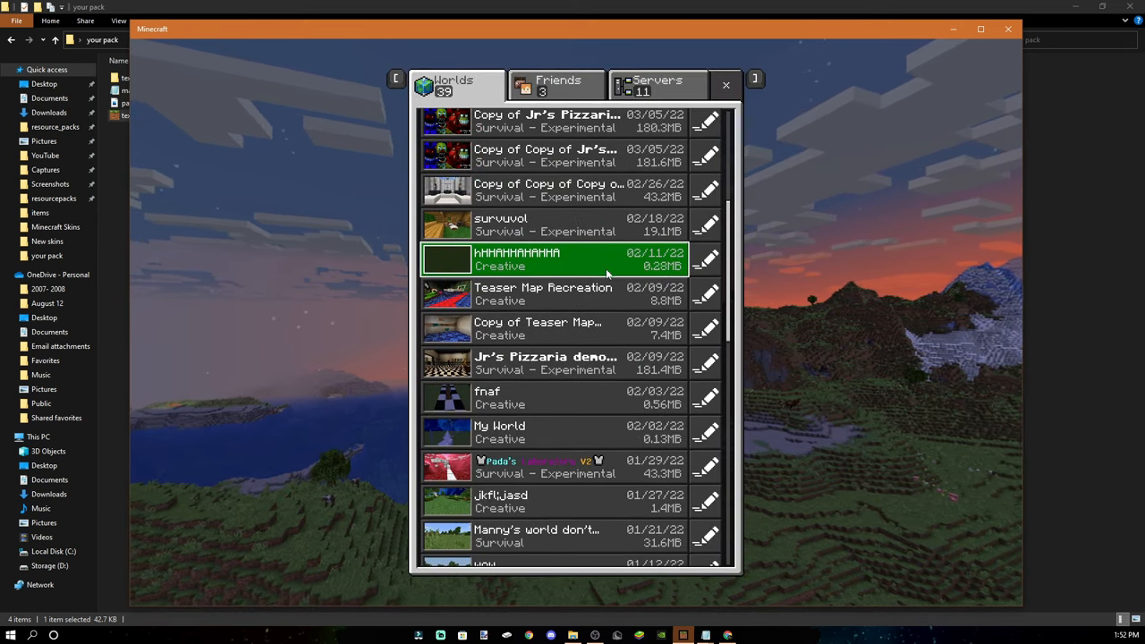
- Load the chosen creative world from the Worlds list
double_click(546, 259)
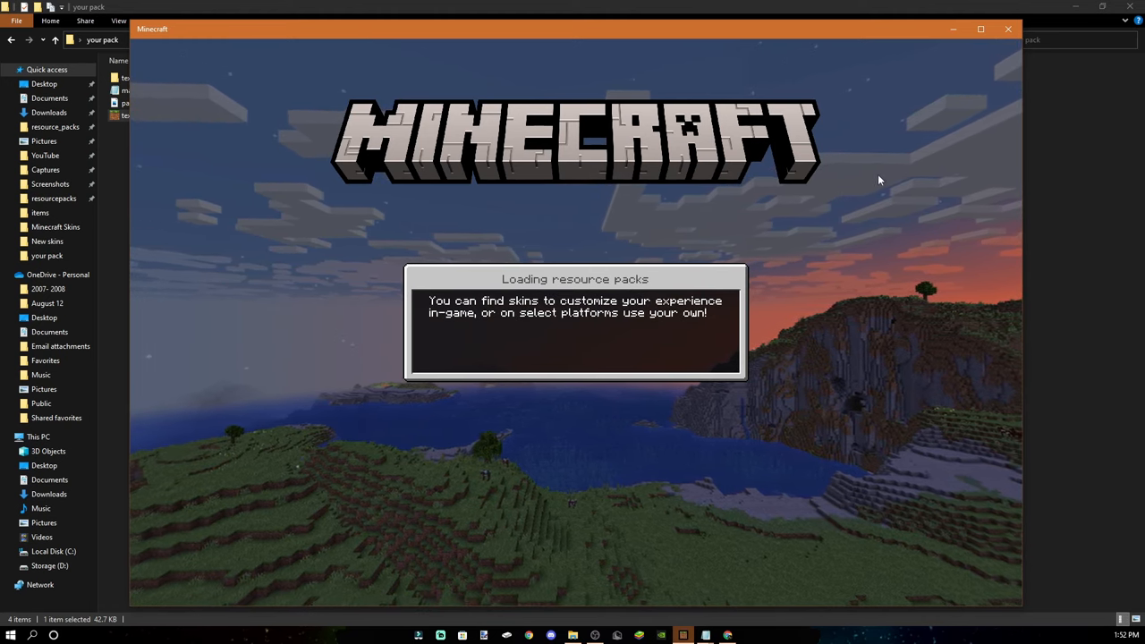
mouse_move(832, 284)
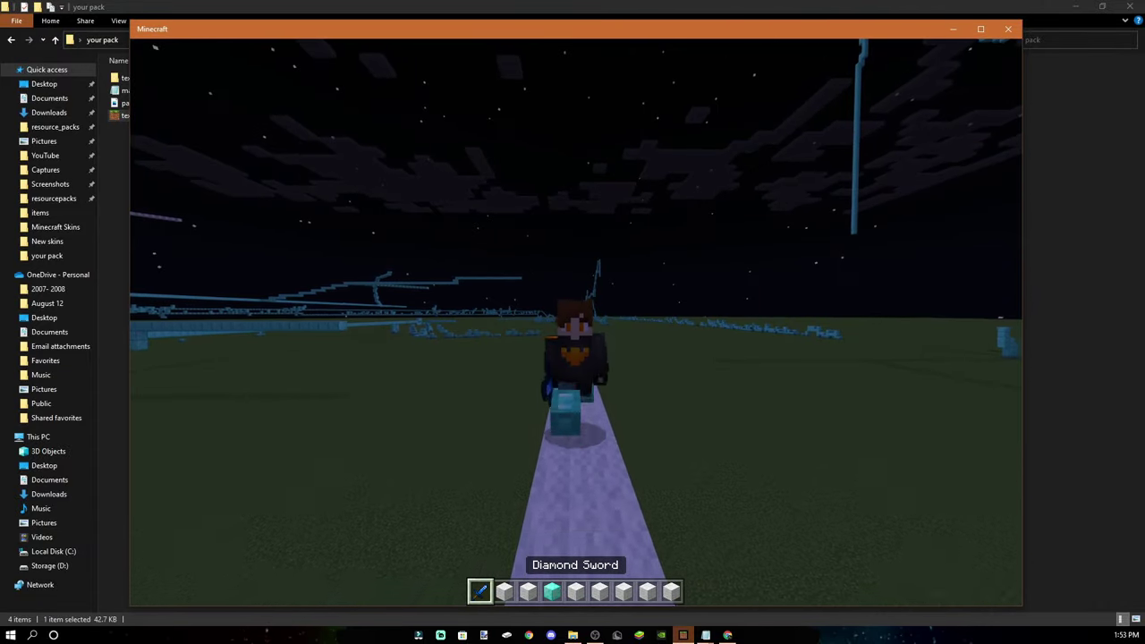
- Leave the game and view your pack's items folder with diamond_sword.png beside the blocks folder
key(Escape)
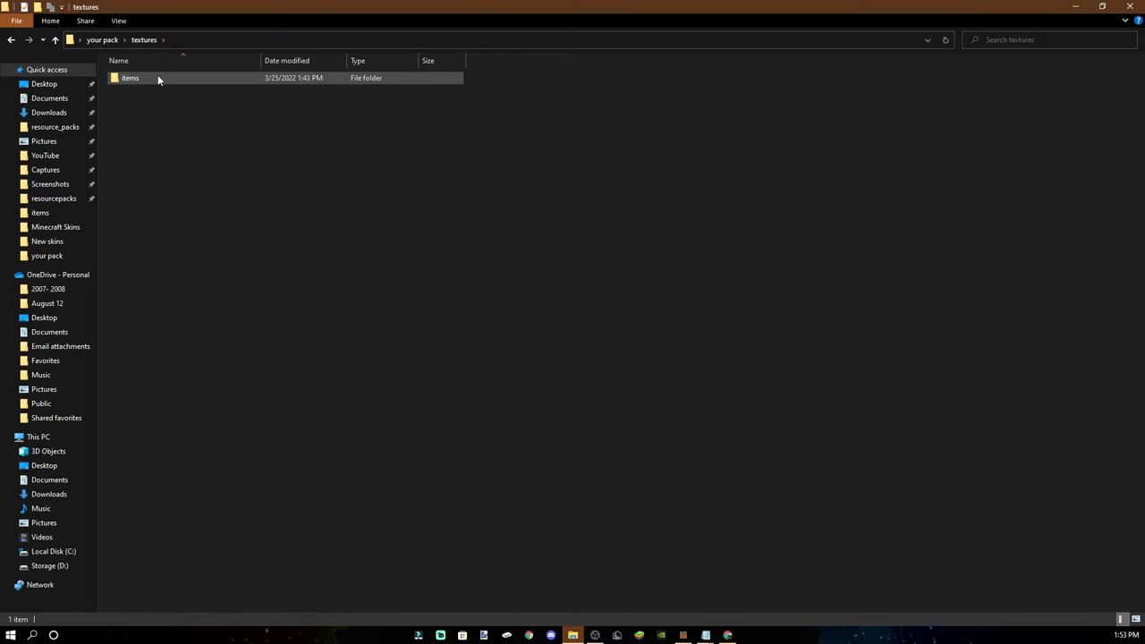
double_click(129, 79)
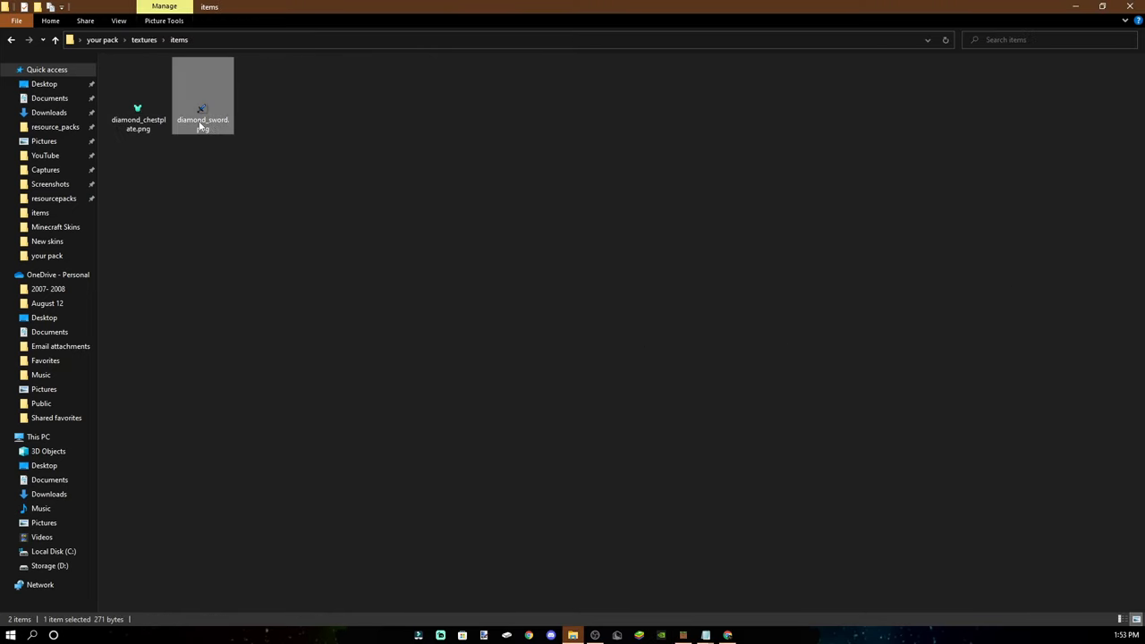
click(202, 123)
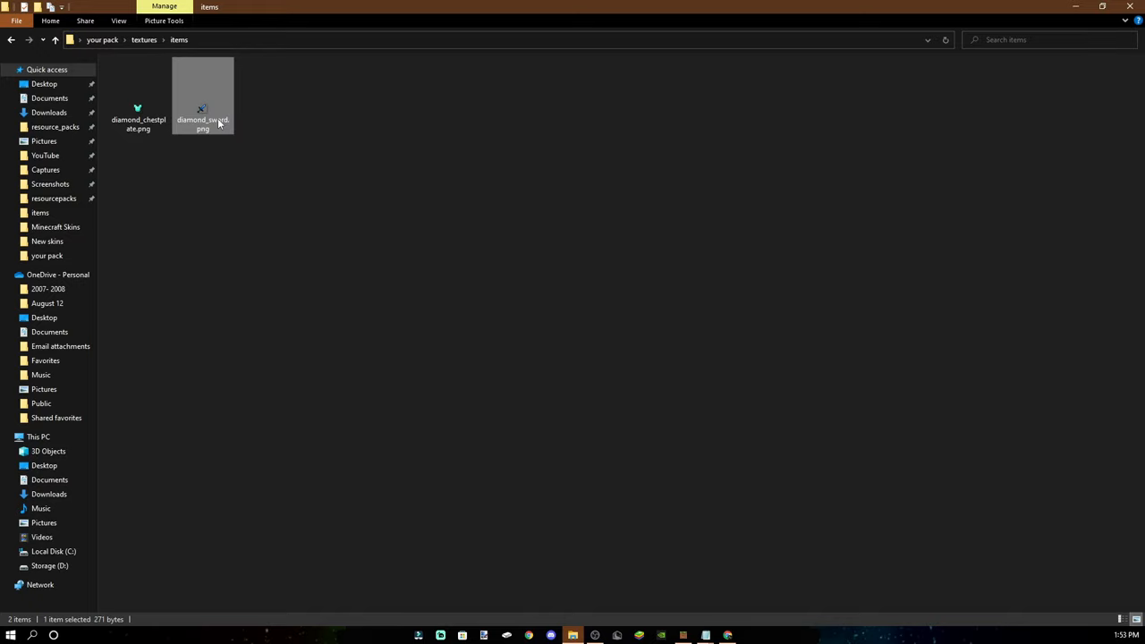
click(388, 211)
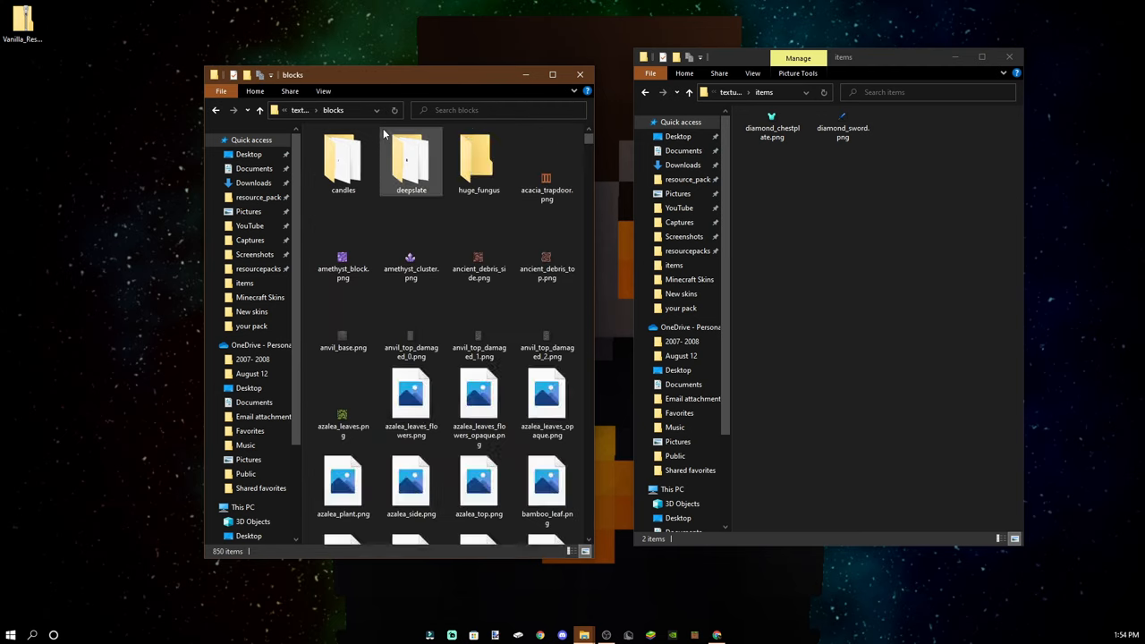
- Browse the vanilla gui then ui texture folders, searching for HOTBAR
click(259, 109)
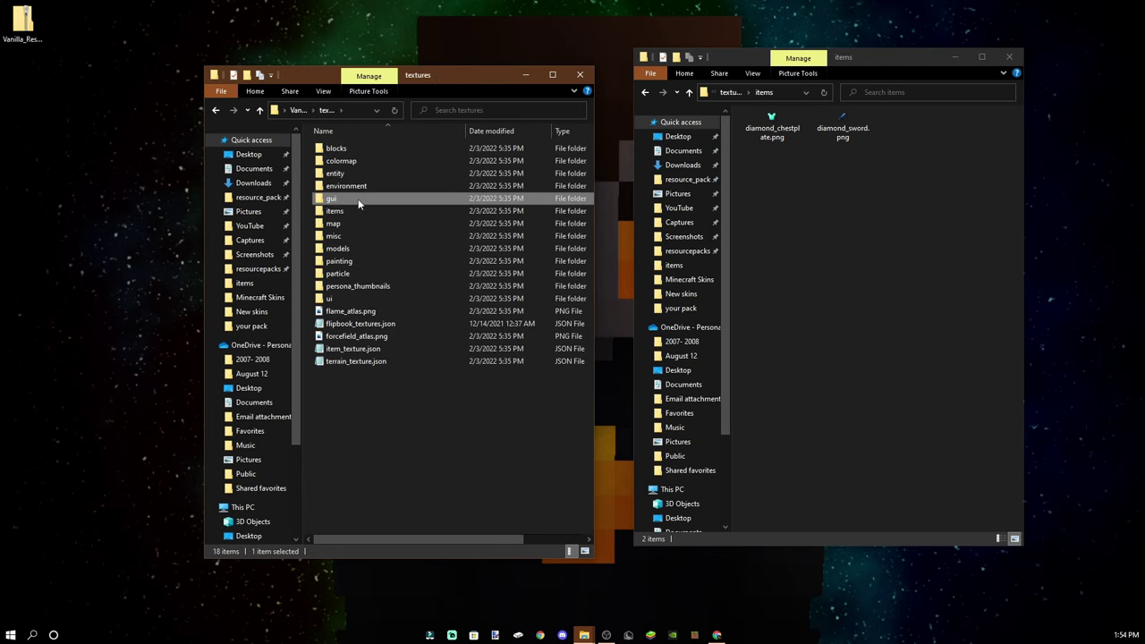
double_click(331, 196)
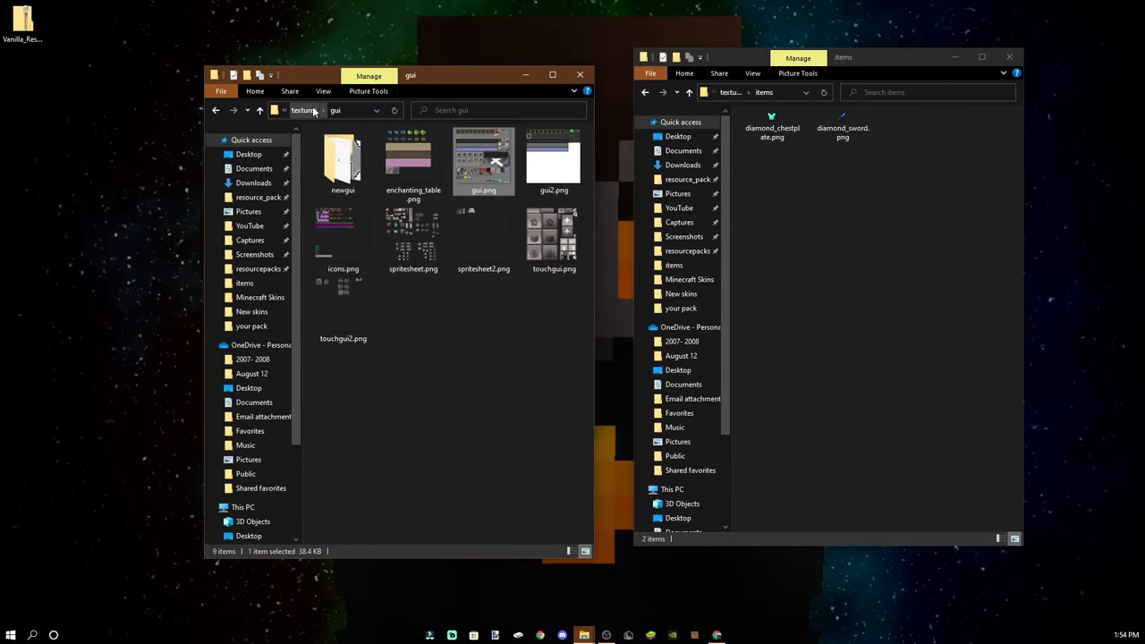
click(303, 111)
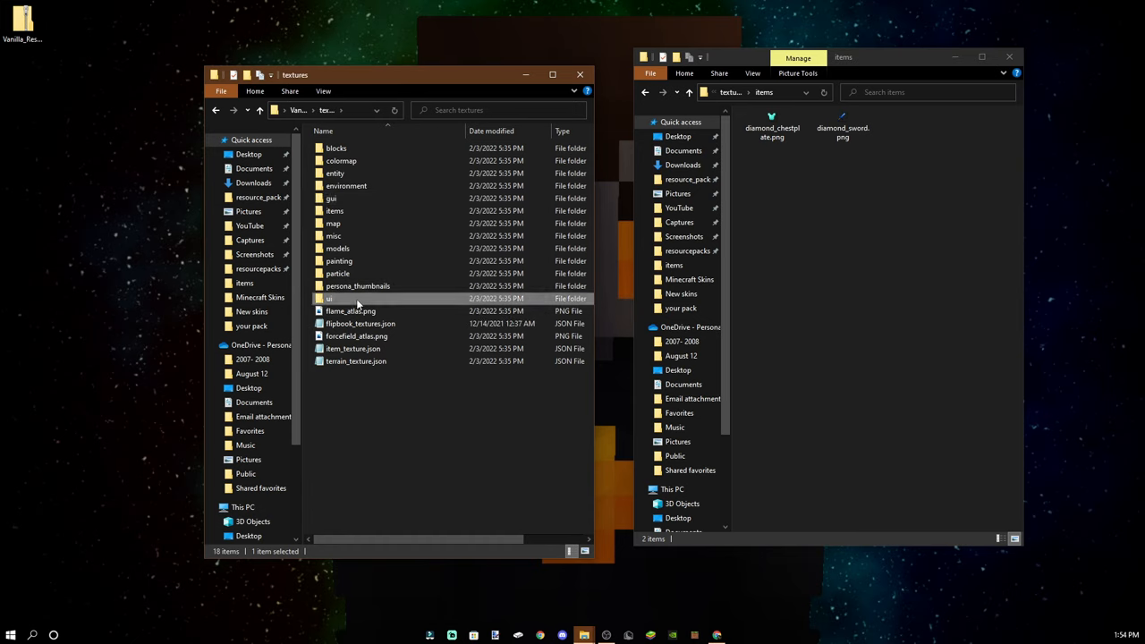
double_click(329, 297)
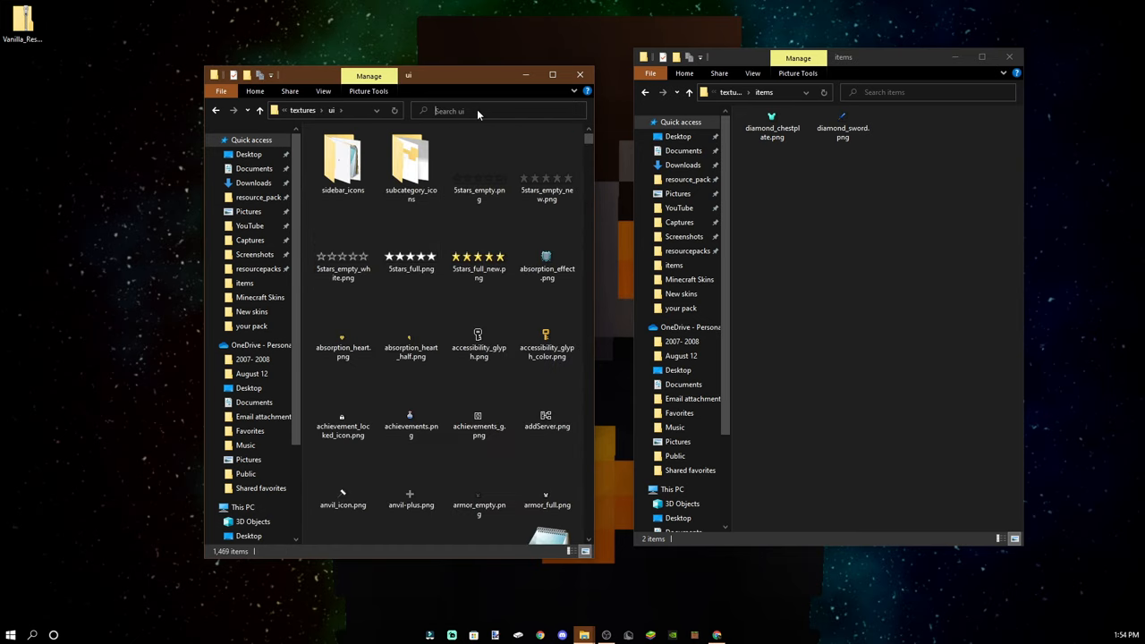
text(HOT)
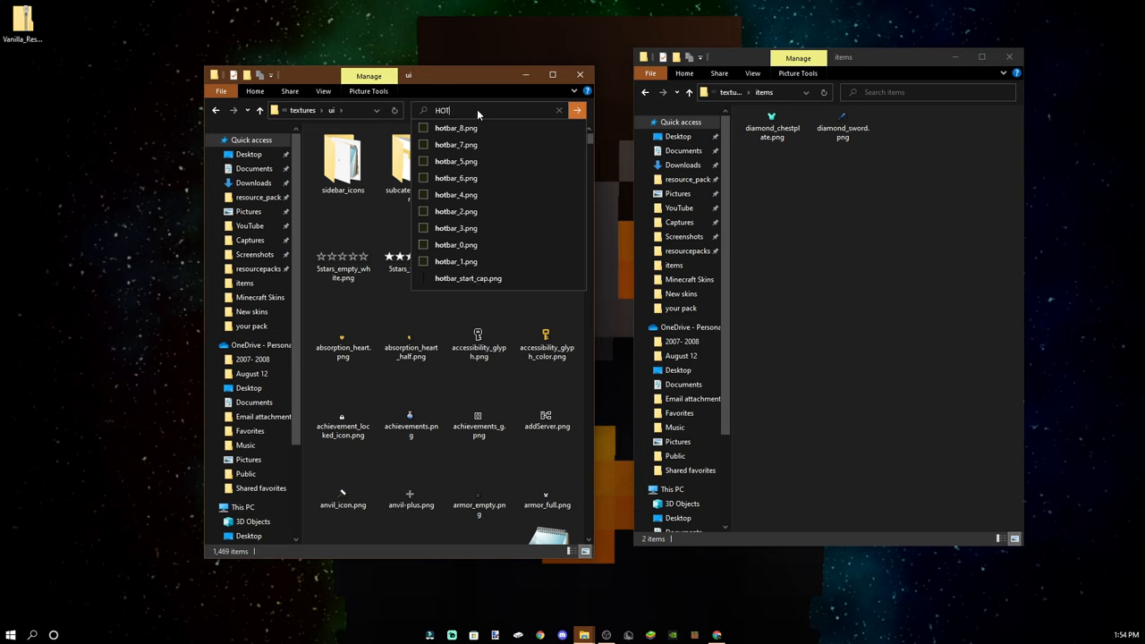
text(BAR)
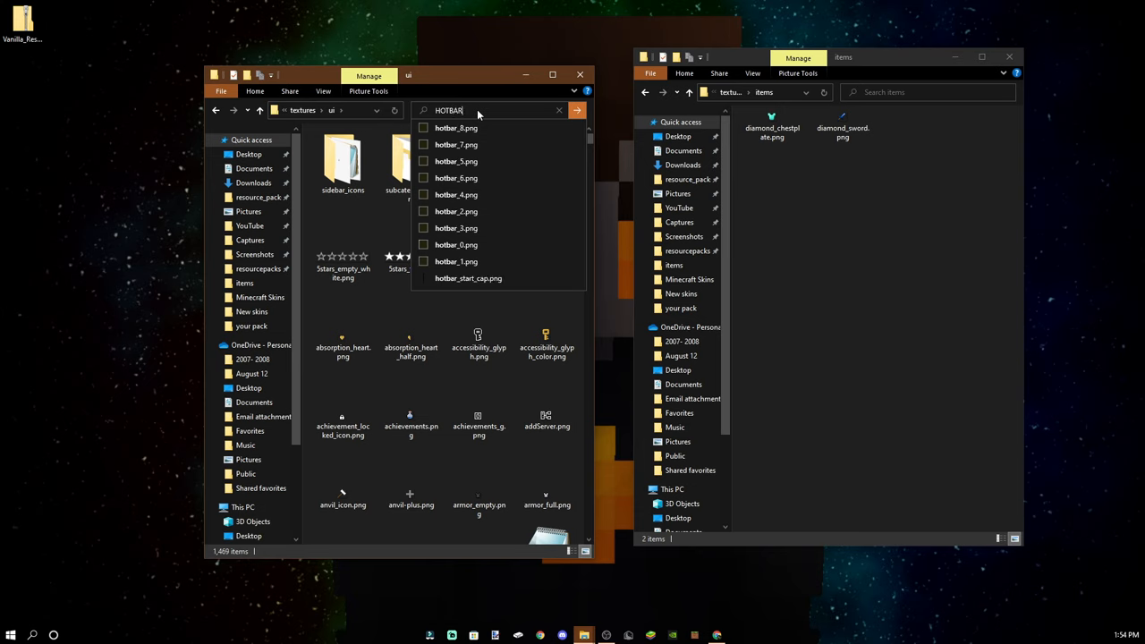
mouse_move(528, 243)
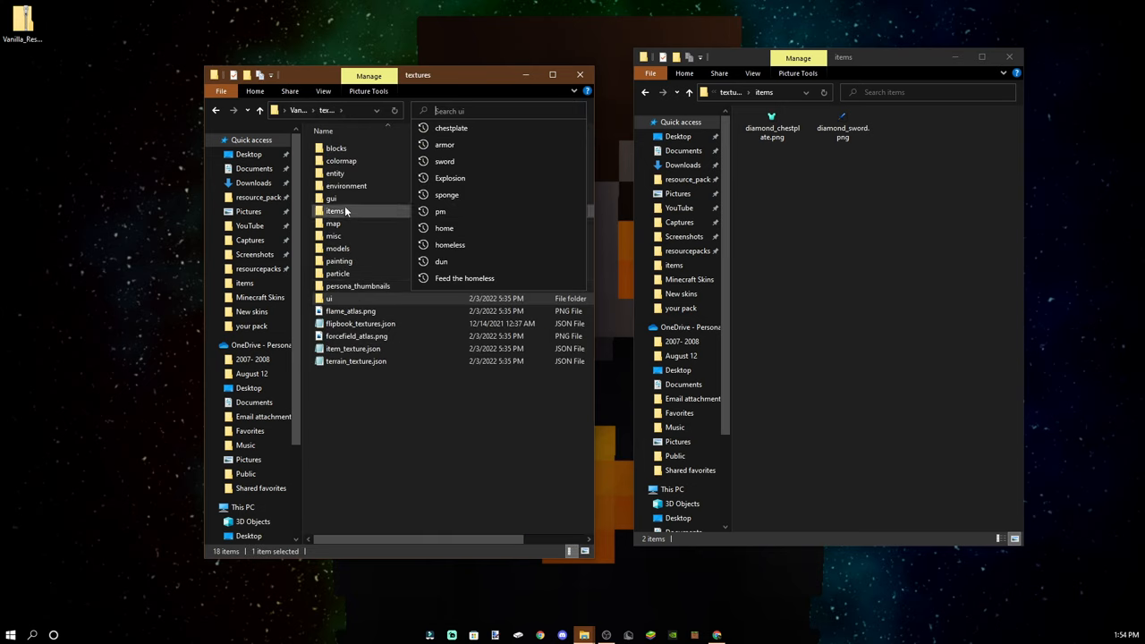
- Revisit the vanilla gui and ui folders, scrolling through the ui textures
double_click(331, 197)
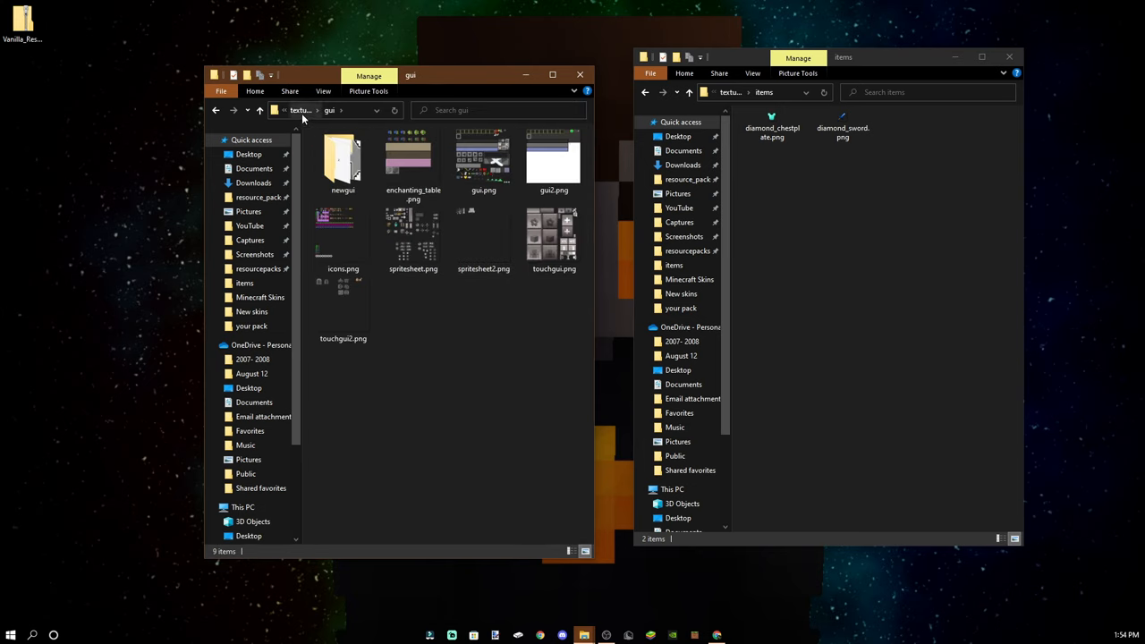
click(261, 109)
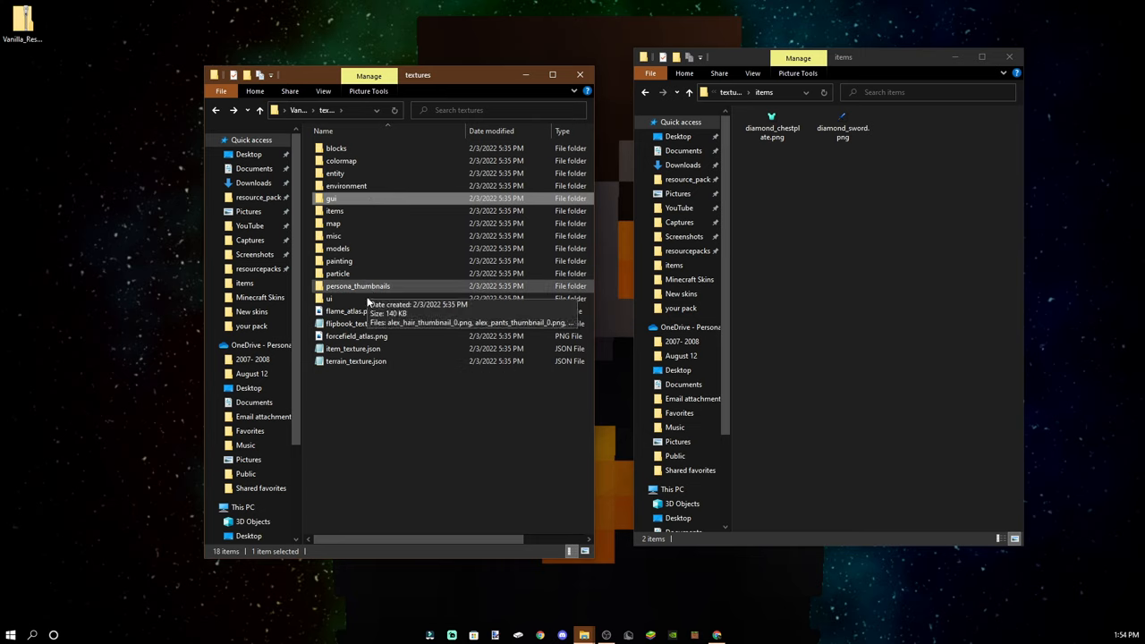
double_click(329, 297)
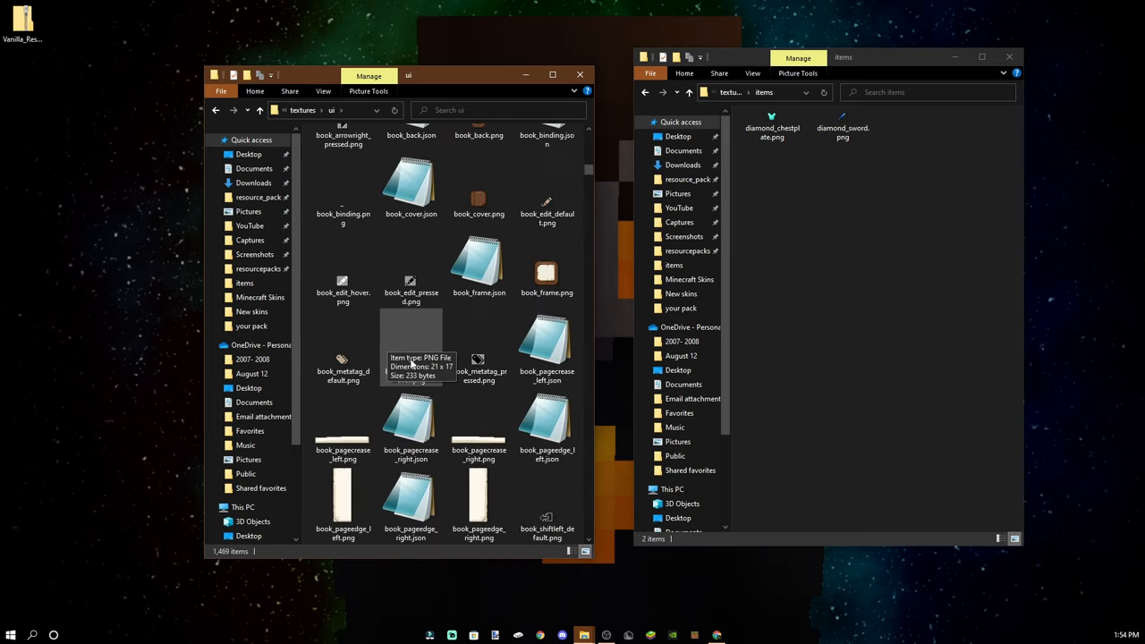
scroll(down, 3)
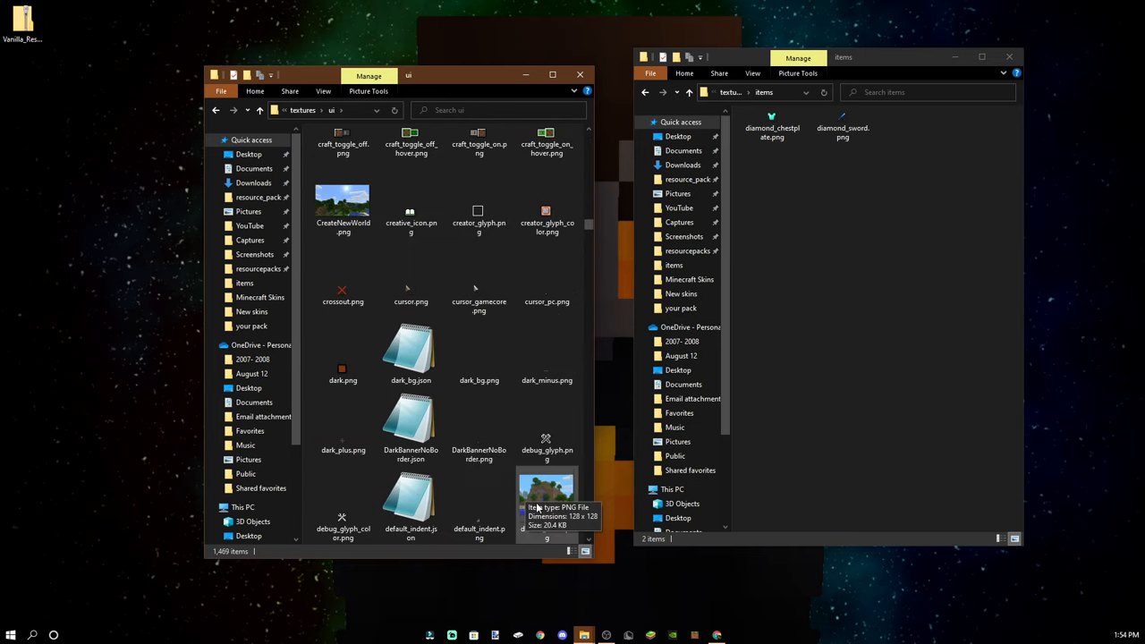
scroll(up, 3)
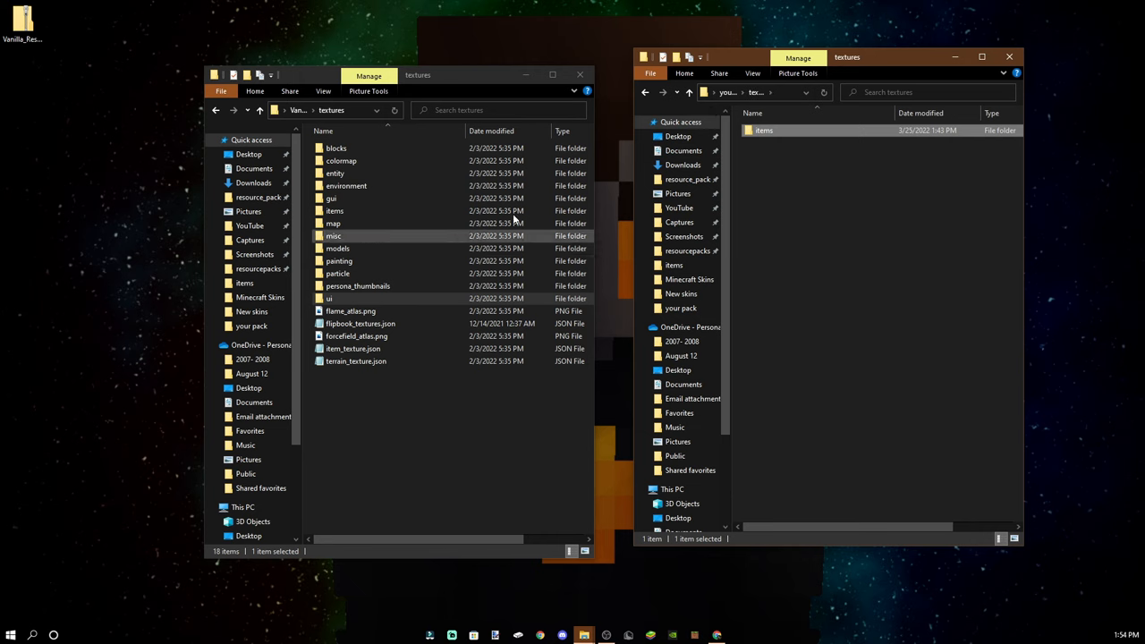
- Check the custom pack's items folder, visit resource_packs, then list Local Disk (C:) maximized
key(ctrl+a)
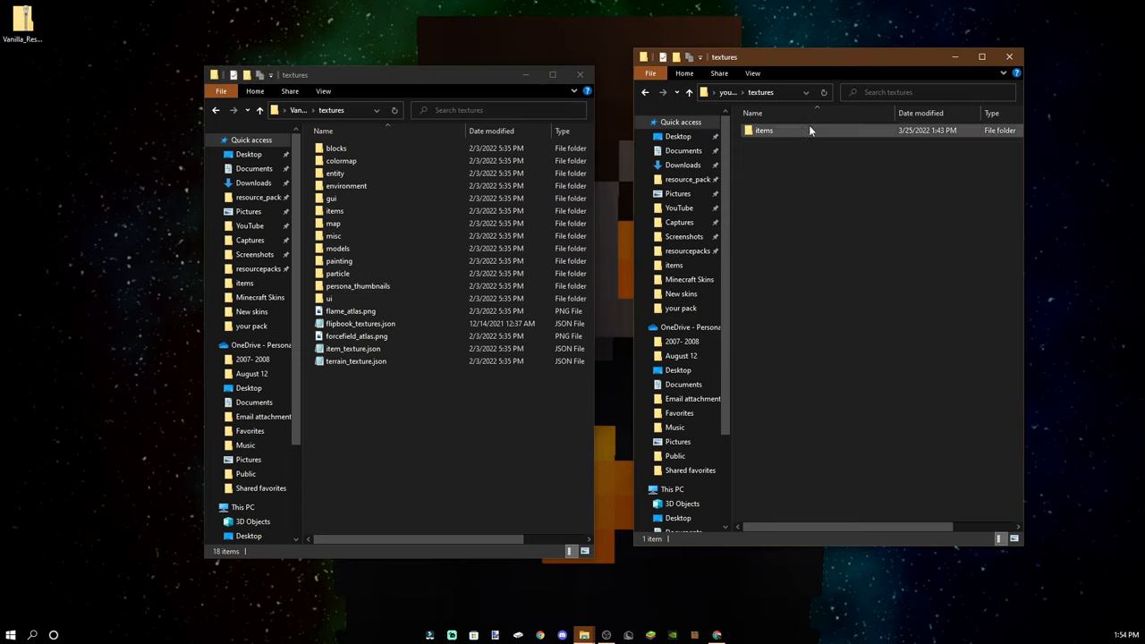
double_click(762, 129)
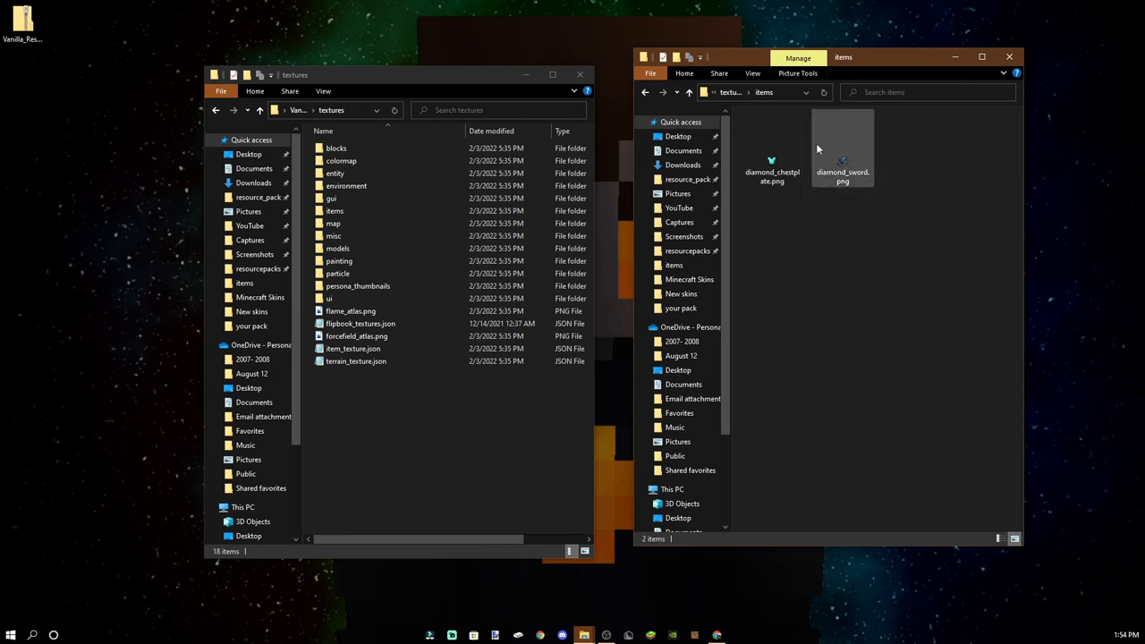
click(688, 93)
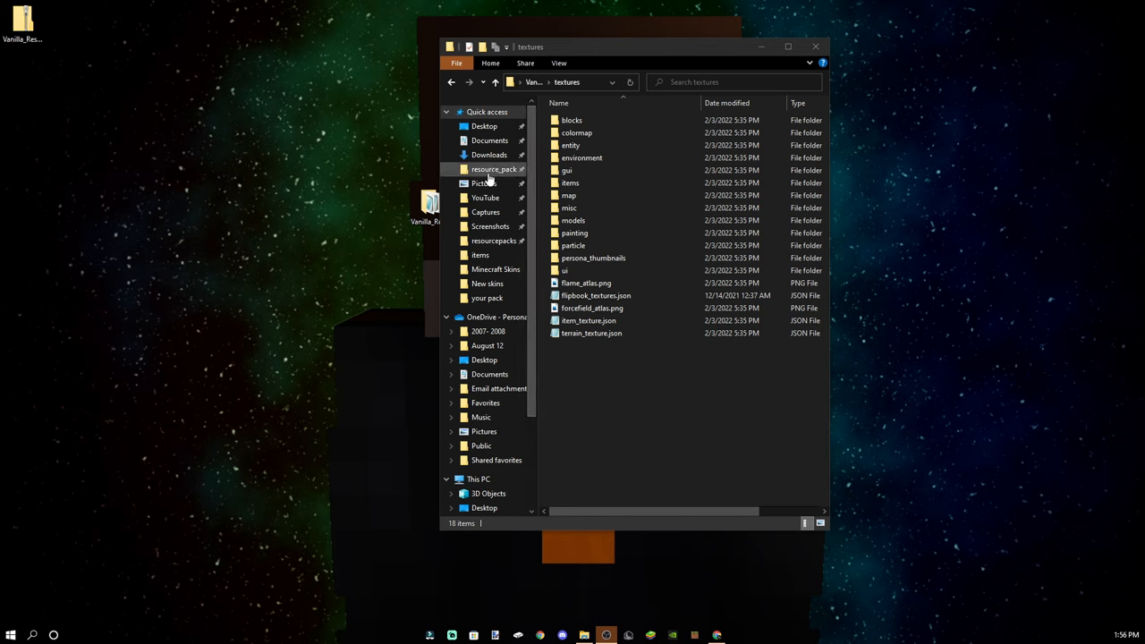
click(494, 168)
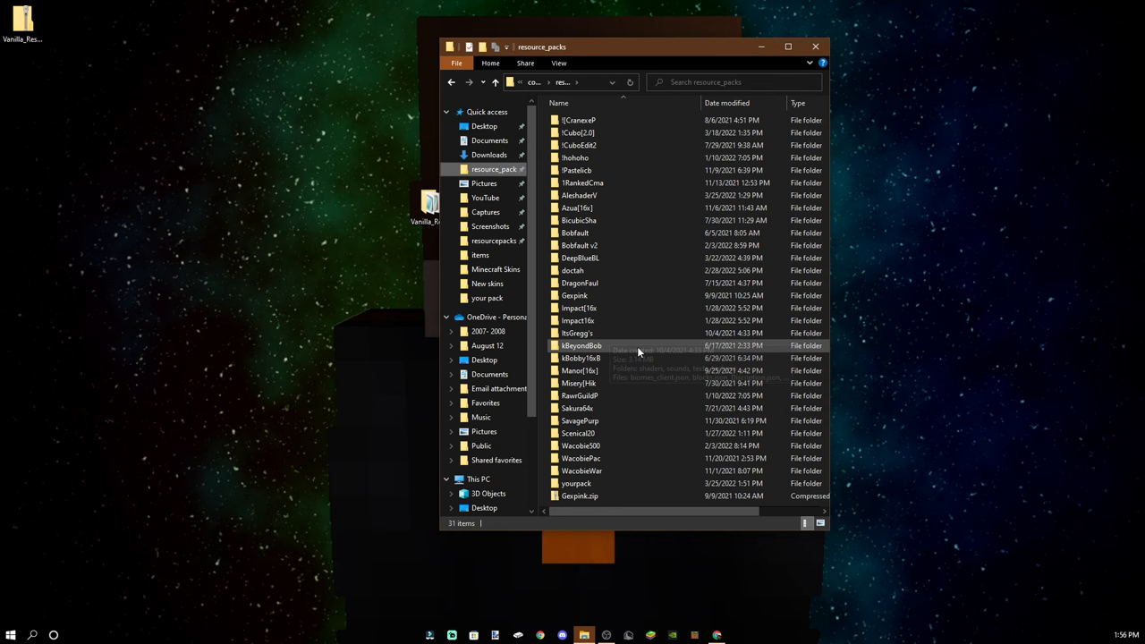
click(787, 47)
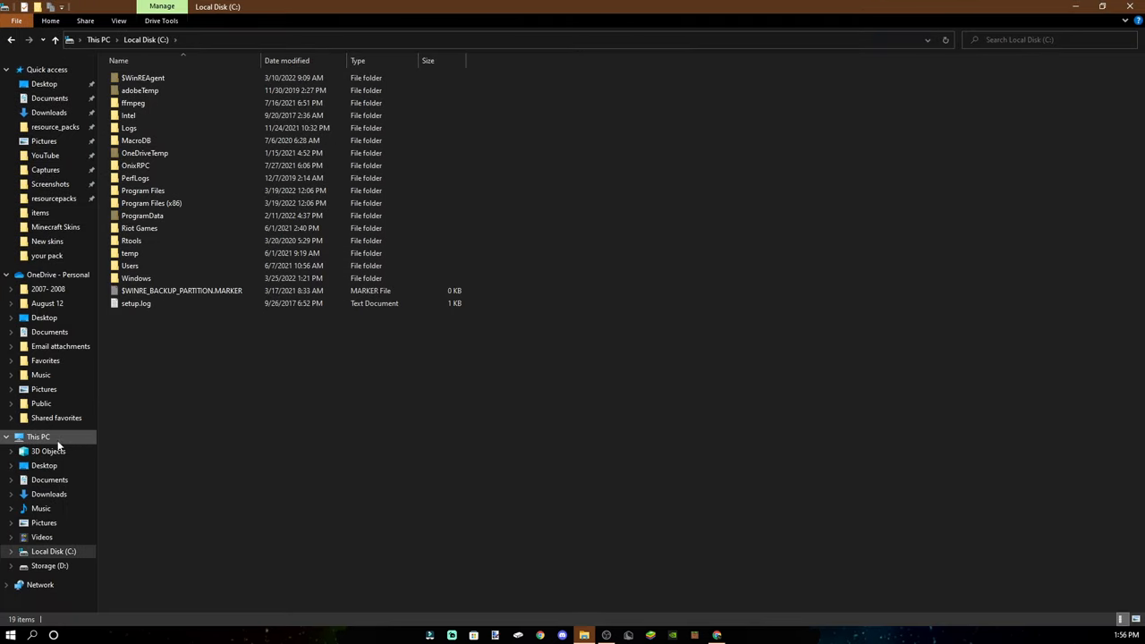
- Navigate from This PC into Local Disk (C:) toward Minecraft's com.mojang resource_packs folder
click(39, 436)
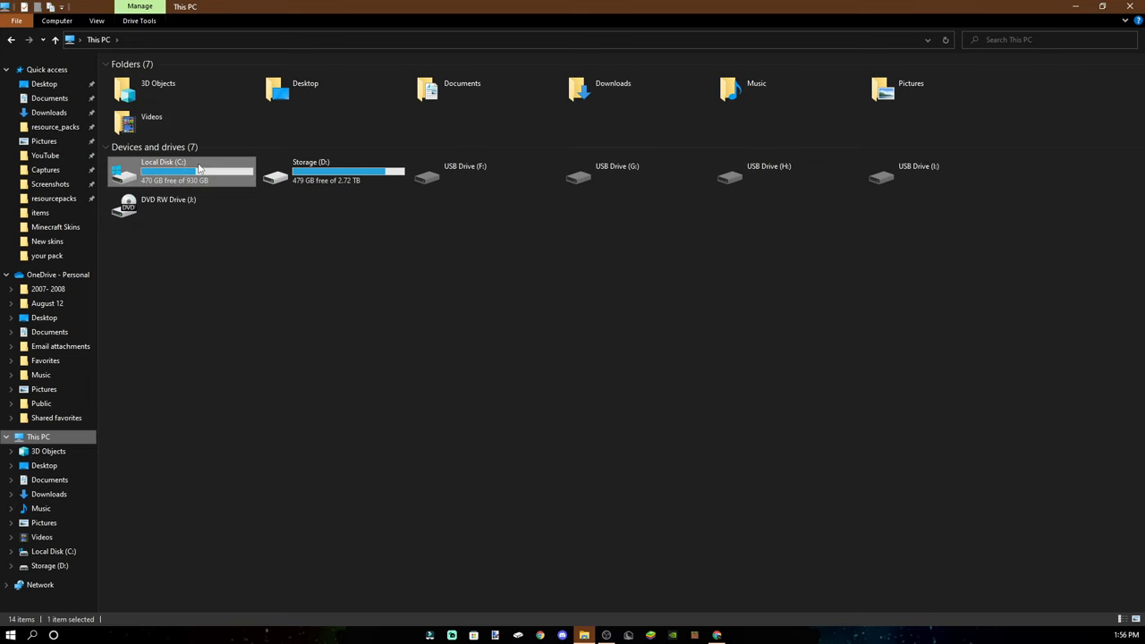
double_click(164, 170)
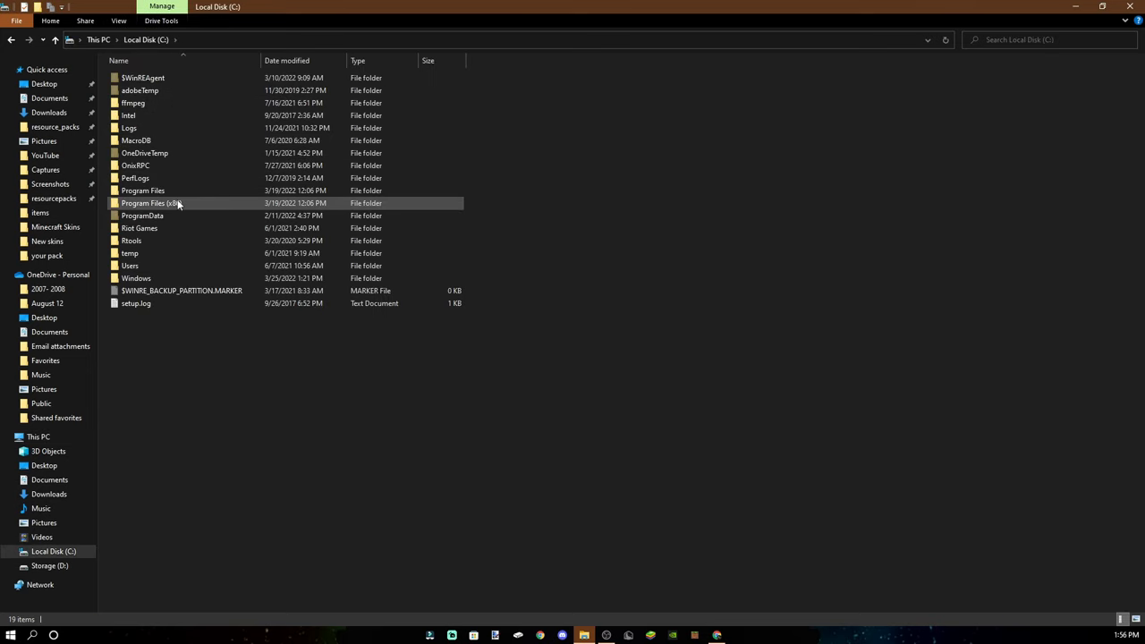
double_click(129, 265)
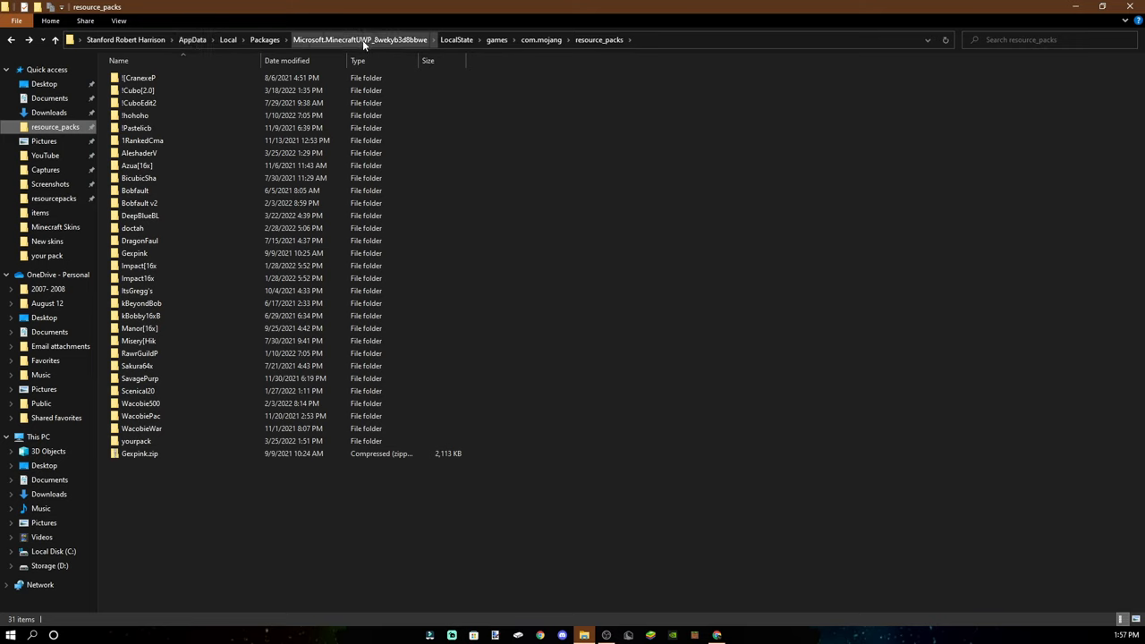
mouse_move(540, 39)
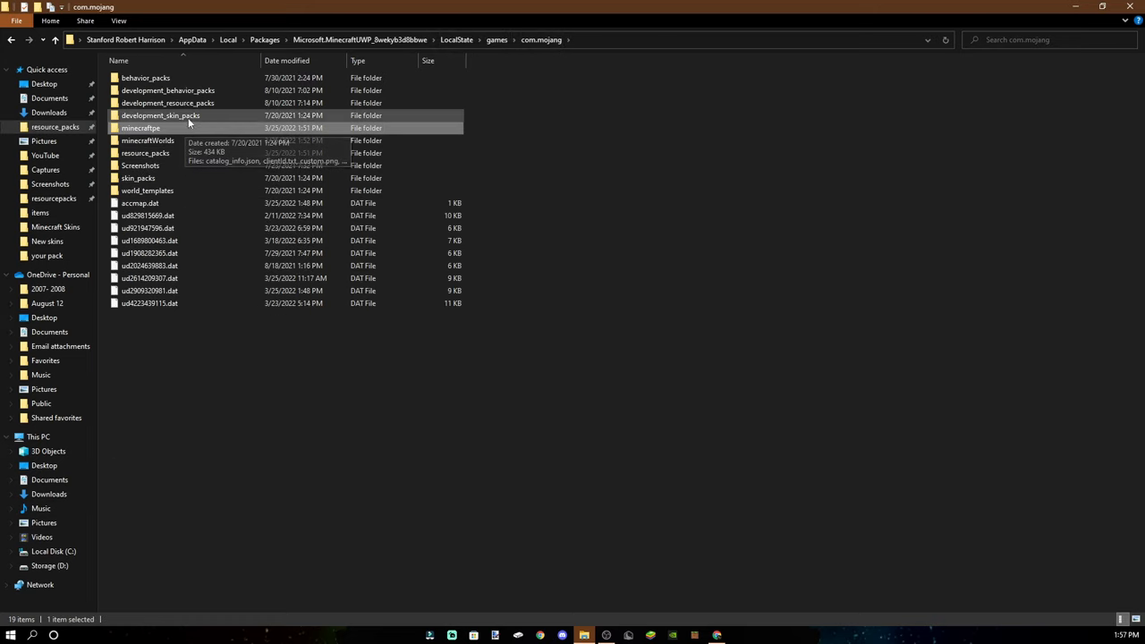
- Go up to com.mojang, reopen resource_packs and enter the yourpack folder
click(168, 102)
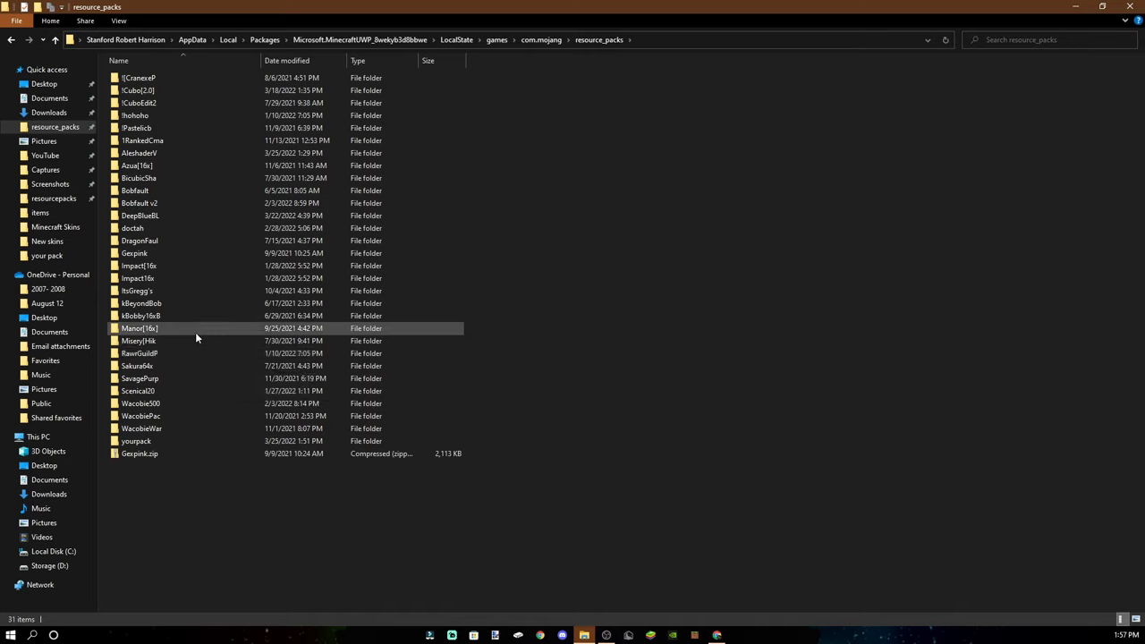
click(136, 440)
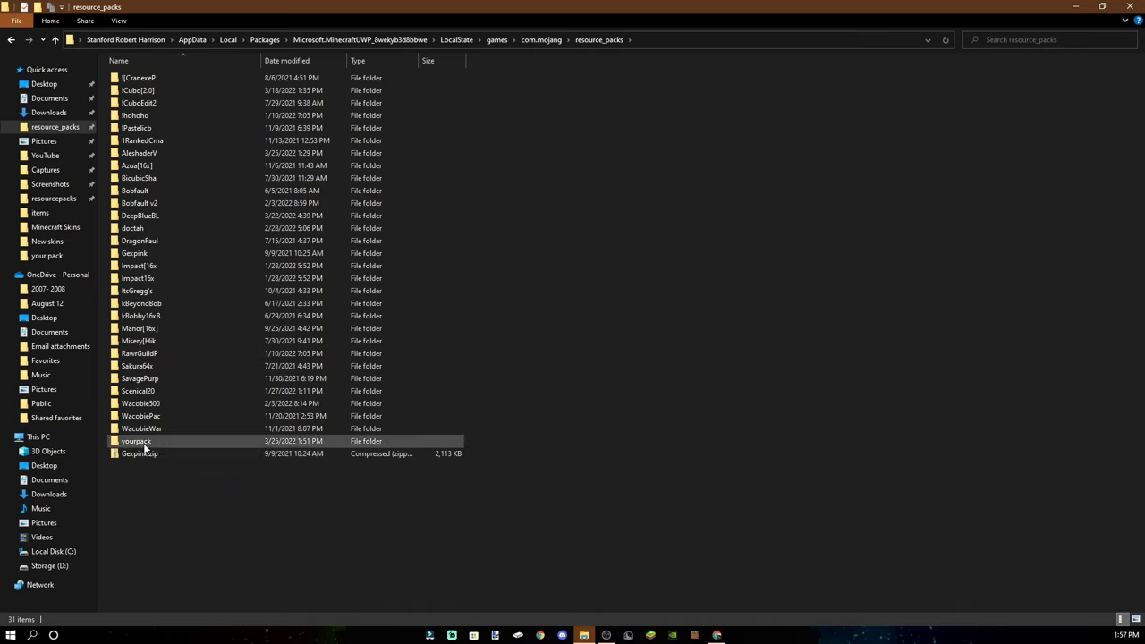
double_click(135, 440)
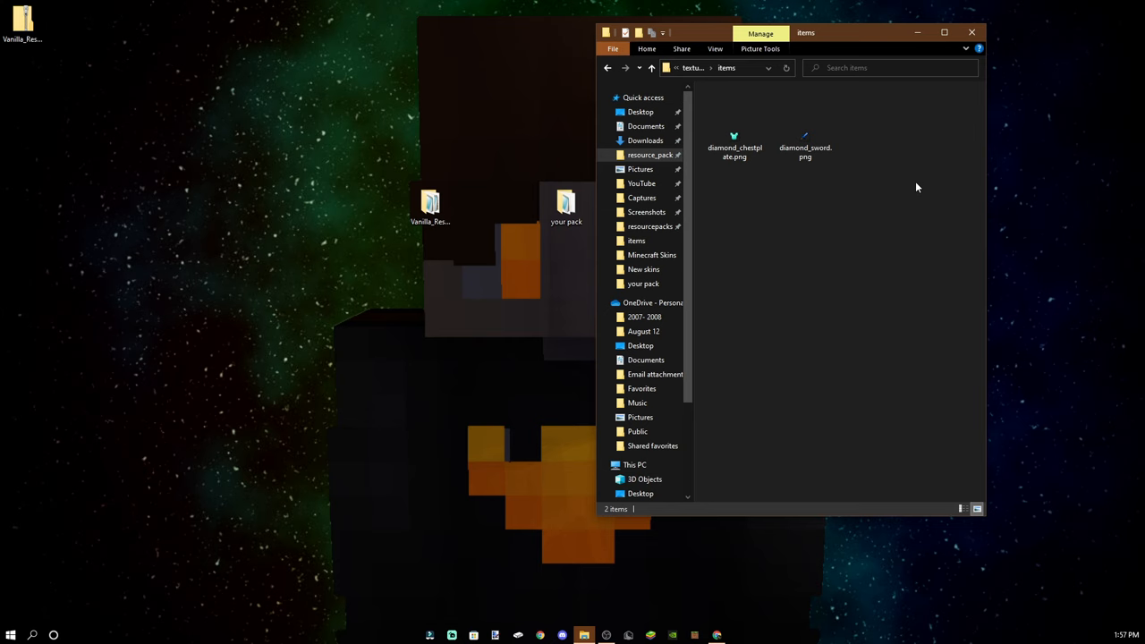
mouse_move(673, 164)
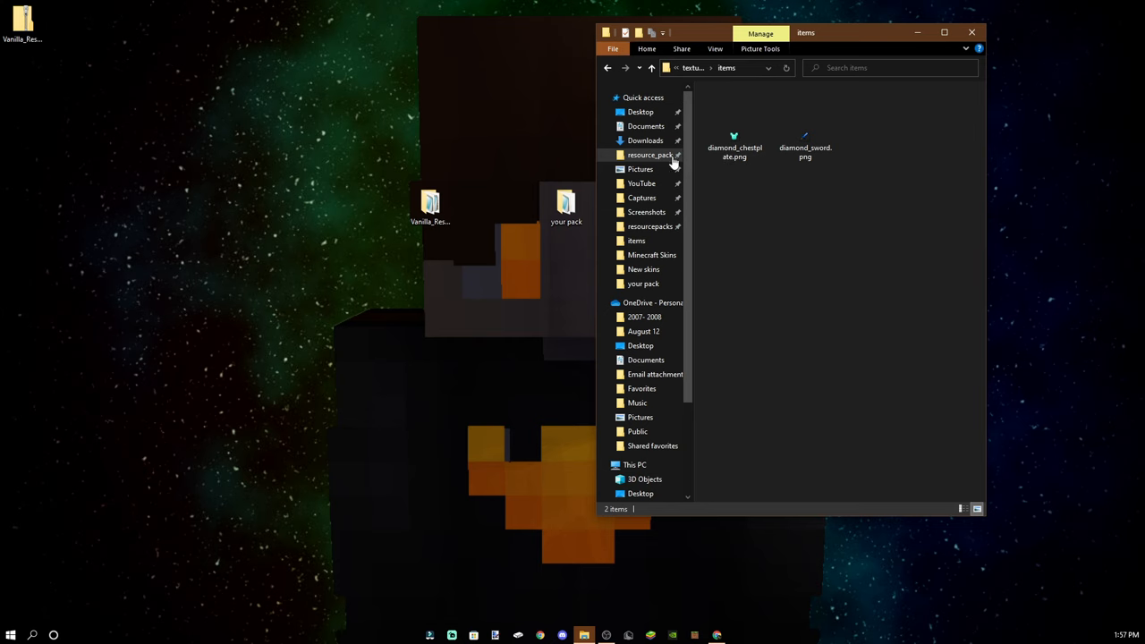
- Reopen resource_packs from Quick access and maximize the window showing yourpack
click(651, 154)
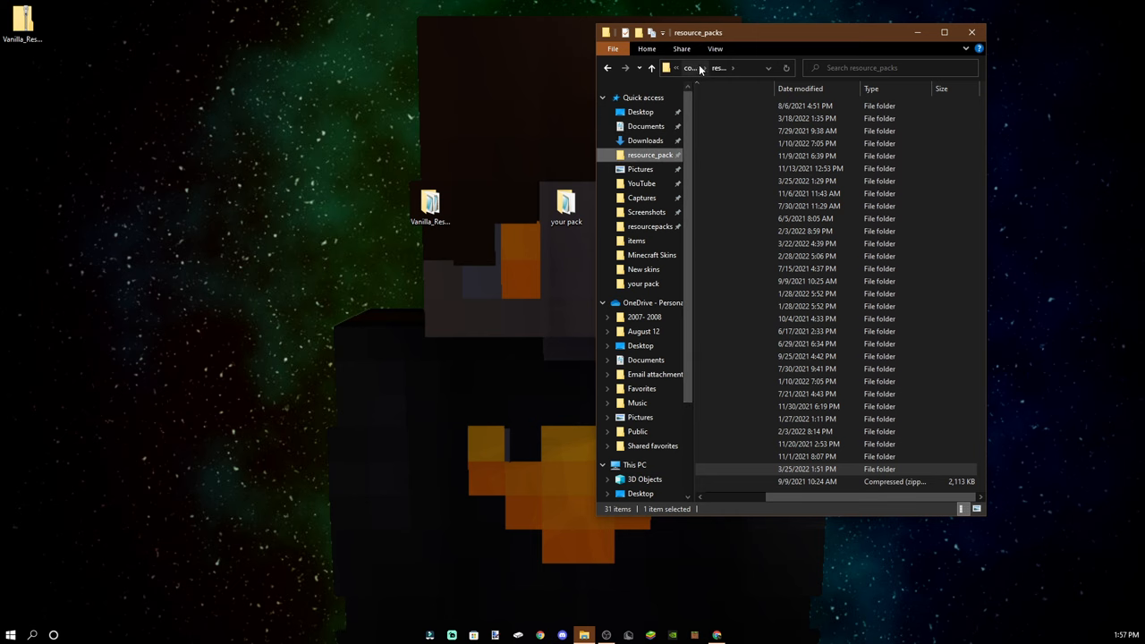
click(716, 68)
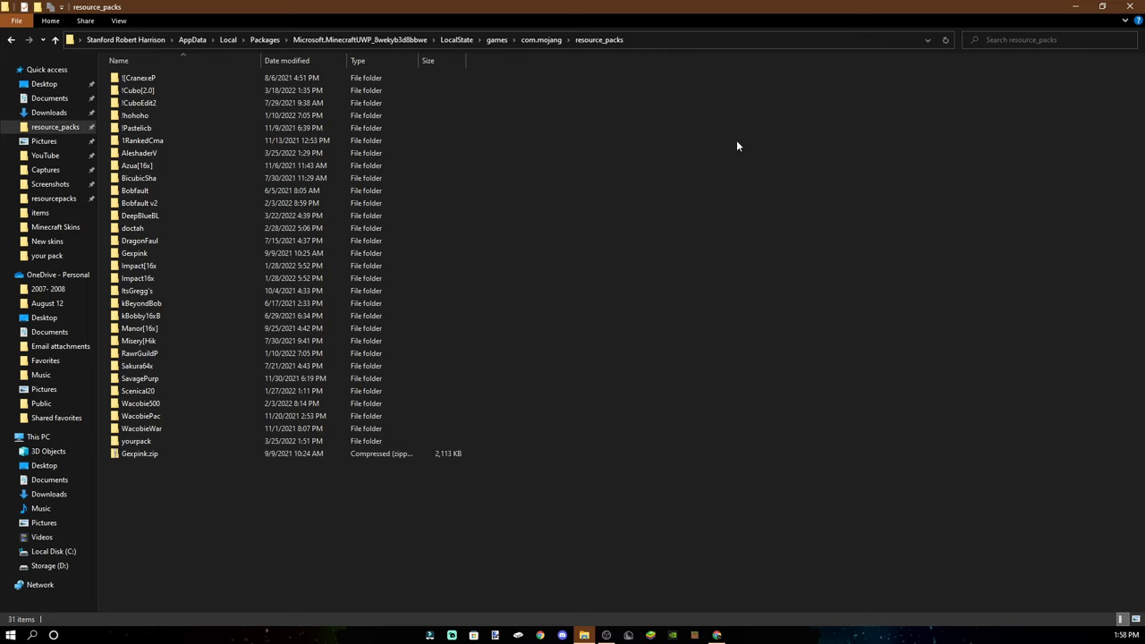
mouse_move(955, 265)
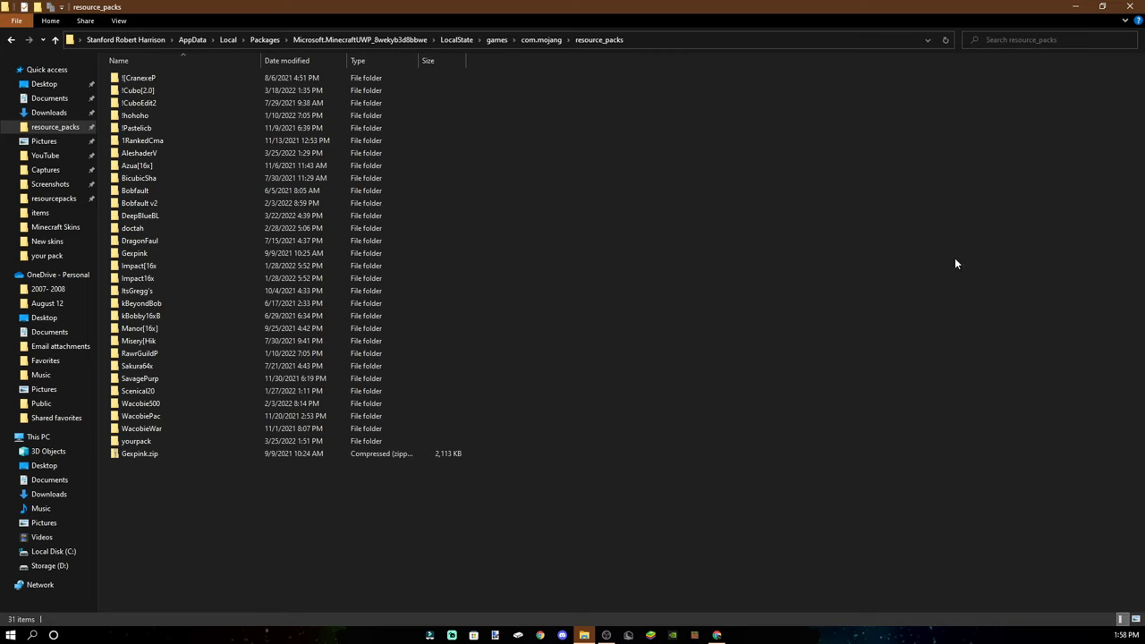